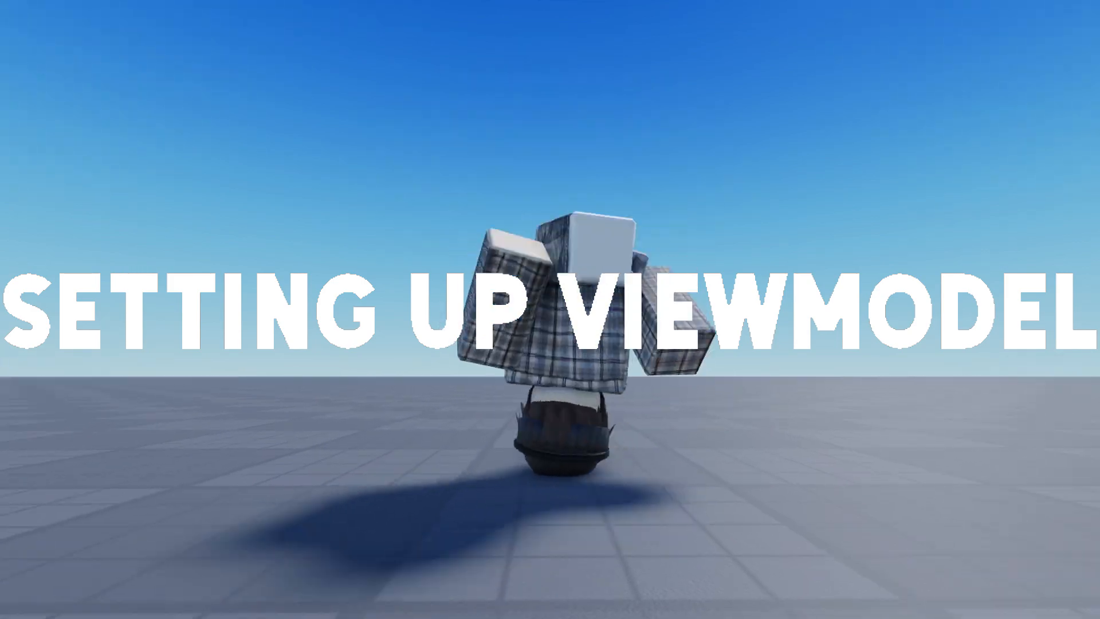
# - Save the place to Roblox under the name 'procedural' with Team Create switched off
pyautogui.click(19, 11)
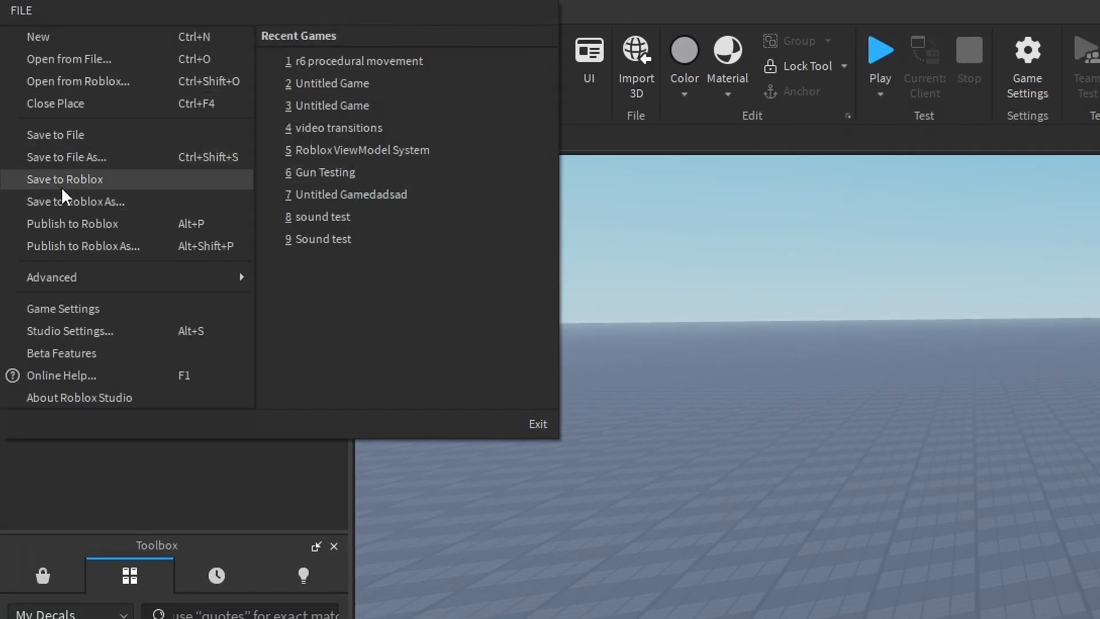
pyautogui.moveTo(99, 305)
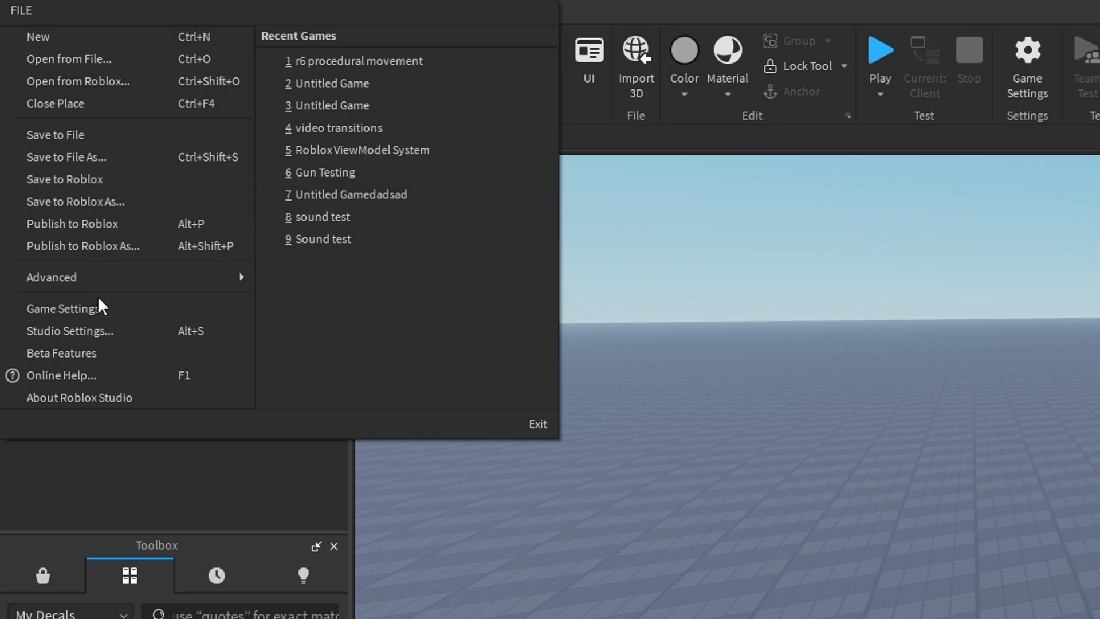
pyautogui.click(65, 308)
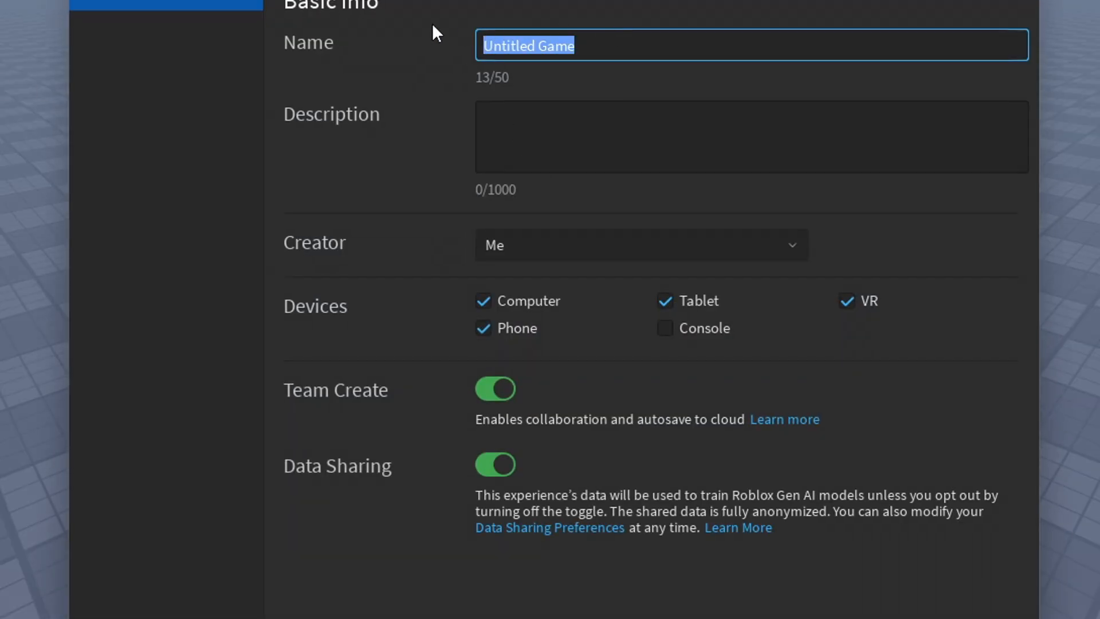
pyautogui.write('procedrua')
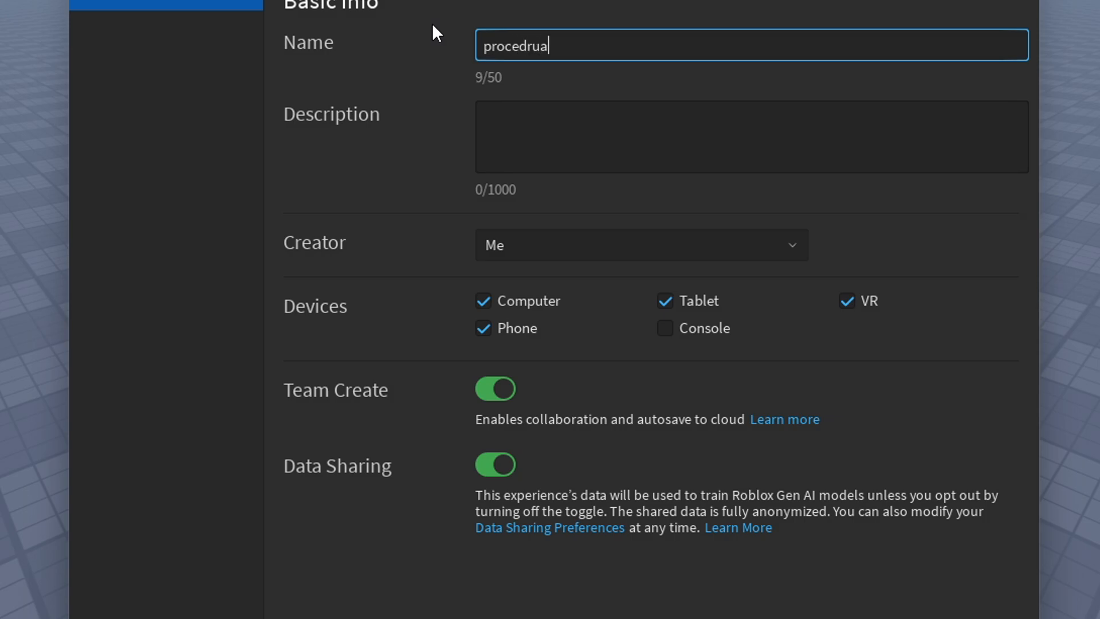
pyautogui.write('l')
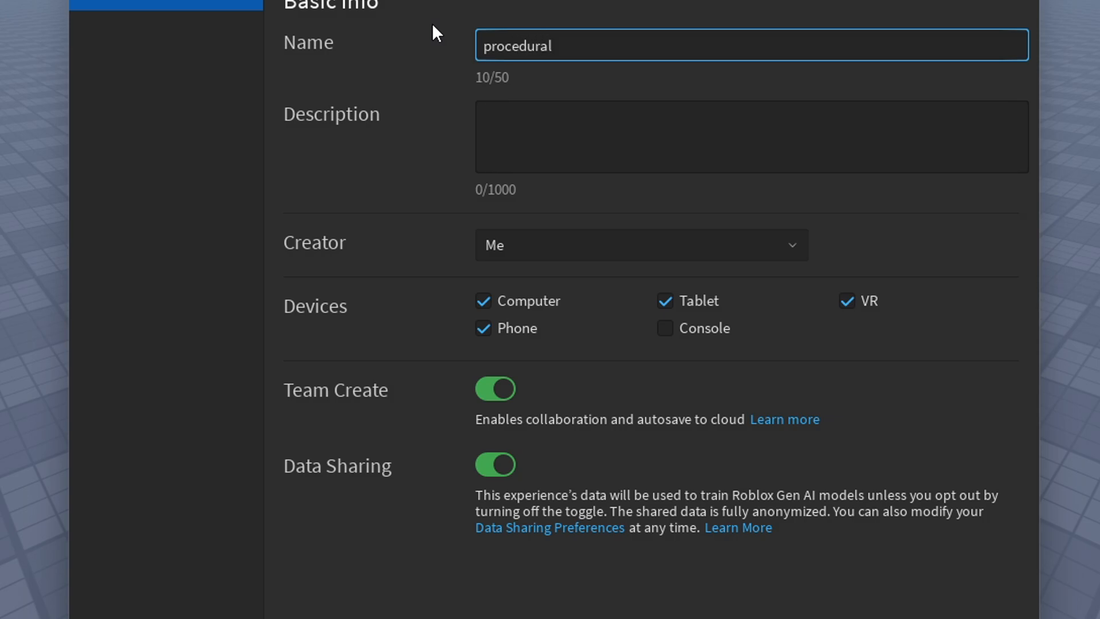
pyautogui.click(495, 388)
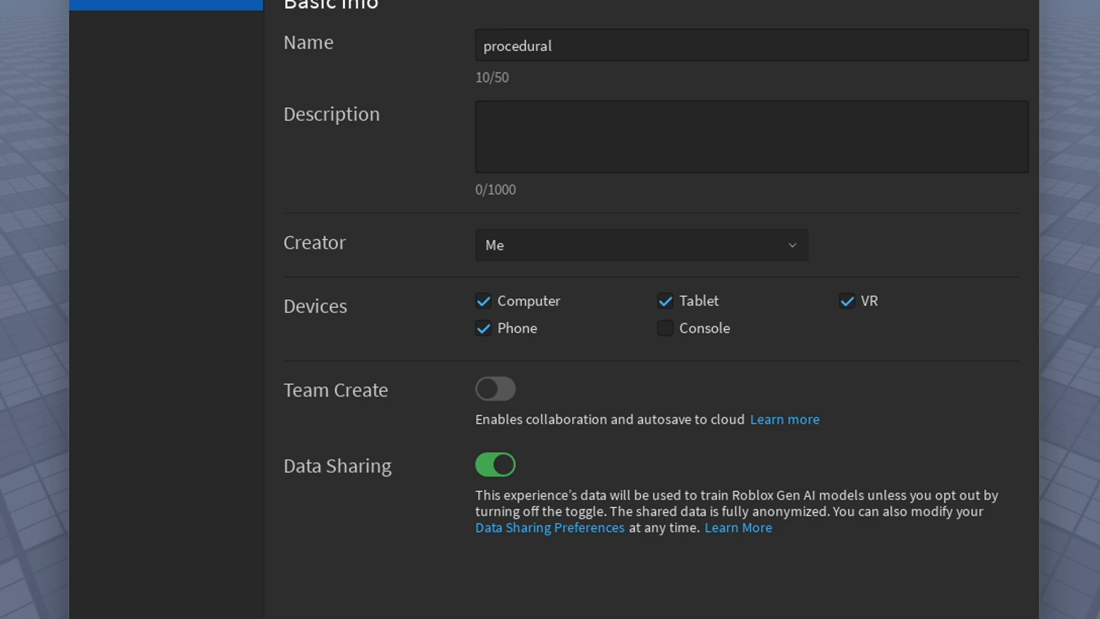
pyautogui.moveTo(777, 411)
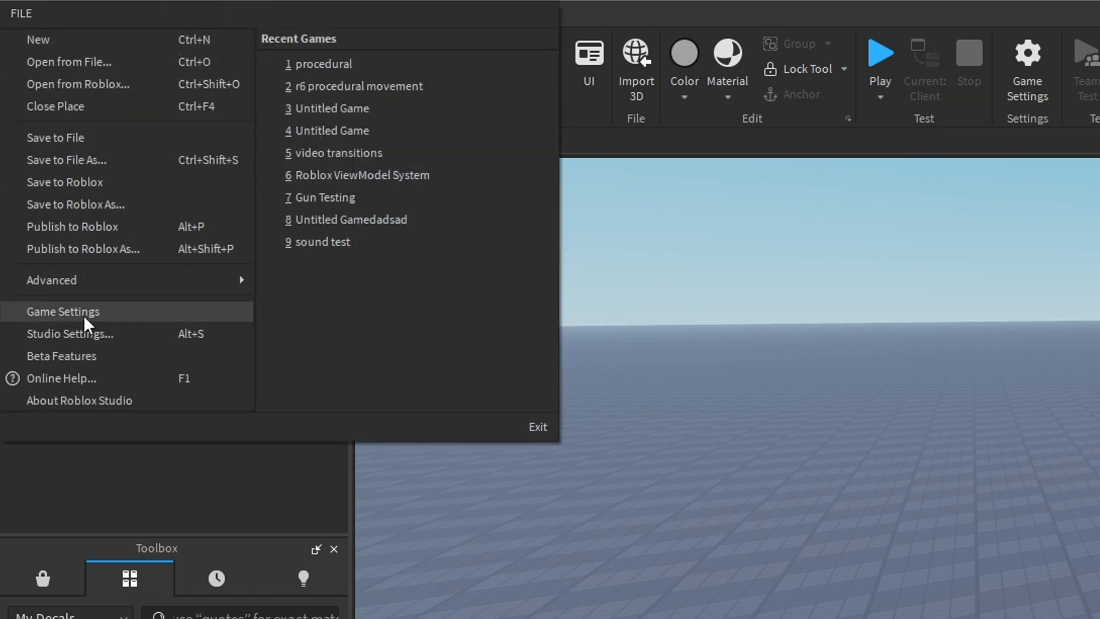
pyautogui.moveTo(99, 334)
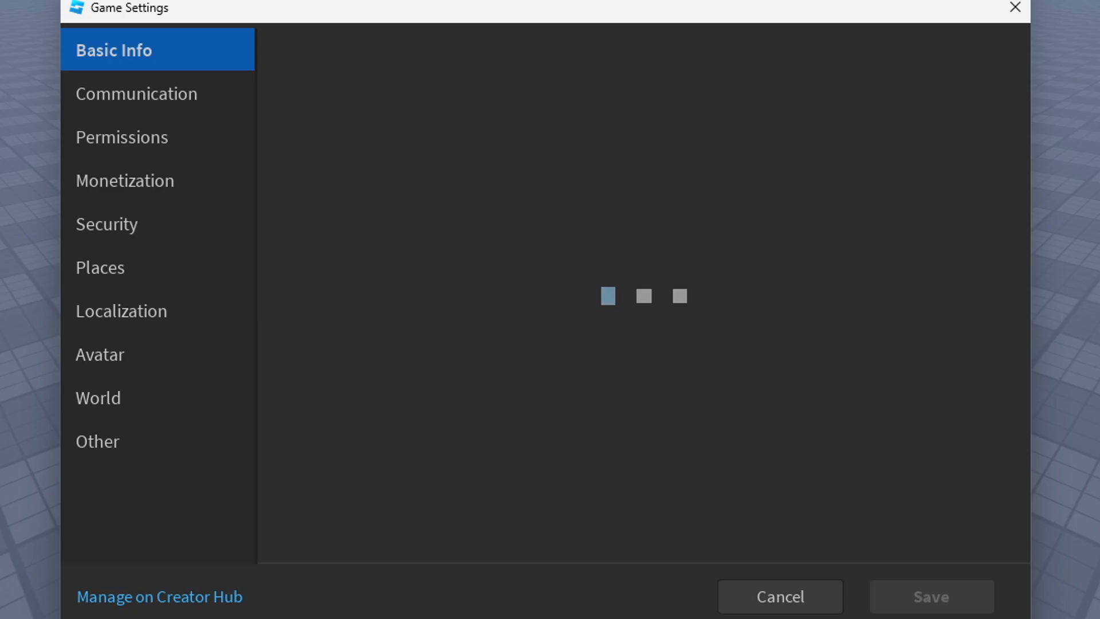
# - Set the game's Avatar Type to R6 in Game Settings and accept the shutdown warning
pyautogui.click(98, 354)
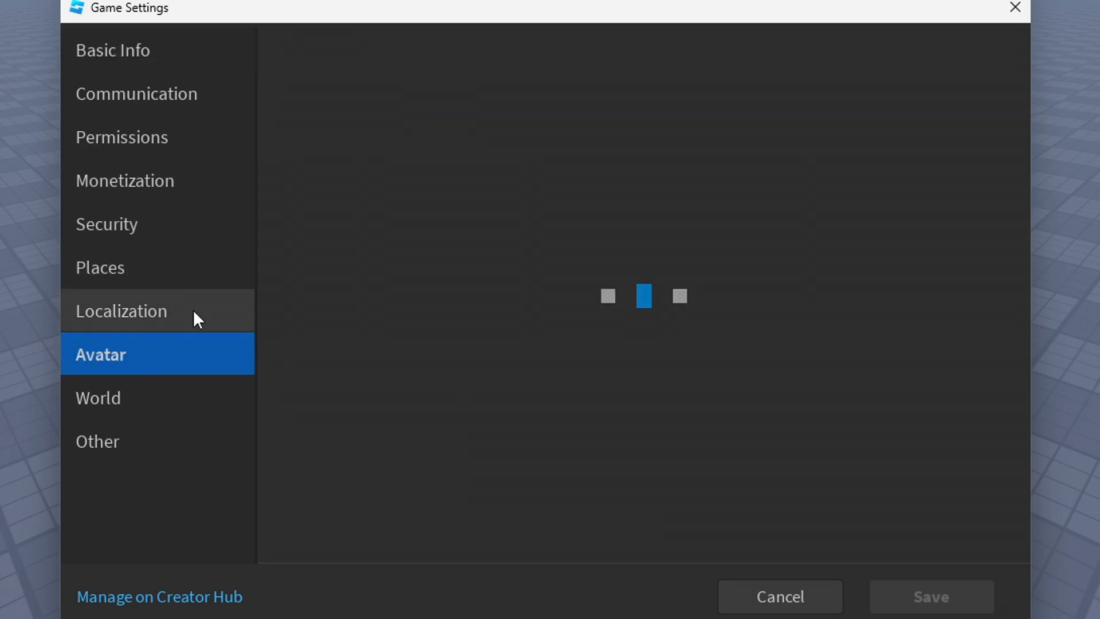
pyautogui.click(930, 596)
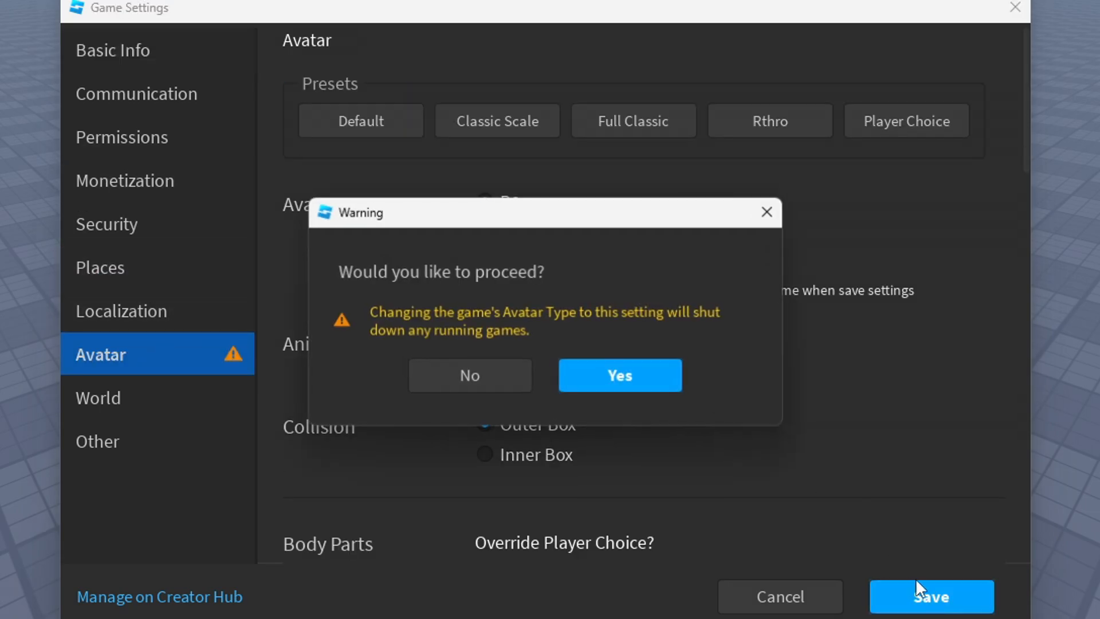
pyautogui.click(619, 375)
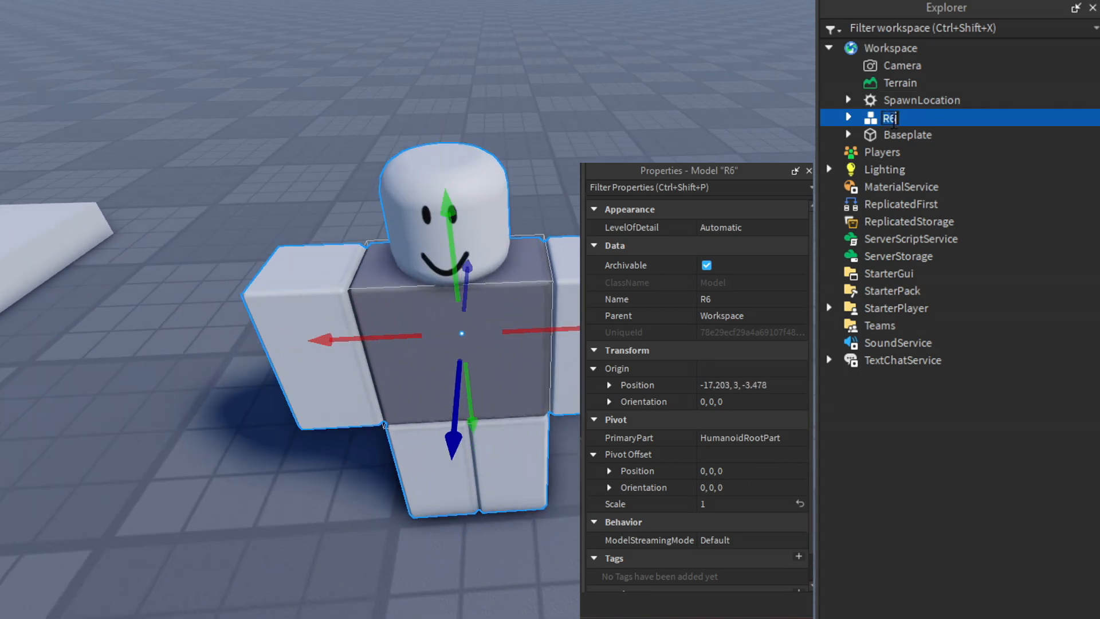
# - Rename the rig ViewModel and delete its head, arms and torso
pyautogui.write('ViewModel')
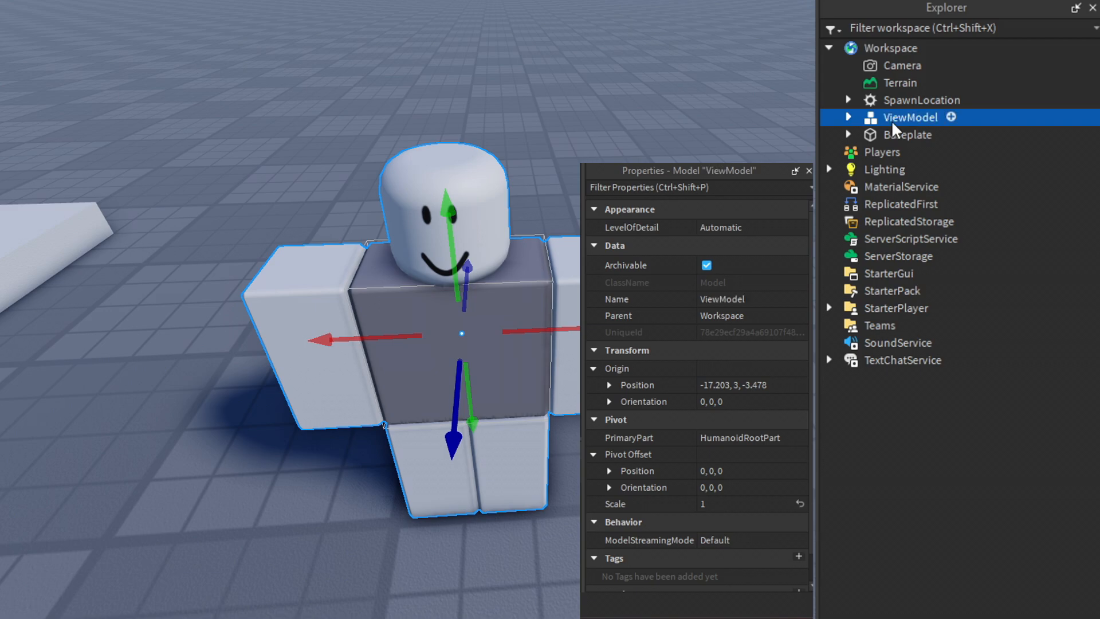
pyautogui.click(848, 117)
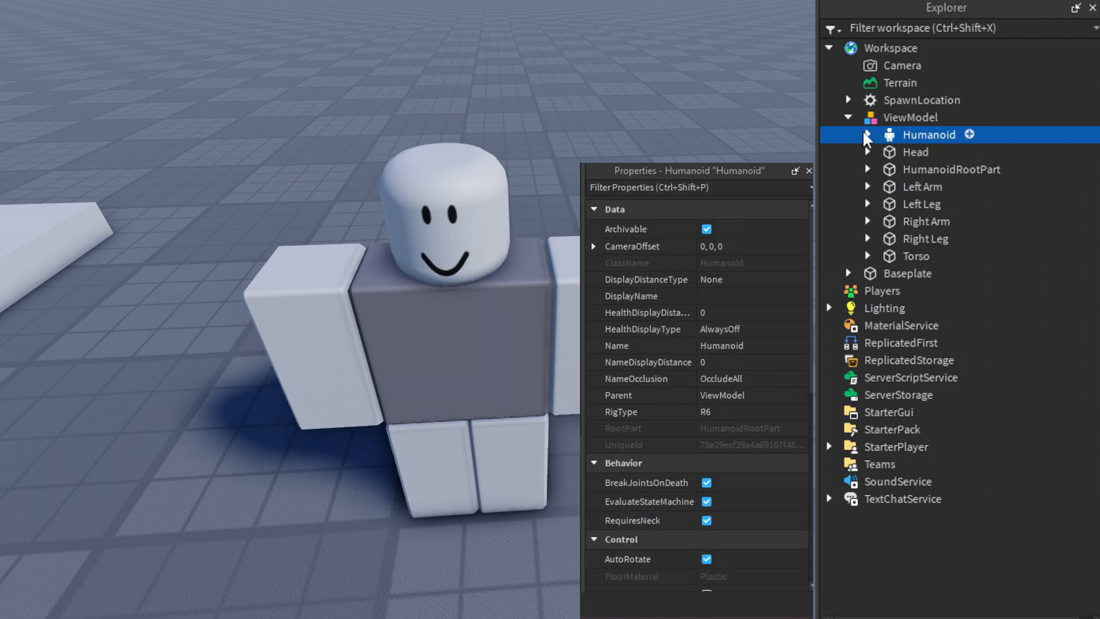
pyautogui.click(914, 152)
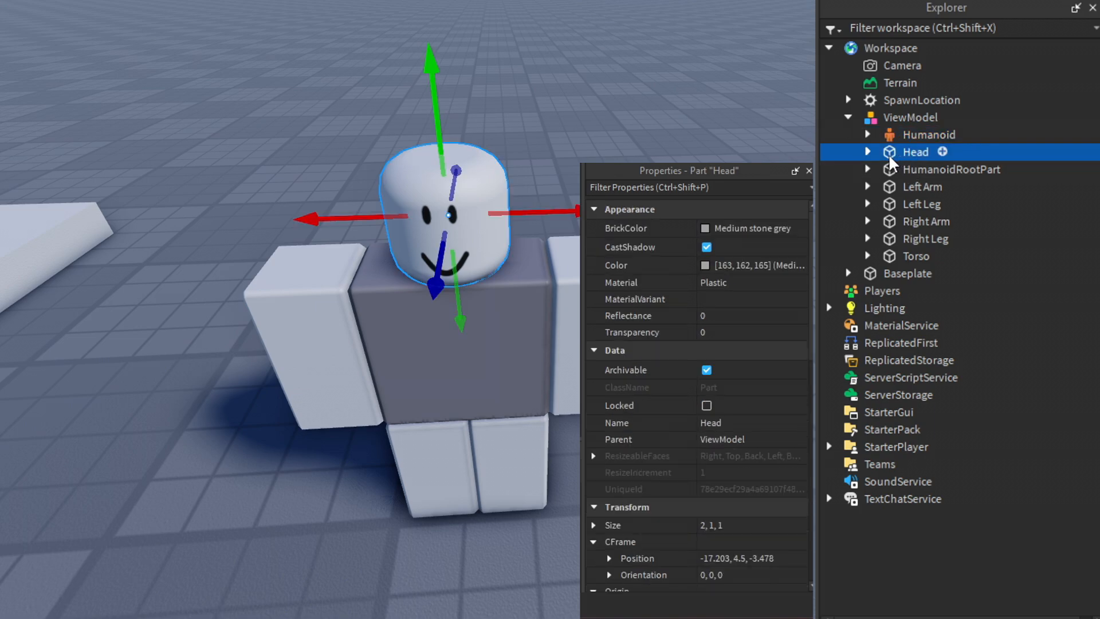
pyautogui.click(951, 151)
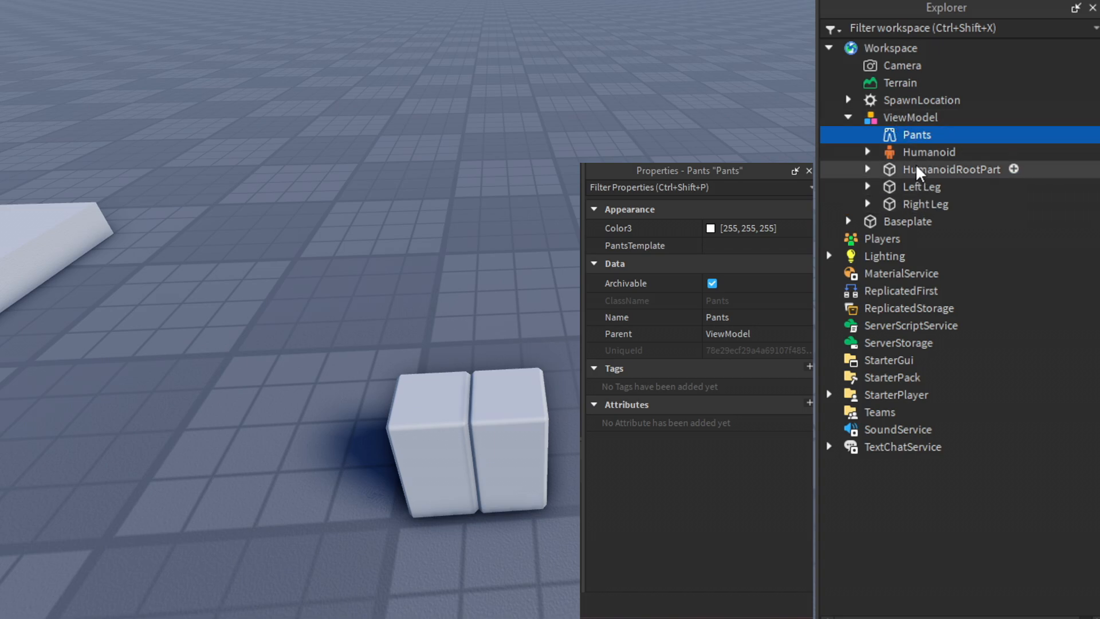
# - Uncheck CanCollide on the legs and move the ViewModel into ReplicatedStorage
pyautogui.click(910, 117)
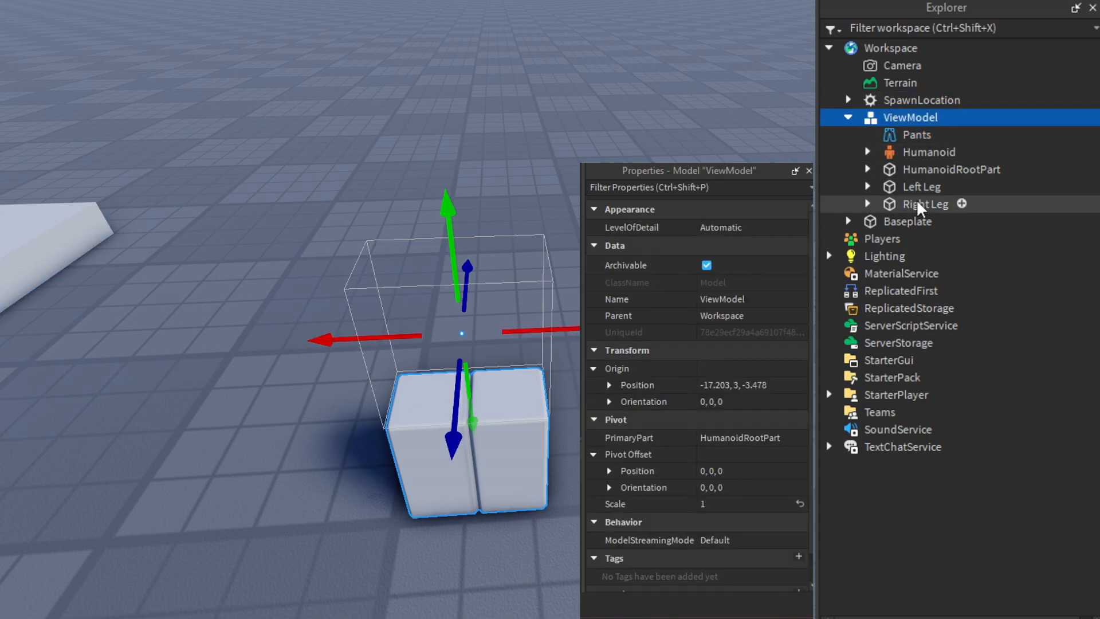
pyautogui.click(921, 186)
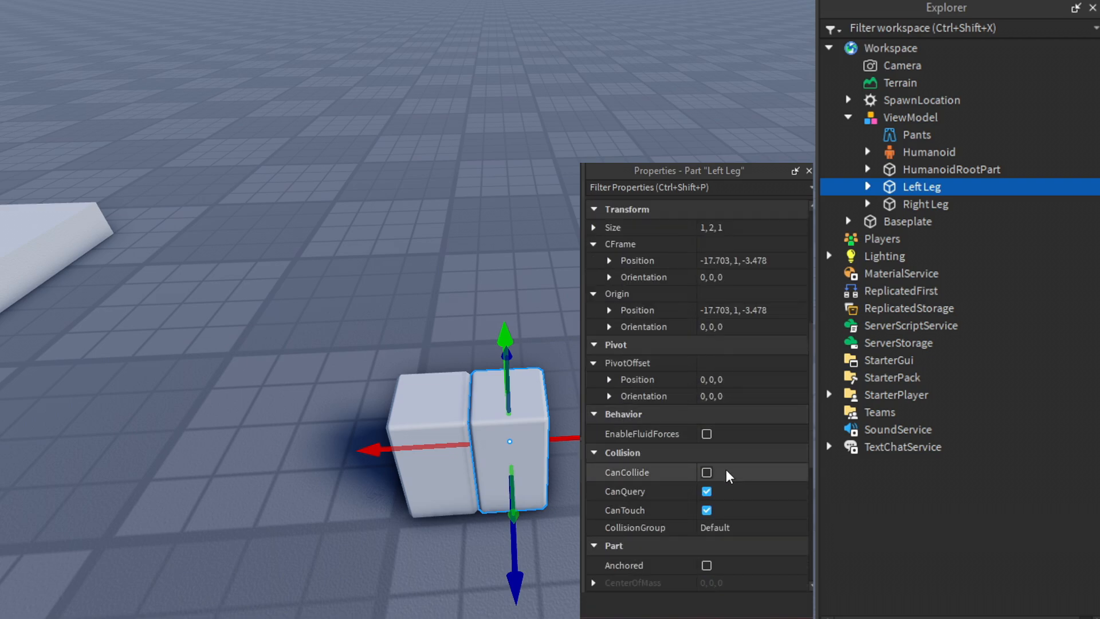
pyautogui.click(929, 151)
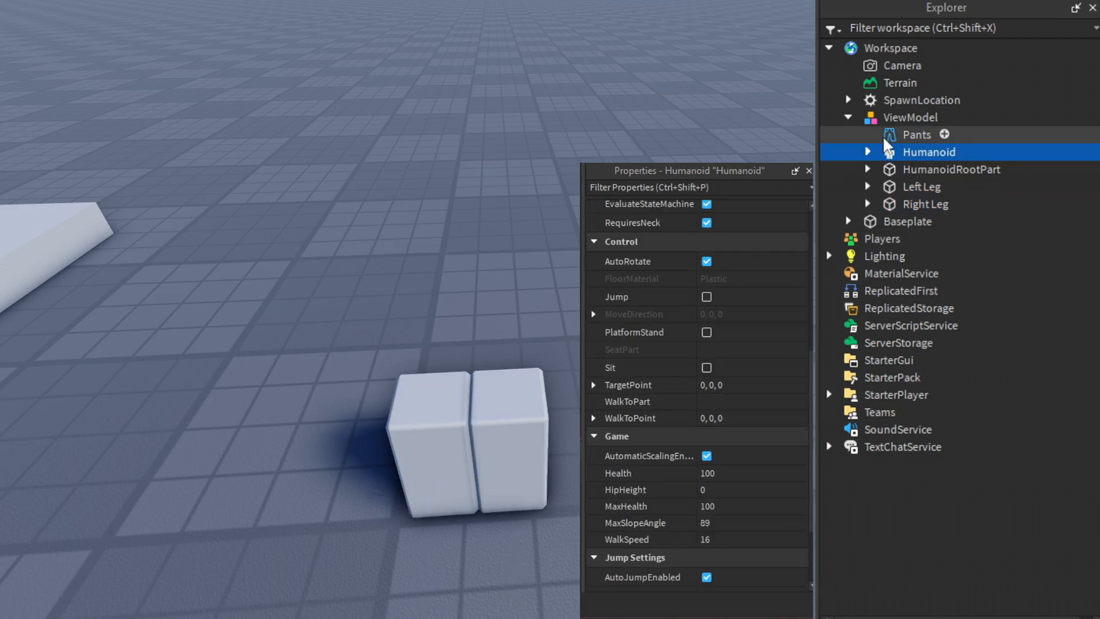
pyautogui.click(910, 117)
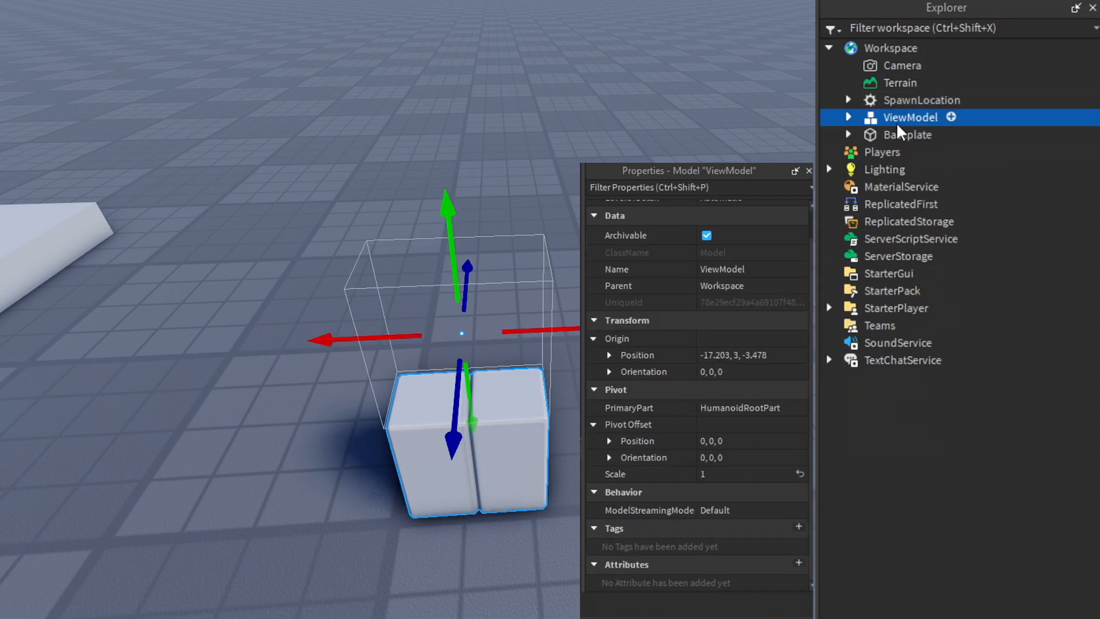
pyautogui.moveTo(902, 129)
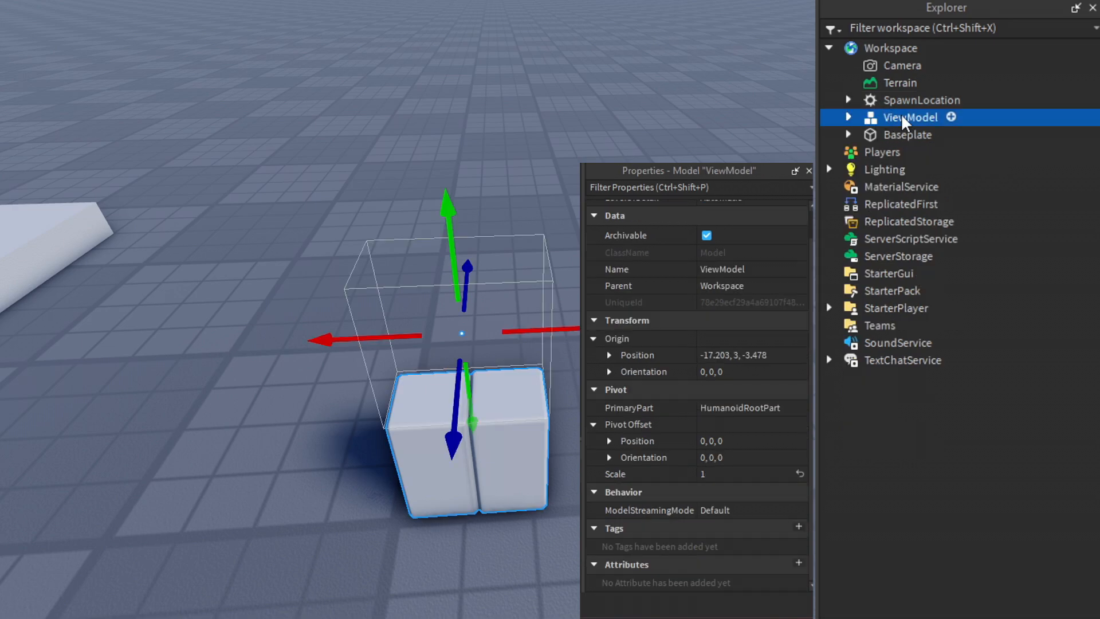
pyautogui.moveTo(909, 116); pyautogui.dragTo(909, 221)
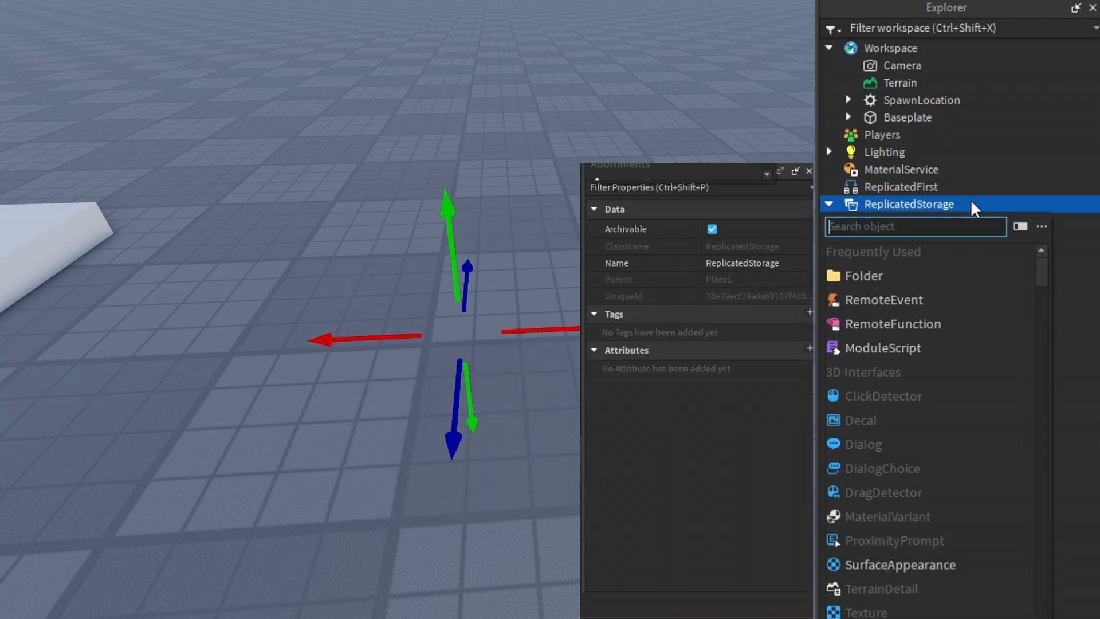
# - Insert a flat block part named RayPart and place it in ReplicatedStorage
pyautogui.click(891, 48)
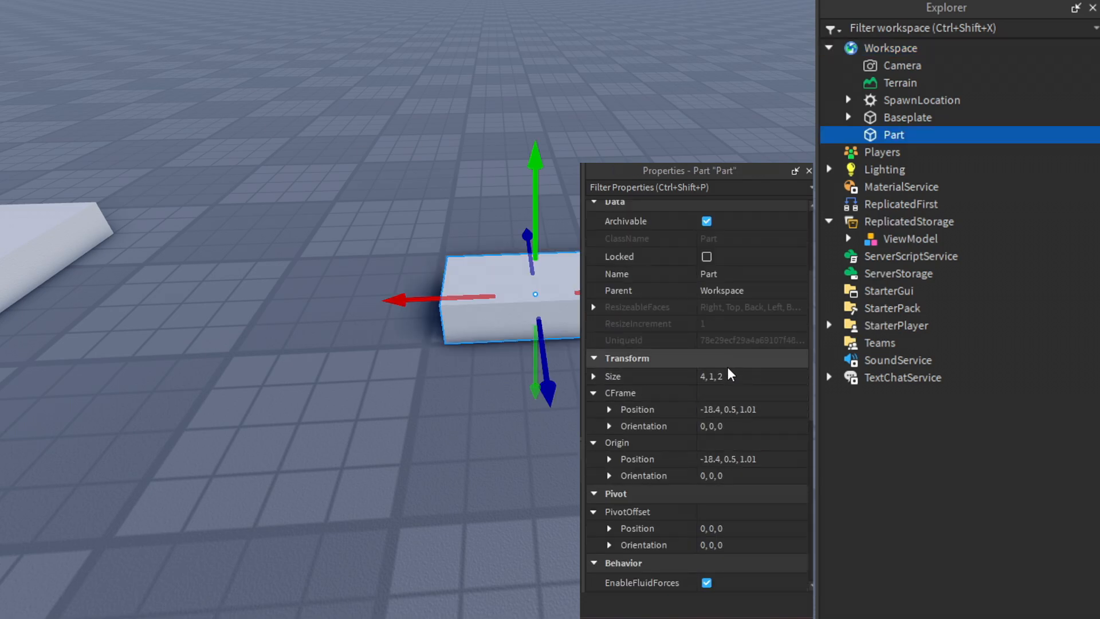
pyautogui.click(752, 376)
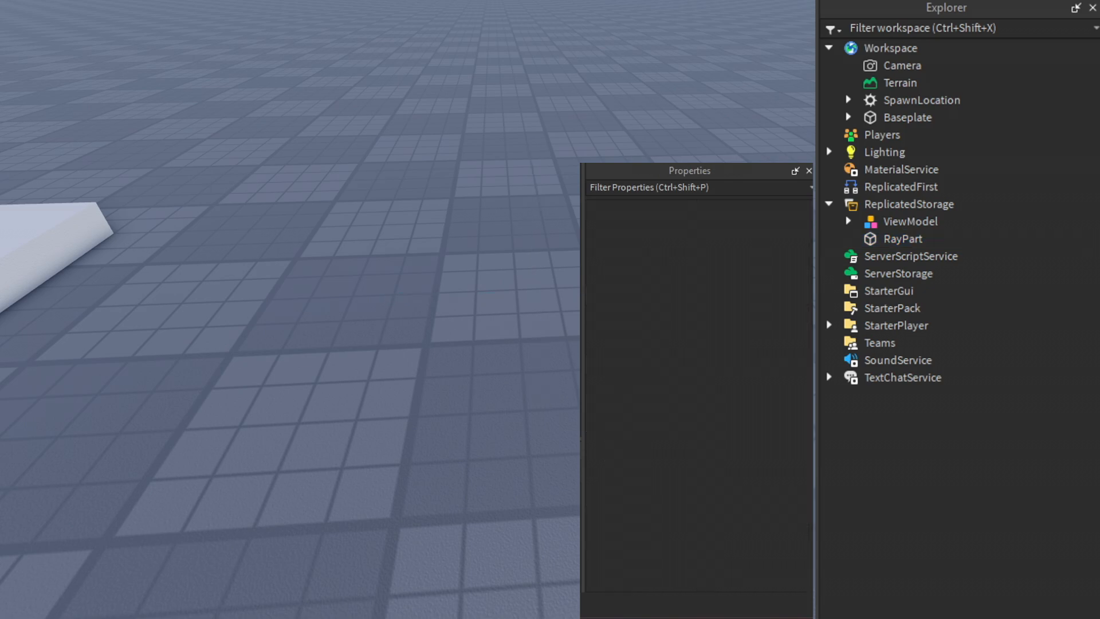
# - Add a LocalScript under StarterCharacterScripts and begin naming it 'Pro...'
pyautogui.click(830, 324)
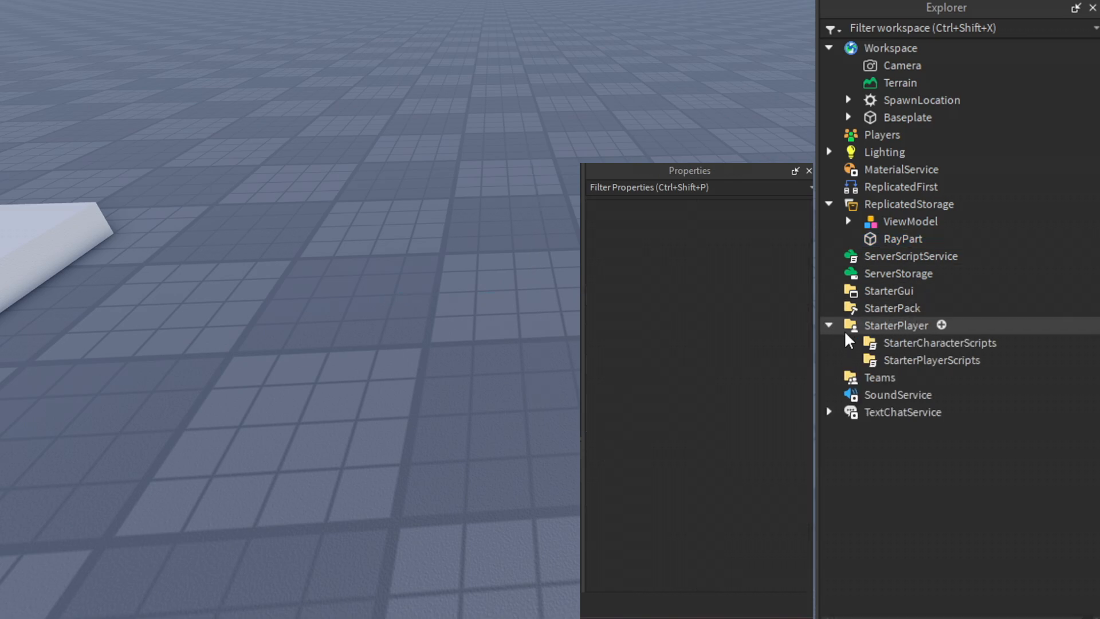
pyautogui.click(941, 343)
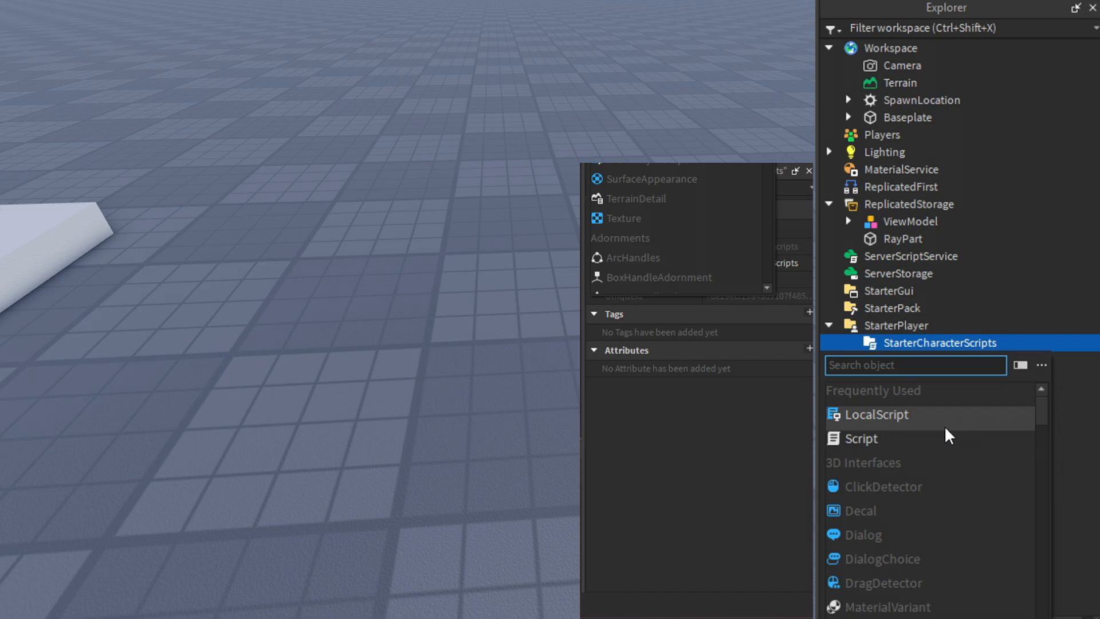
pyautogui.click(875, 414)
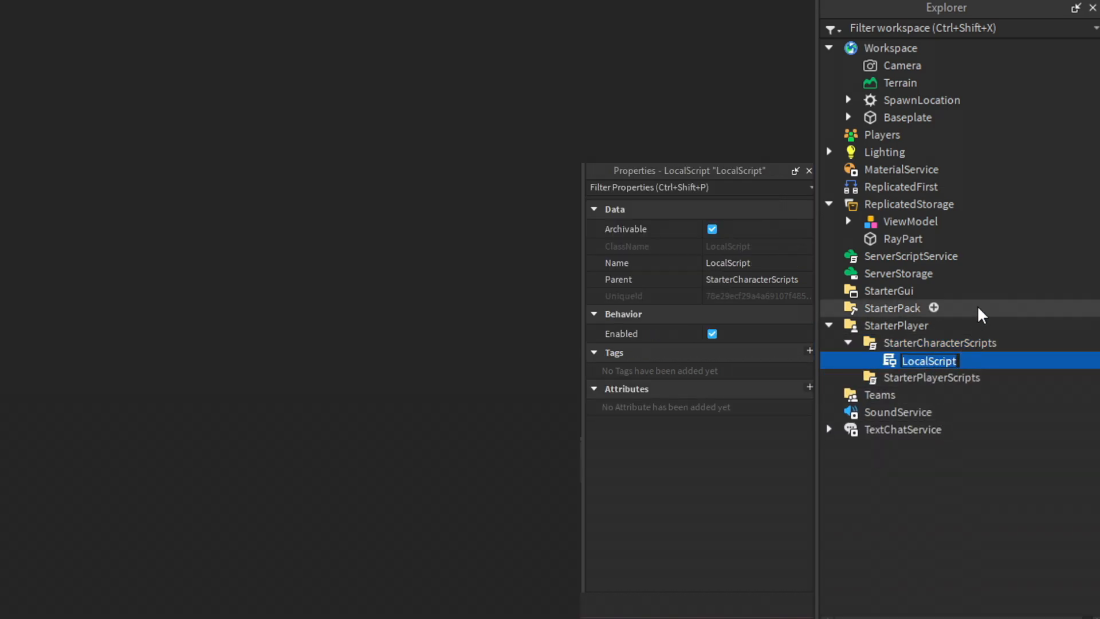
pyautogui.write('Pro')
pyautogui.write('local playe')
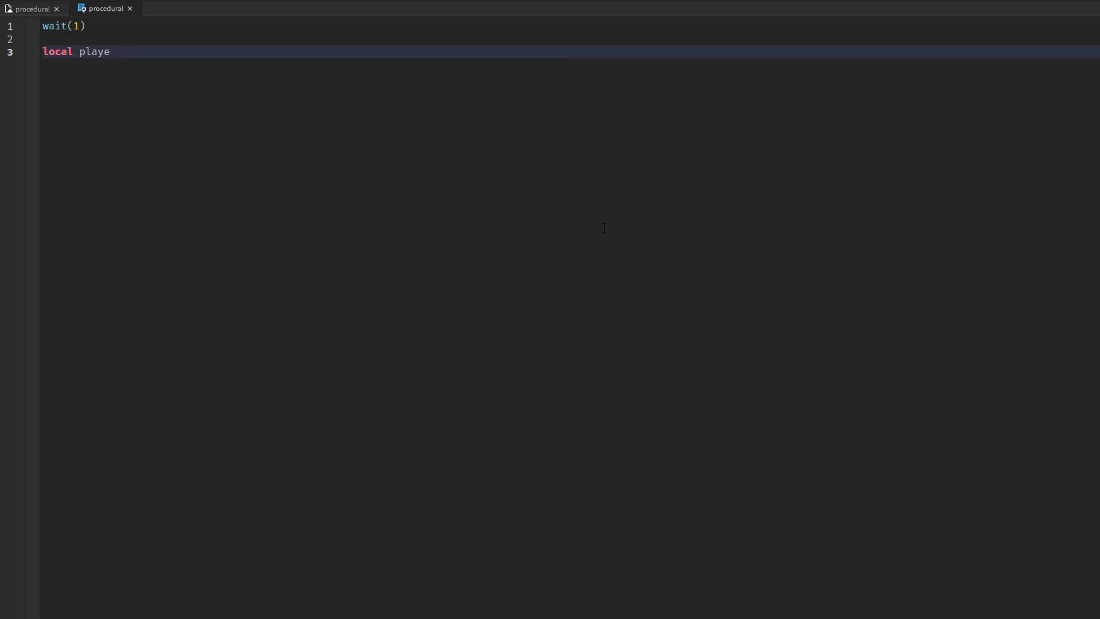
# - Declare Players character, ReplicatedStorage, RunService, RootPart and the cloned ViewModel
pyautogui.write('r = game:GetService("Players").LocalPlayer')
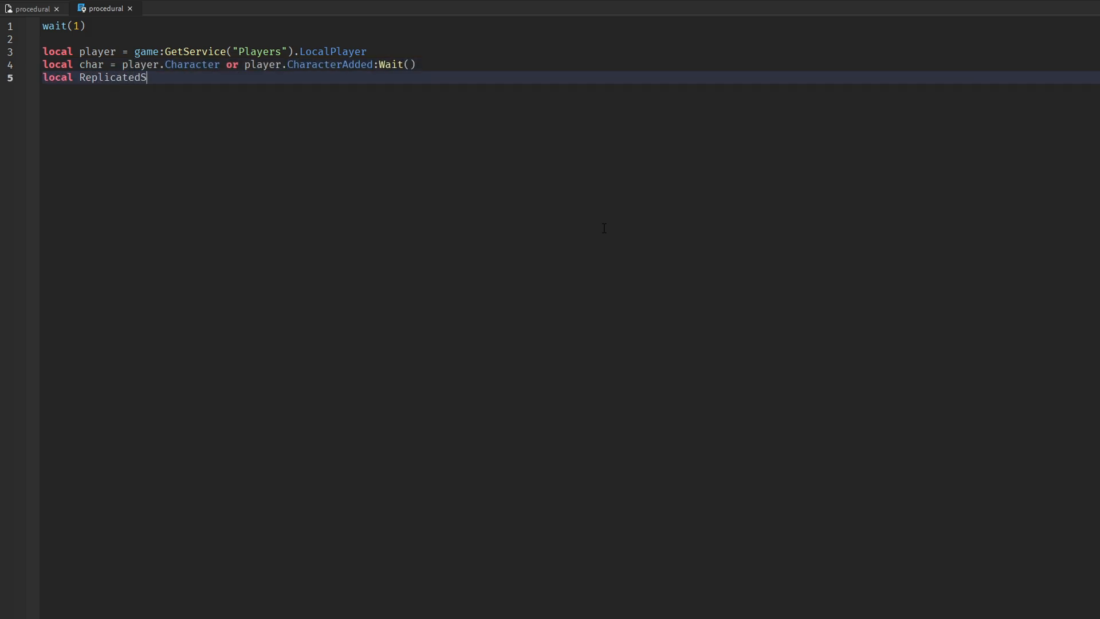
pyautogui.write('torage = game:GetService("ReplicatedStorage')
pyautogui.write('local RunServic')
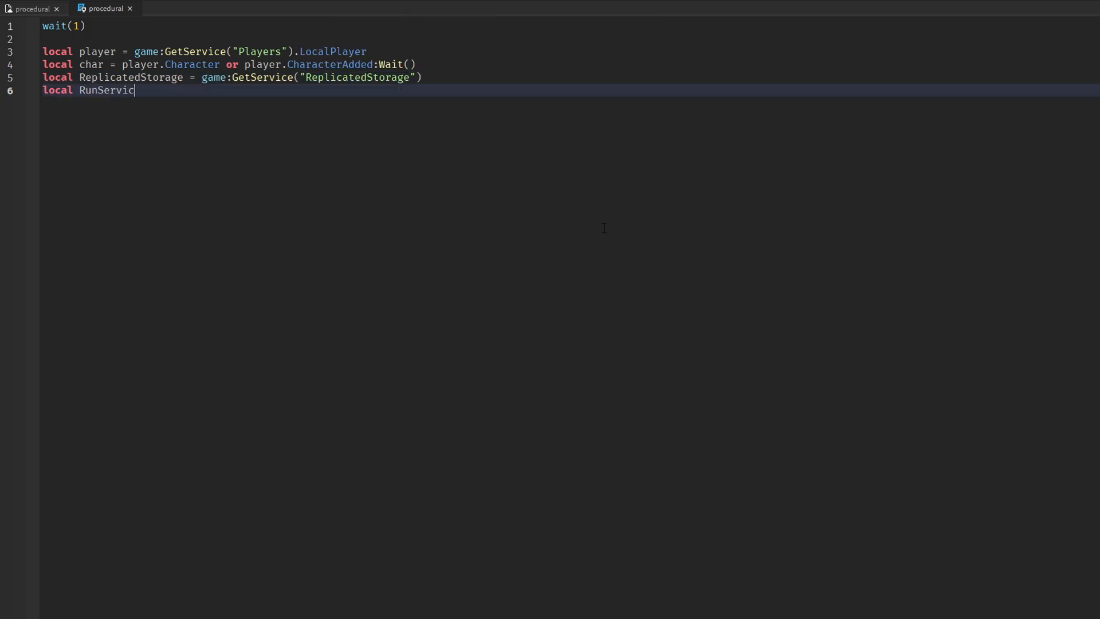
pyautogui.write('e = game:GetService("RunService"')
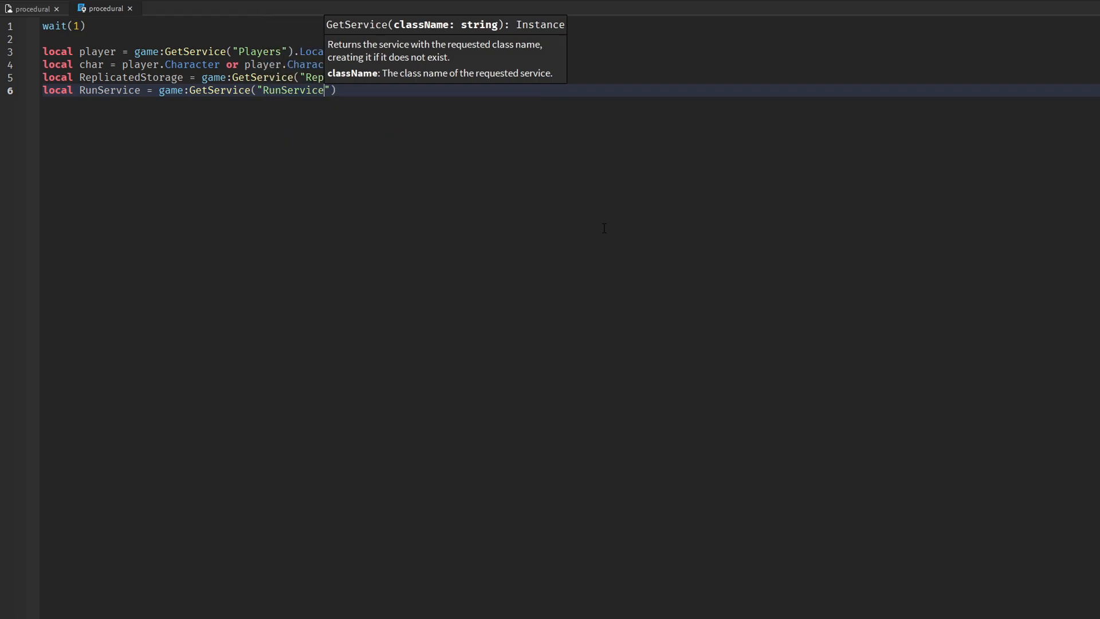
pyautogui.write('local RootPart = char:FindFirstChild("HumanoidRo')
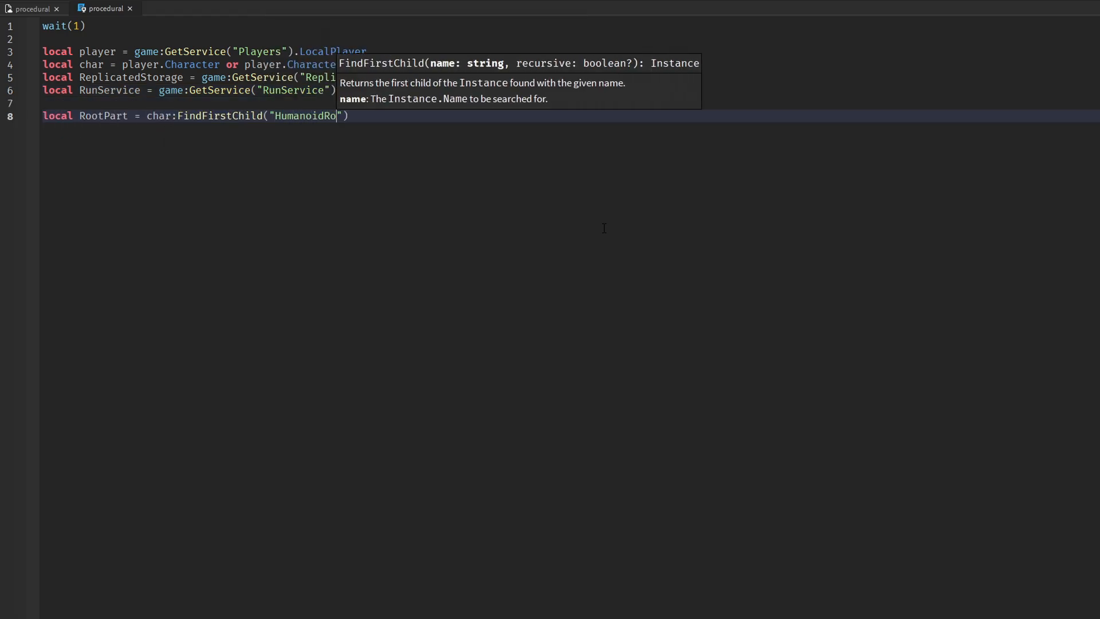
pyautogui.write('local ViewModel')
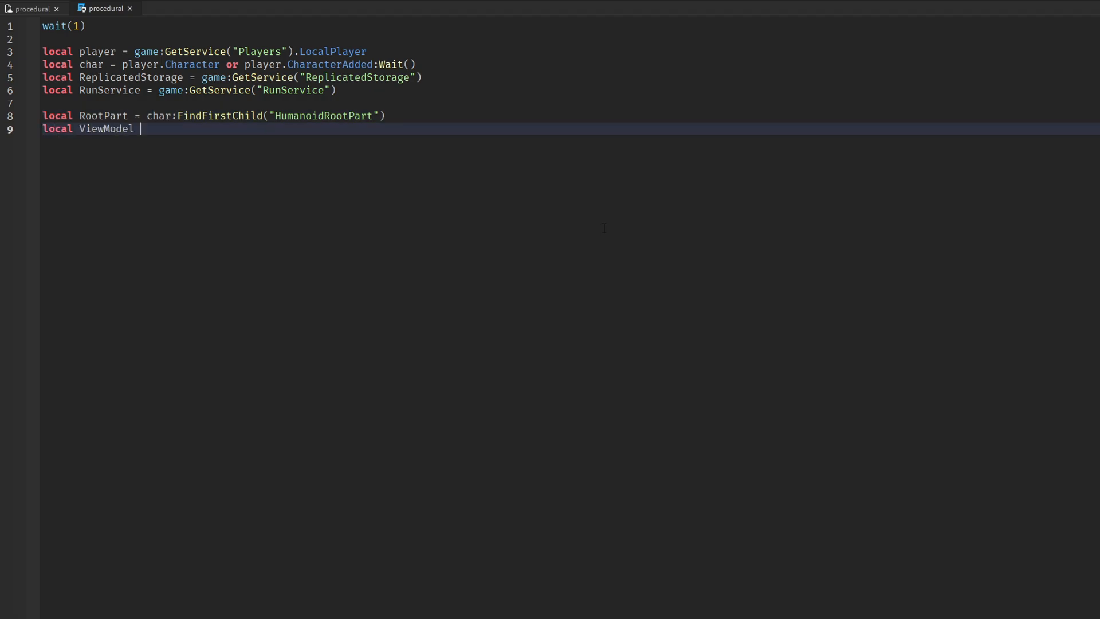
pyautogui.write('= ReplicatedStorage:FindFirstChild("ViewModel"):Clone(')
pyautogui.write('loca')
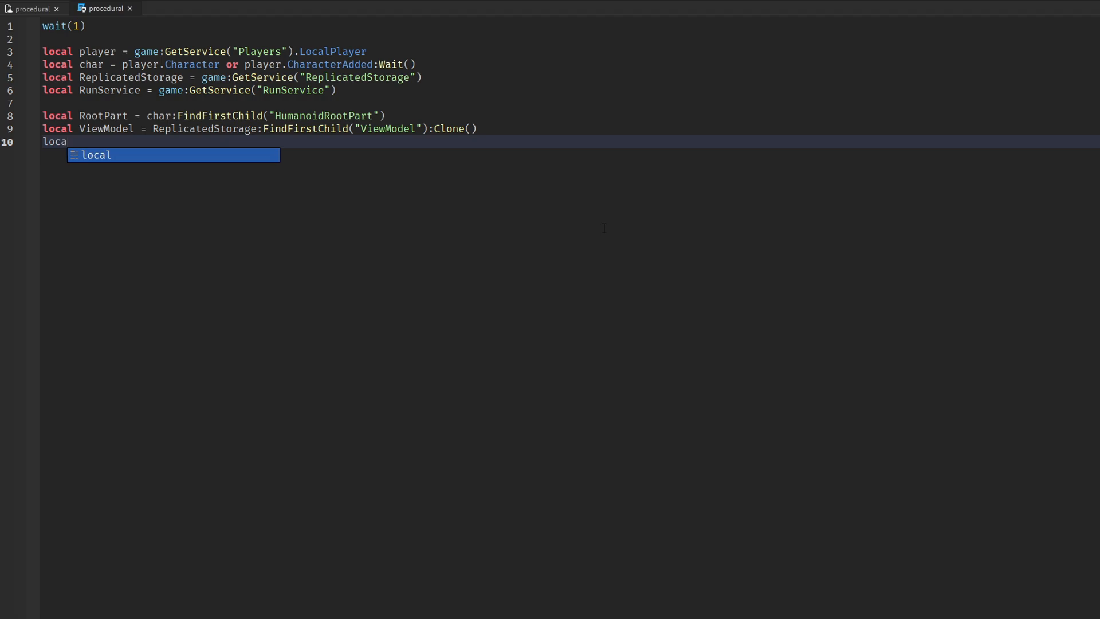
# - Grab ViewModelRoot, both leg clones, the character legs and each leg's offset from the root
pyautogui.write('ViewModelRoot = ViewModel:FindFirstChild("HumanoidRootPart')
pyautogui.write('local LeftLegClone = ViewModel:')
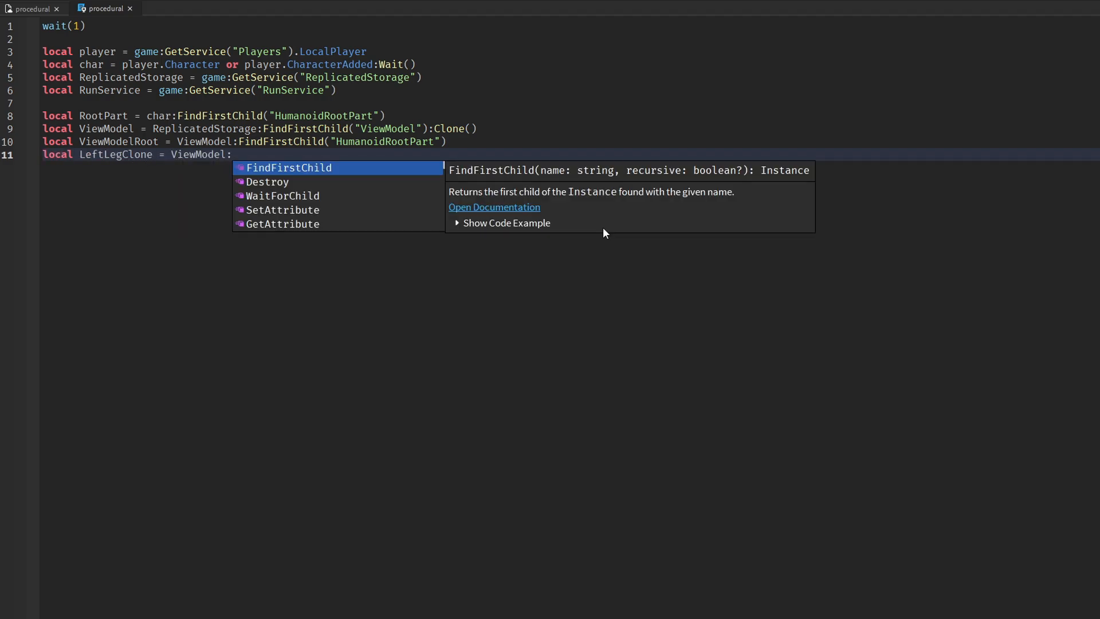
pyautogui.write('FindFirstChild("Left Leg")')
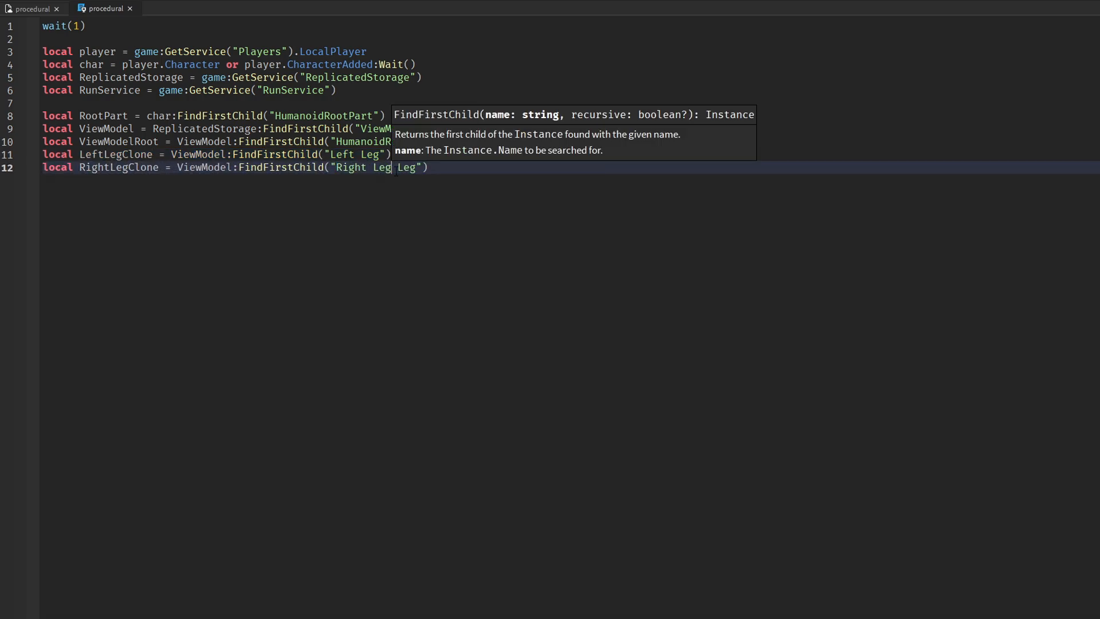
pyautogui.write('loc')
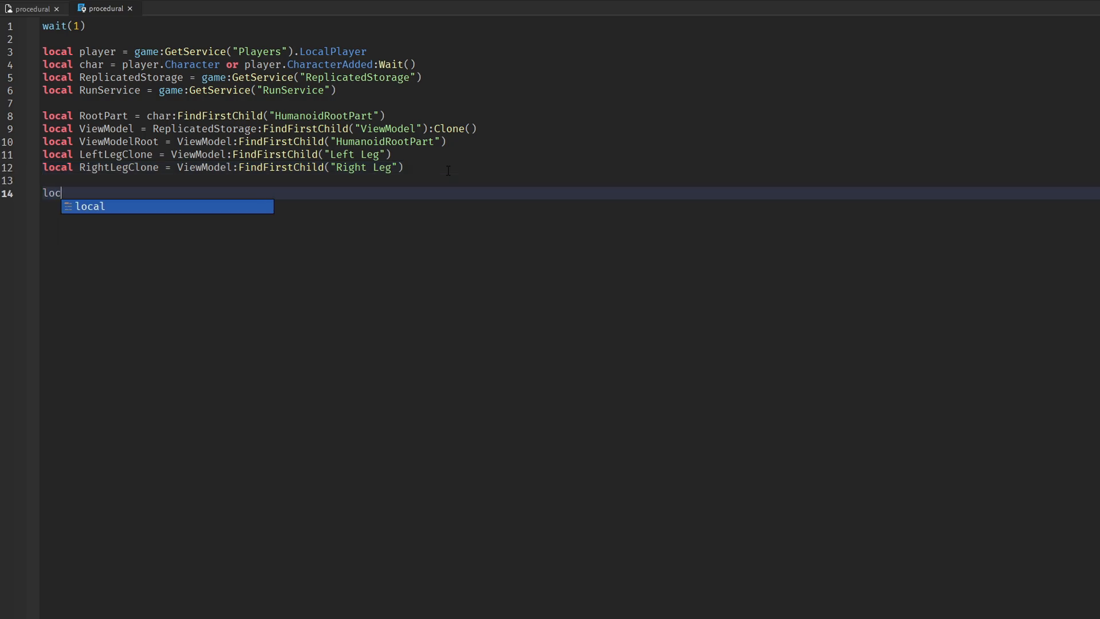
pyautogui.write('al LeftLeg = char:FindFirstChild("Left Leg')
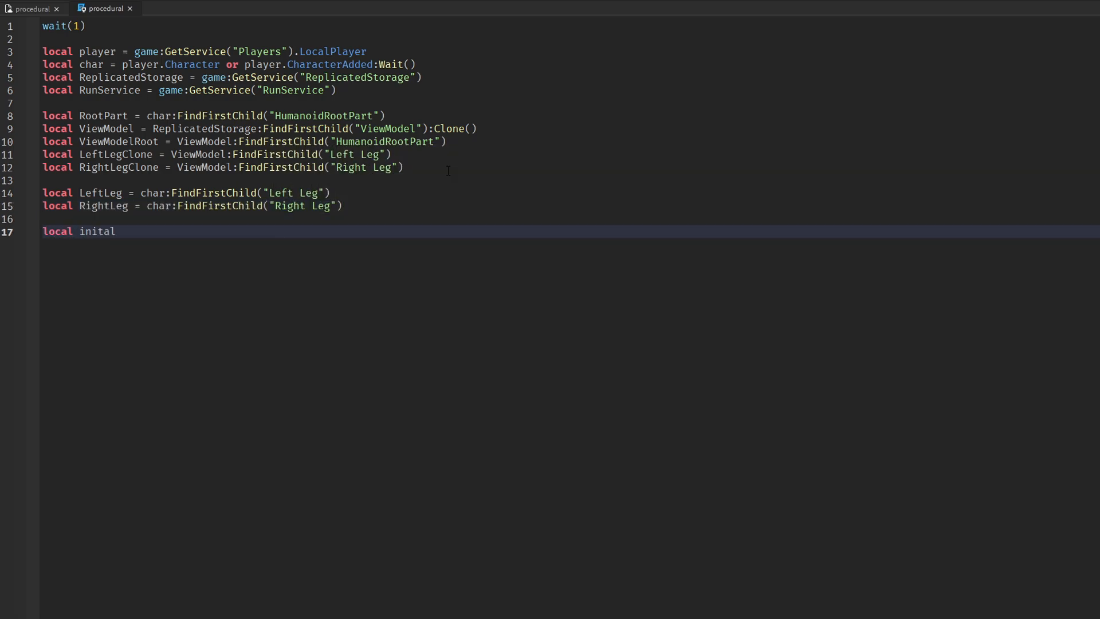
pyautogui.write('LeftLegOf')
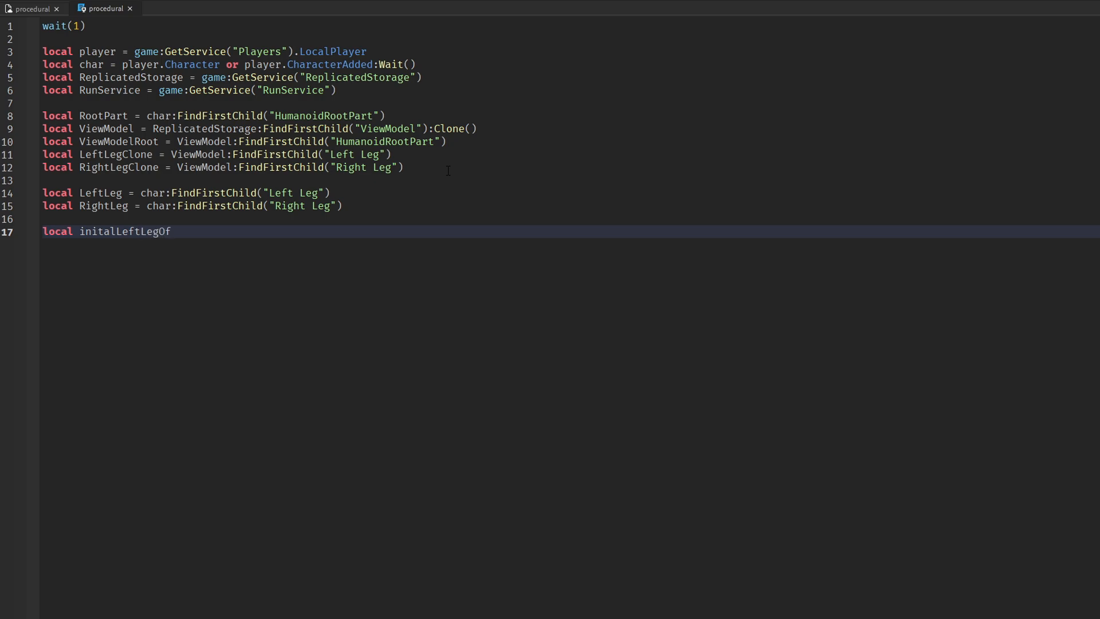
pyautogui.write('fset = LeftLegClone.Position')
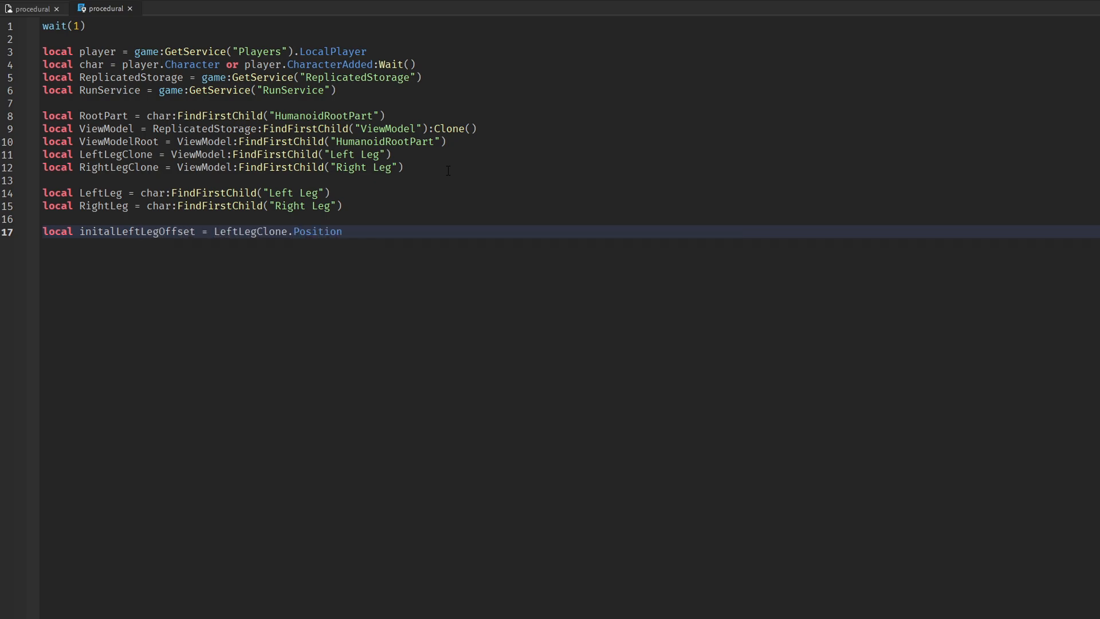
pyautogui.write('- ViewModelRoot.Position')
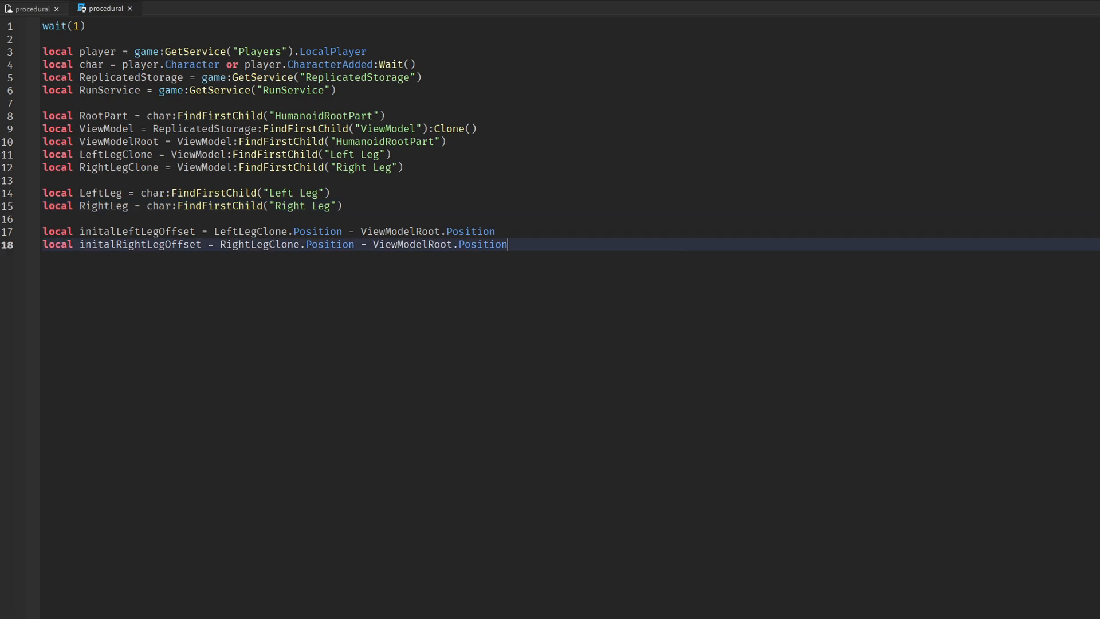
pyautogui.write('local function WeldParts9part0, part1')
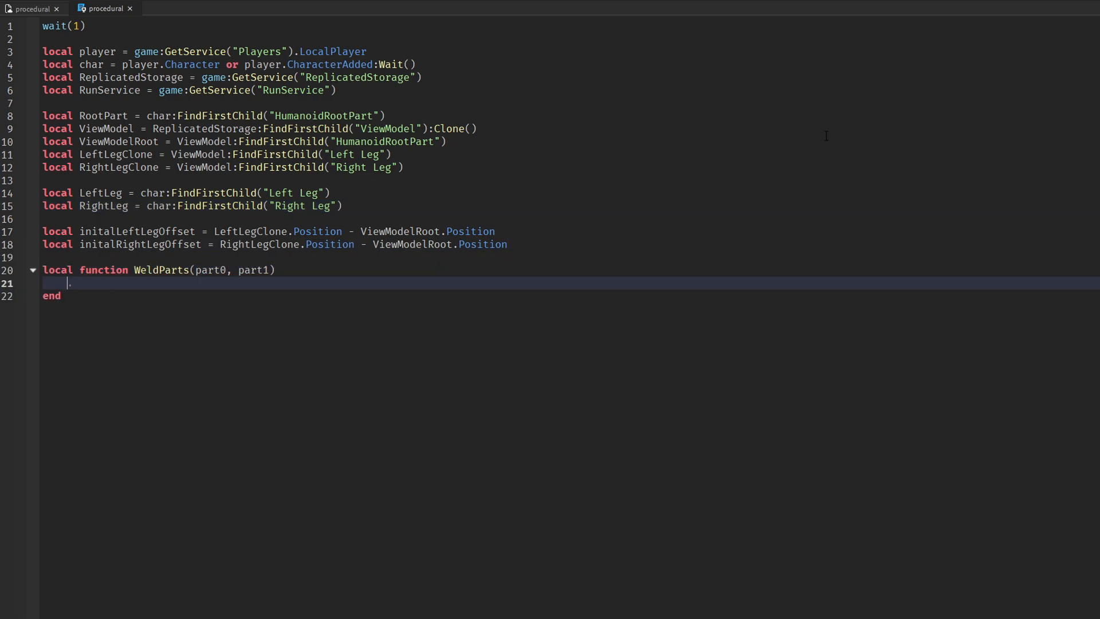
# - Write WeldParts creating a WeldConstraint, then parent ViewModel, disable children's CanCollide and PivotTo RootPart.CFrame
pyautogui.write('local weld = Instance.new("WeldConstraint")')
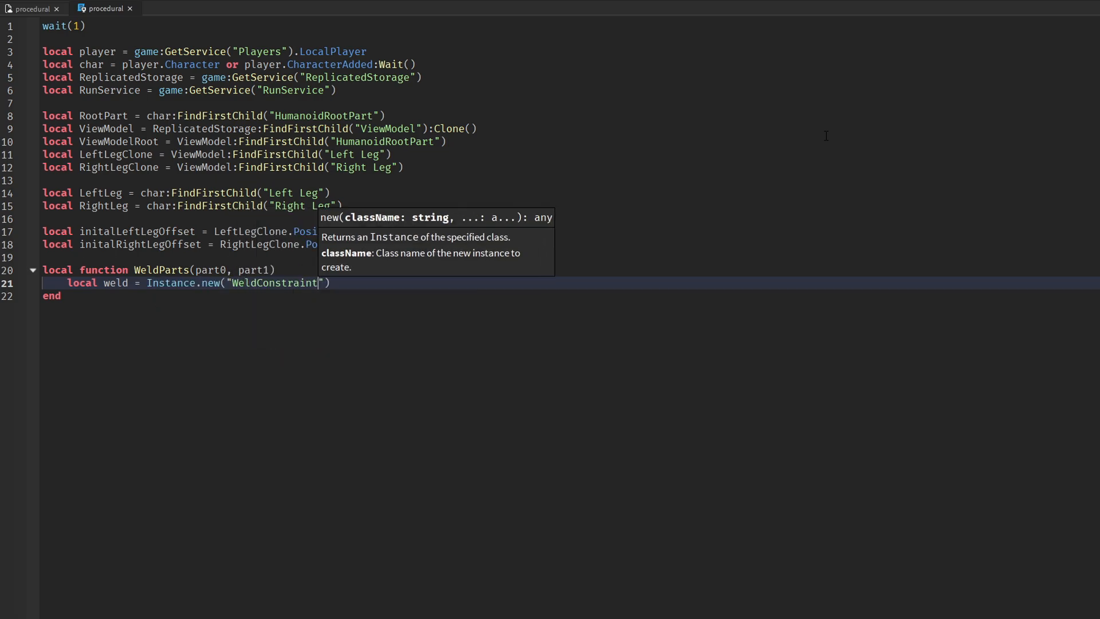
pyautogui.write('weld.Part0 = part0')
pyautogui.write('ViewModel.Parent = char')
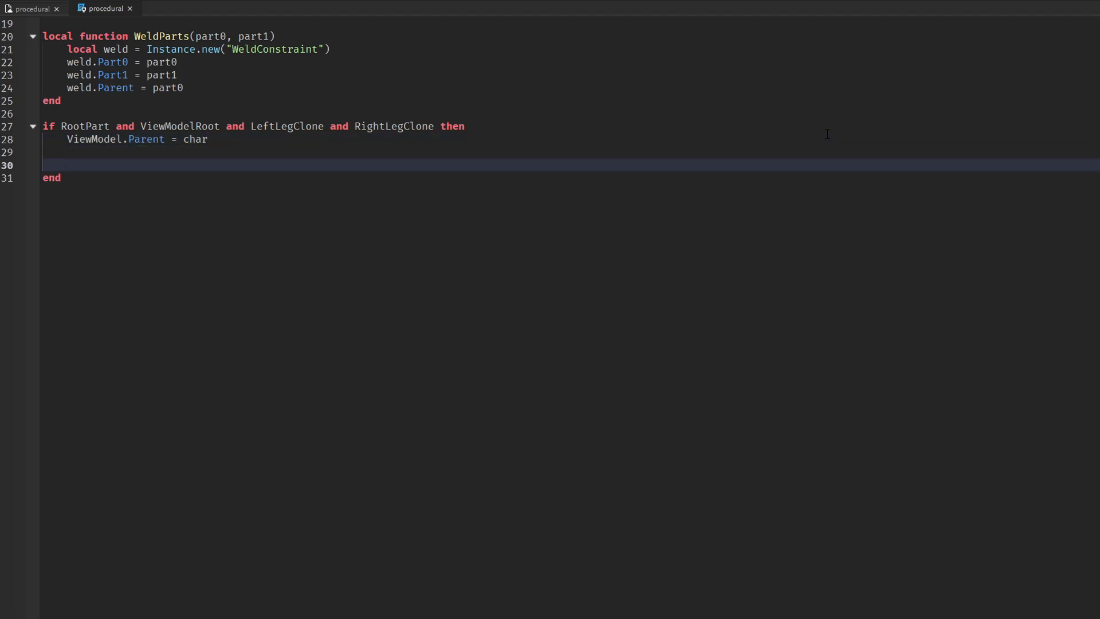
pyautogui.write('for _, children in ipair(')
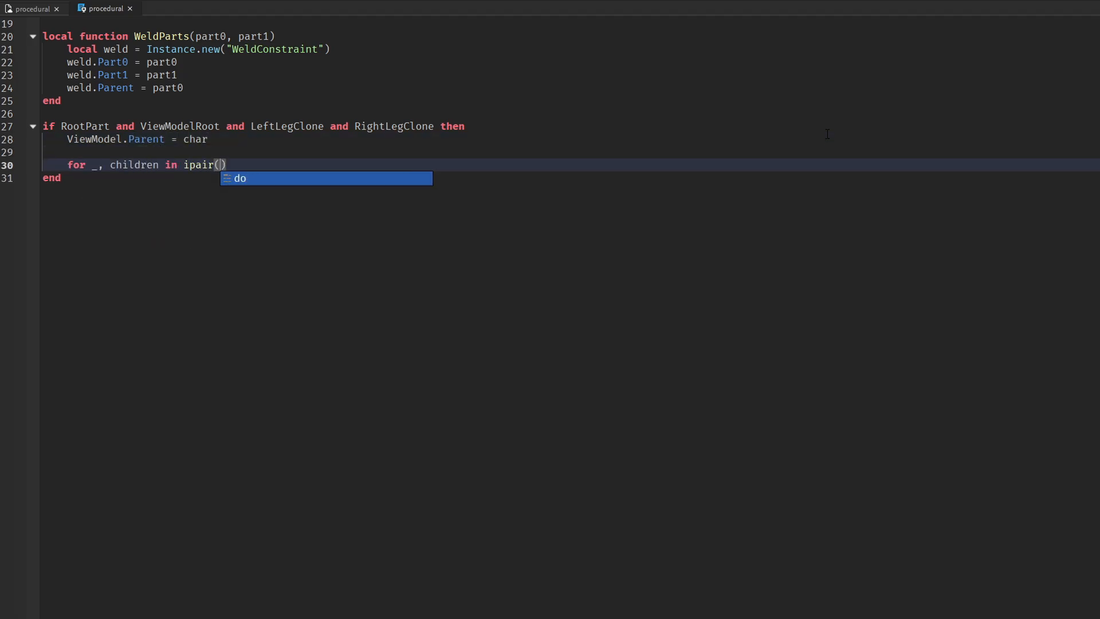
pyautogui.write('ViewModel:GetChildren()) do')
pyautogui.write('children.CanC')
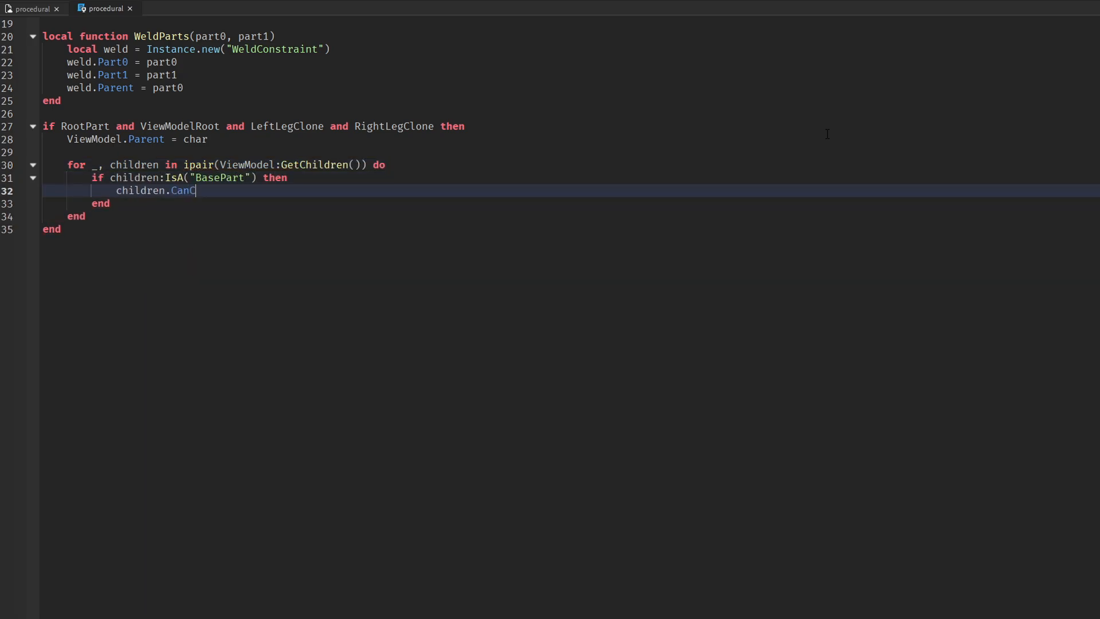
pyautogui.write('ollide = false')
pyautogui.write('V')
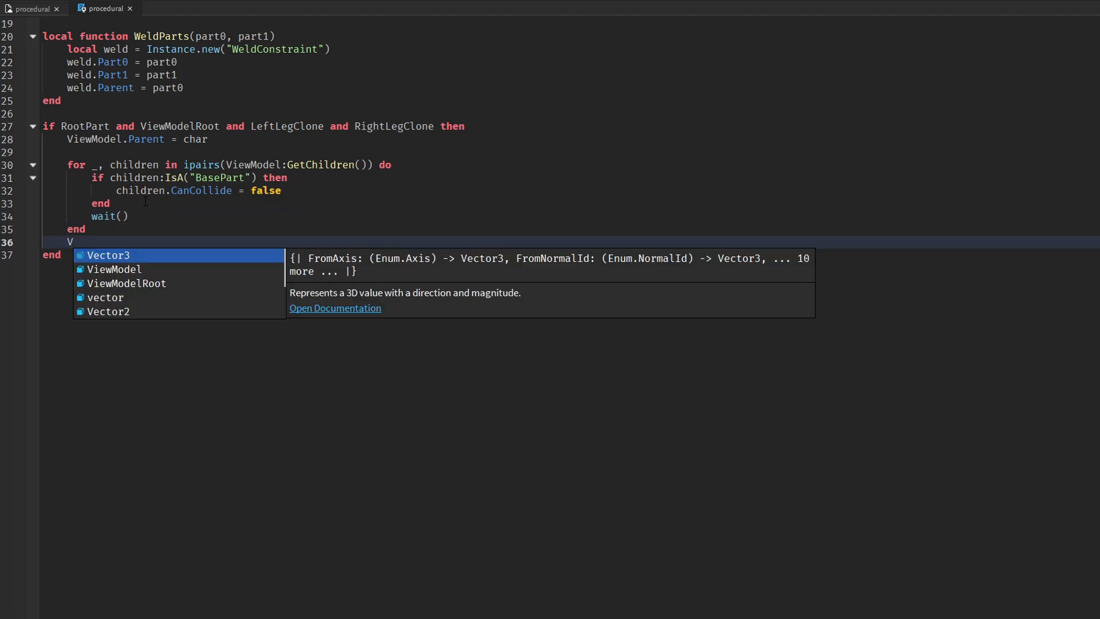
pyautogui.write('iewModel:PivotTo(RootPart.CFrame')
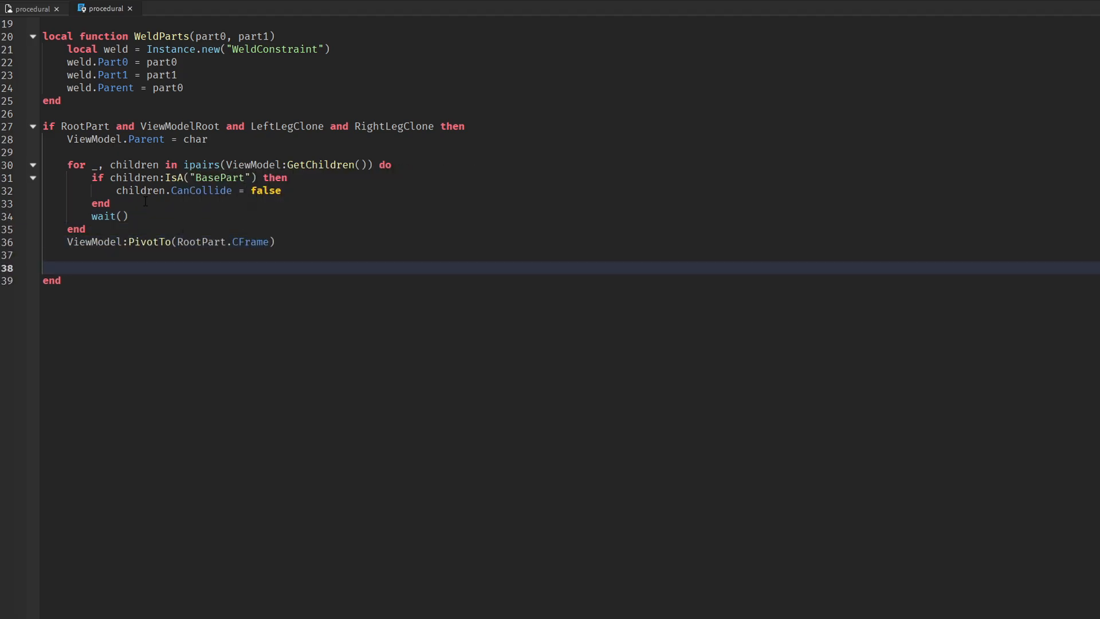
pyautogui.write('Left')
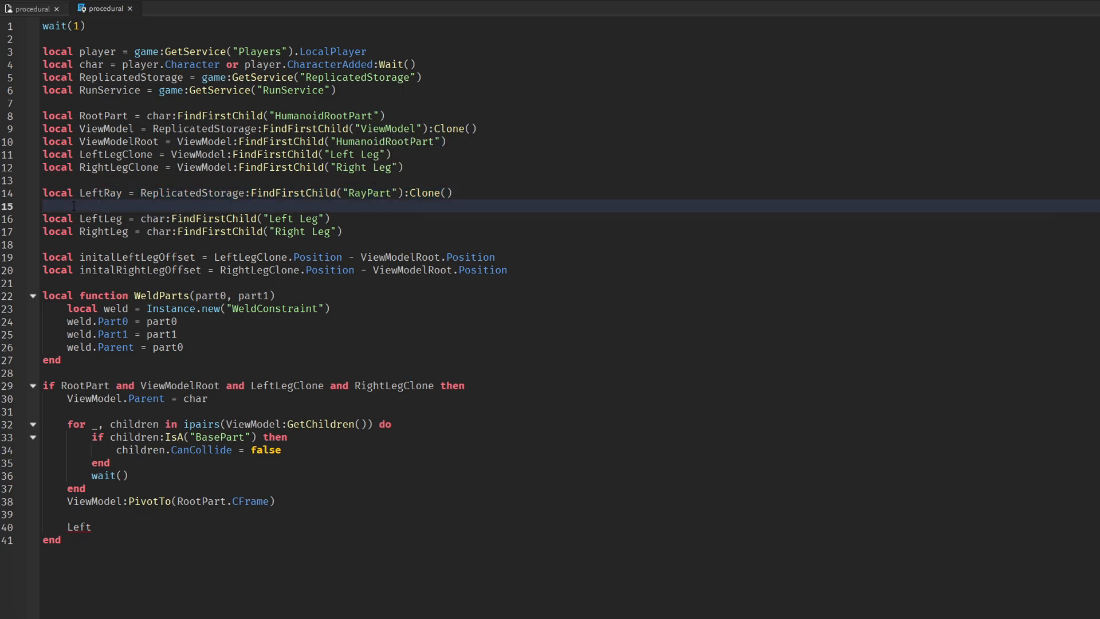
# - Clone RayPart as RightRay and position LeftRay 0.5 above LeftLegClone
pyautogui.write('local RightRay = ReplicatedStorage:FindFirstChild("RayPart"):Clone()')
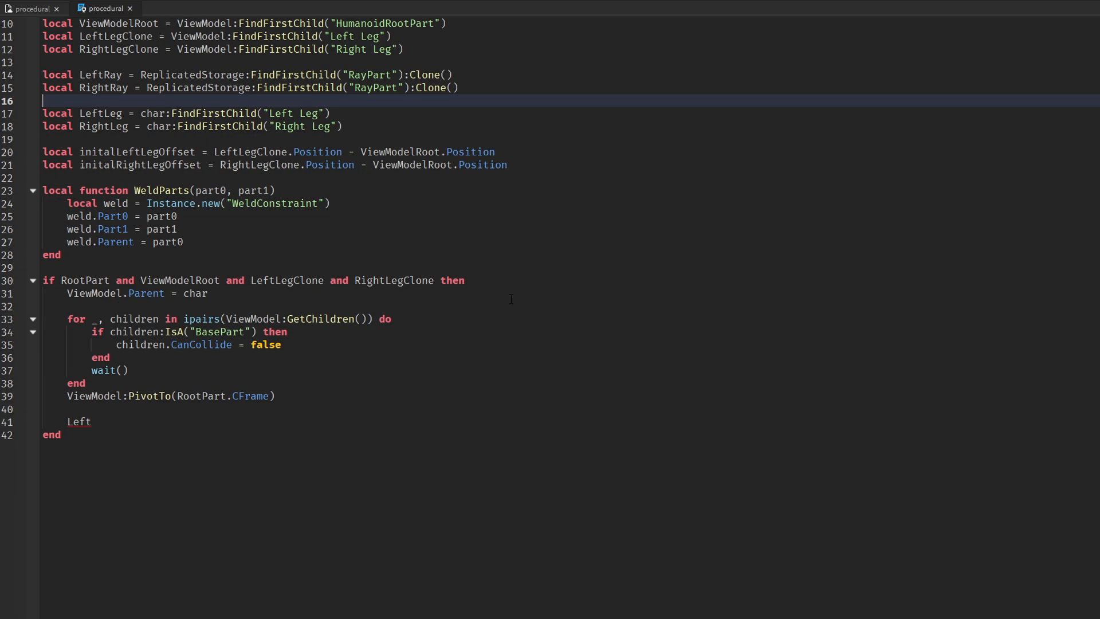
pyautogui.scroll(-3)
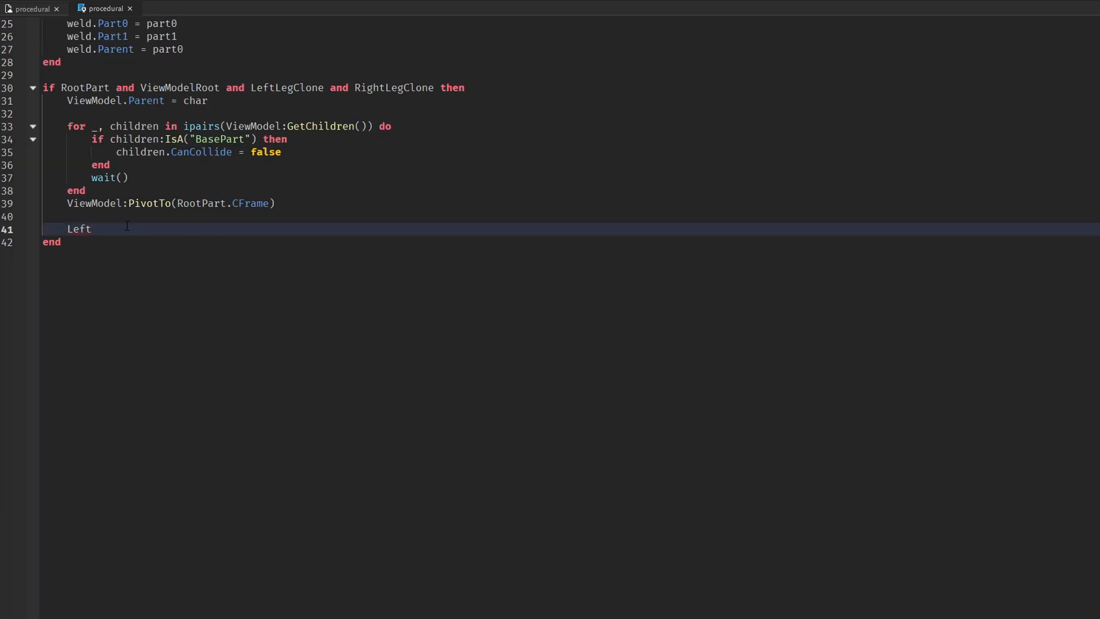
pyautogui.write('Ray.Position = LeftLegClone')
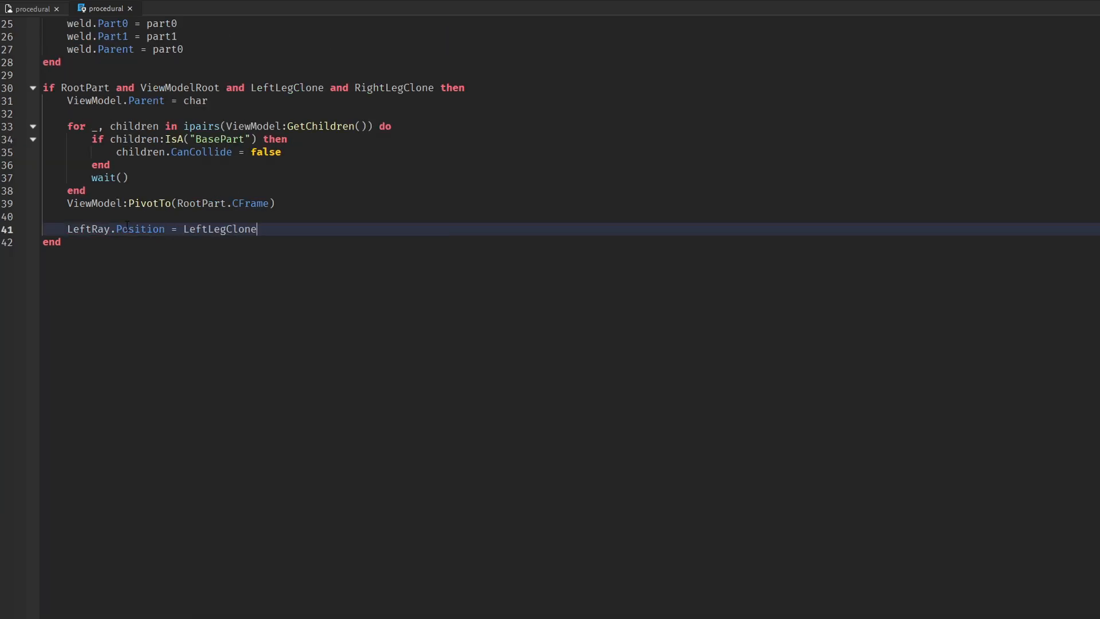
pyautogui.write('.Position + Vector3.new(')
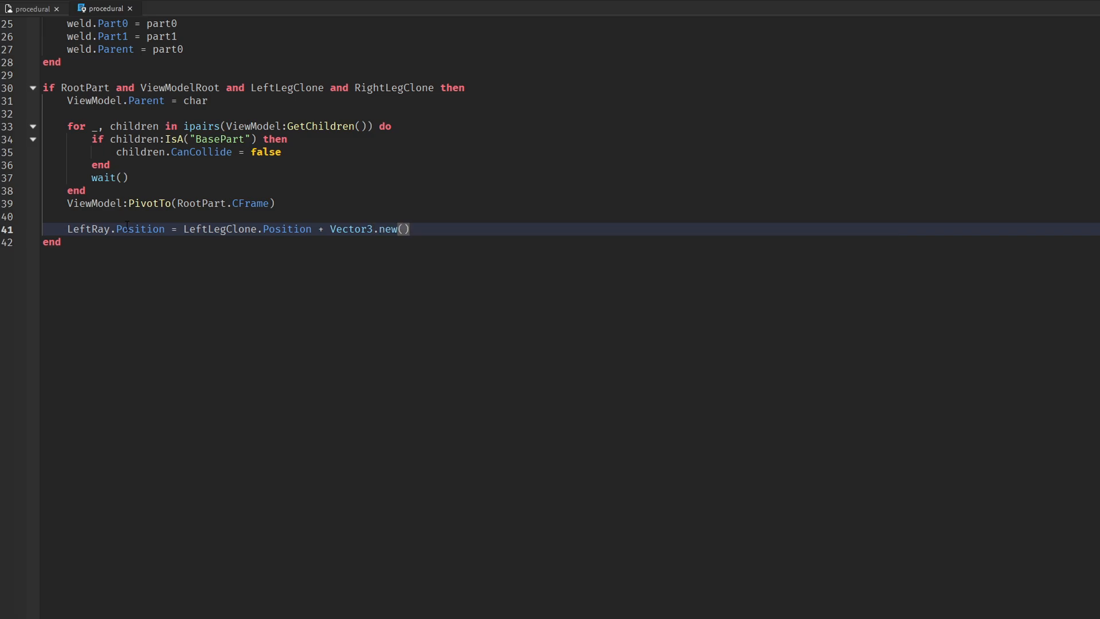
pyautogui.write('0,0.5,0')
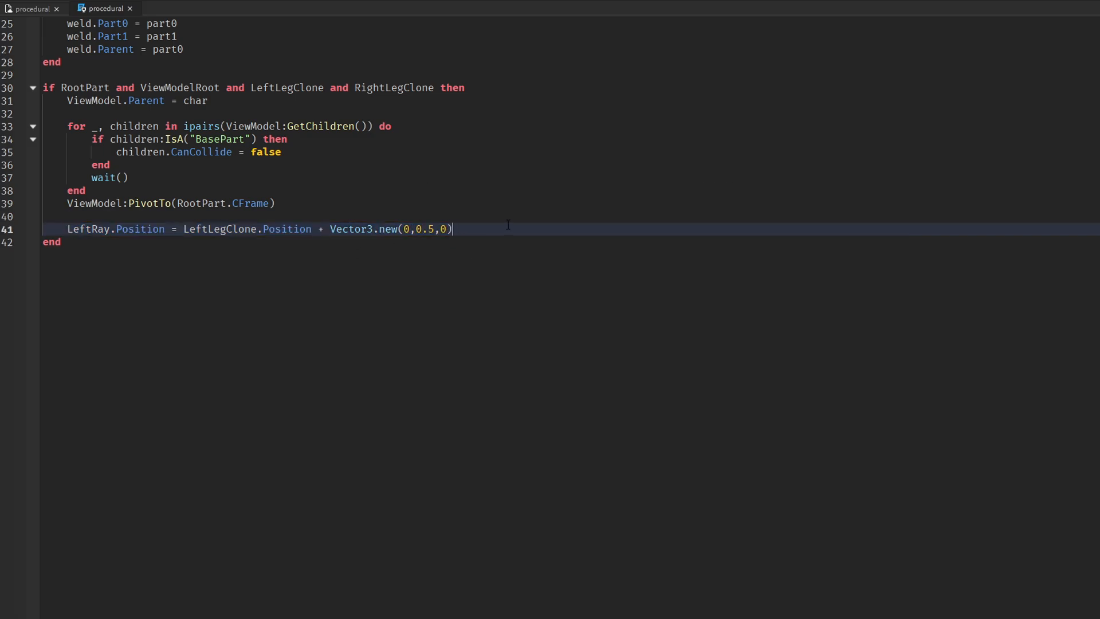
# - Parent and name LeftRay, hide LeftLeg, weld LeftRay to RootPart, and repeat for RightRay
pyautogui.write('LeftRay.')
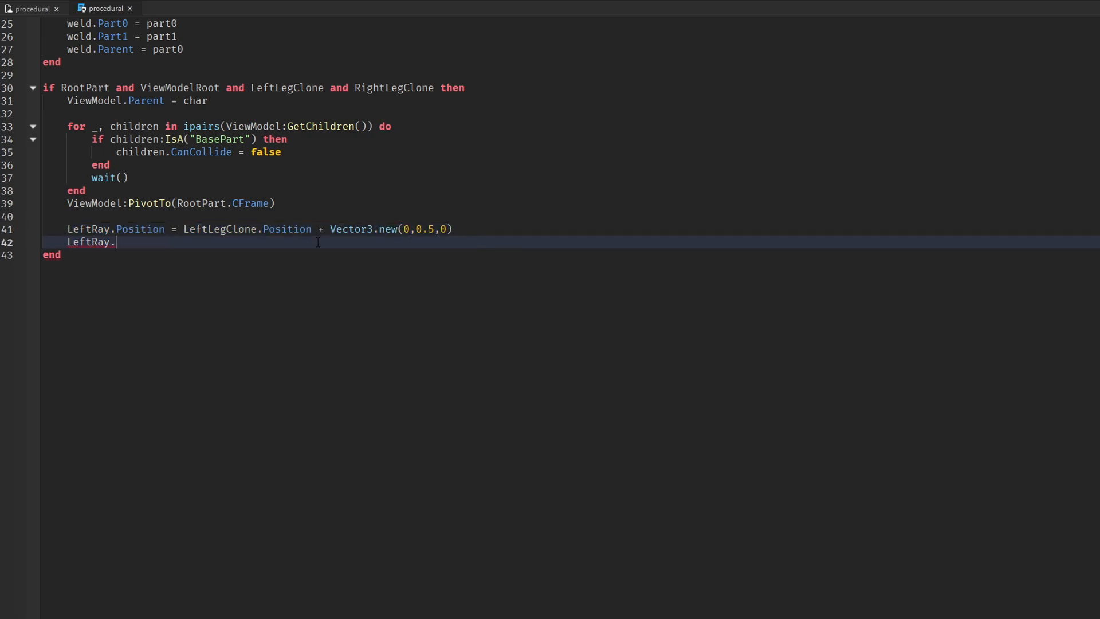
pyautogui.write('Parent = char')
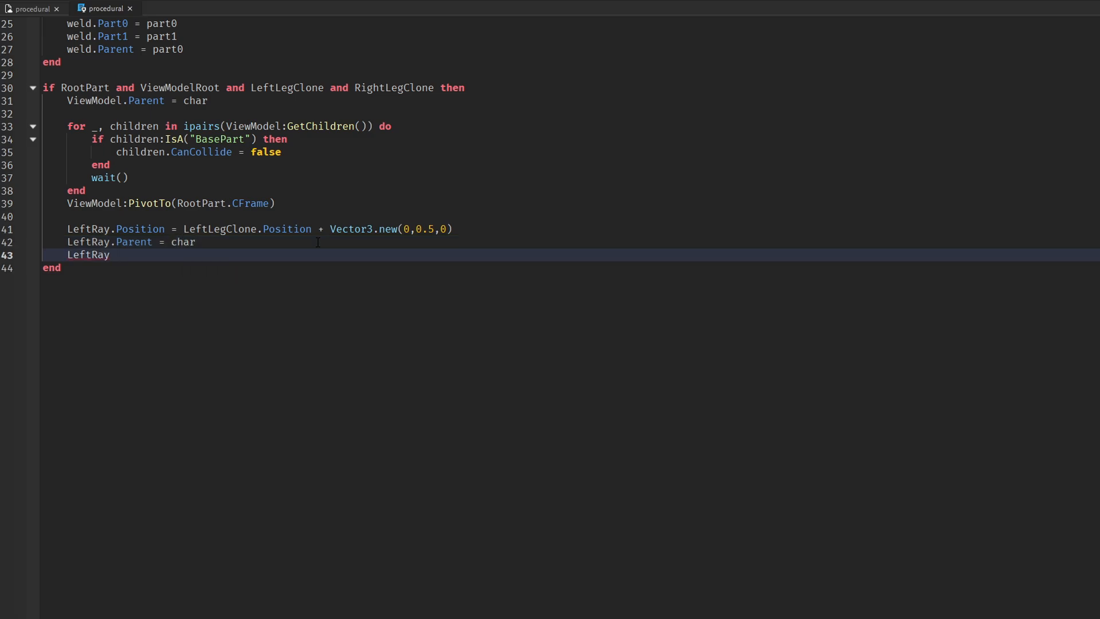
pyautogui.write('.Name = "LeftRay"')
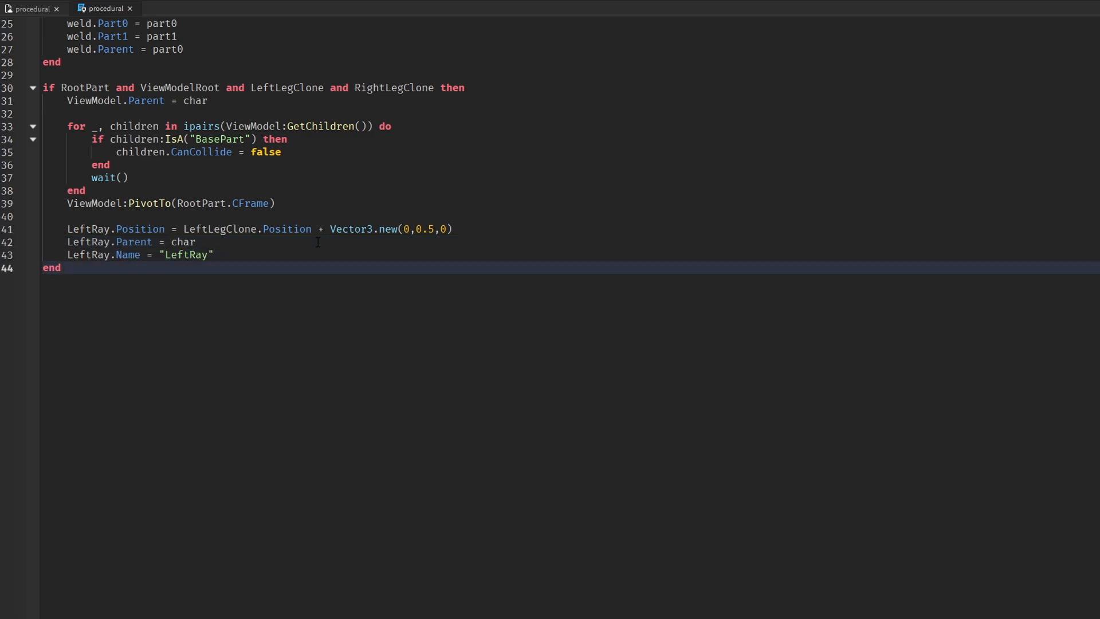
pyautogui.write('LeftLeg.Transp')
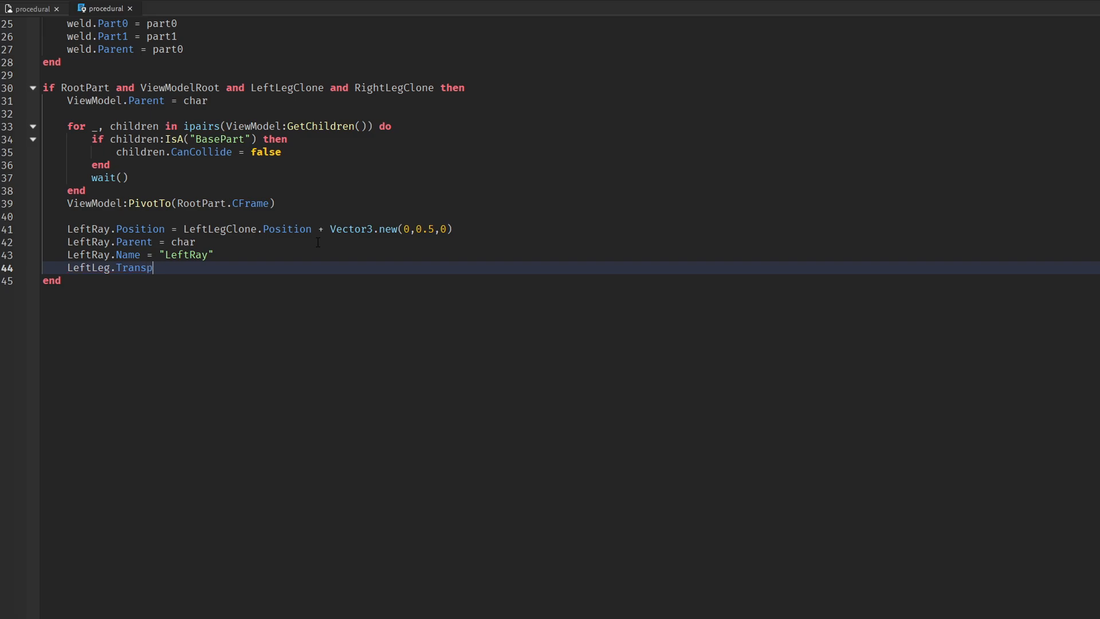
pyautogui.write('arency = 1')
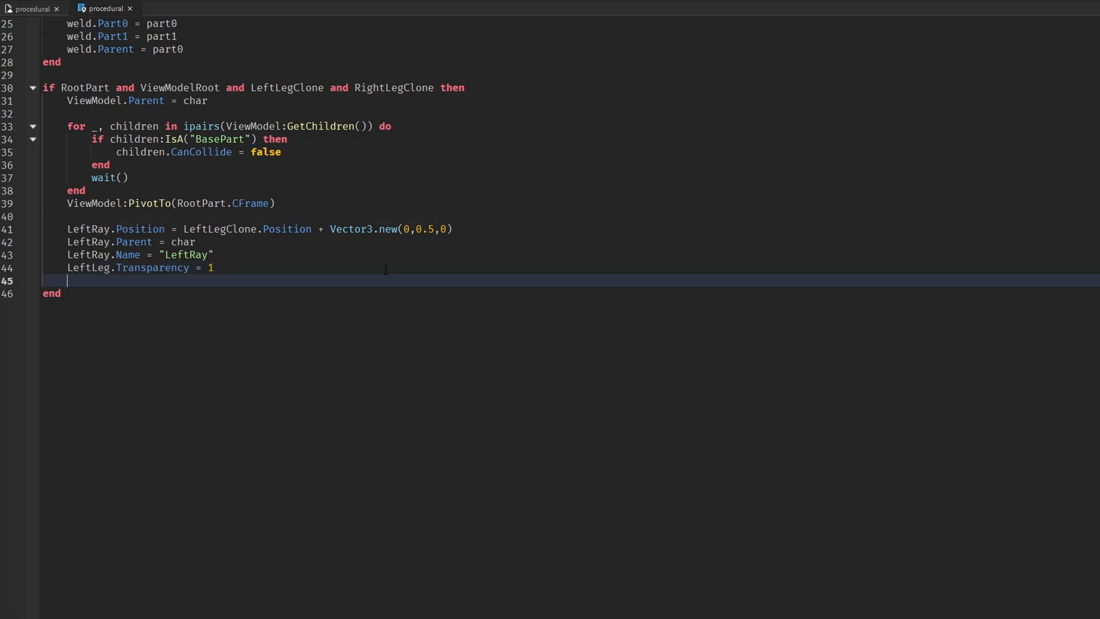
pyautogui.write('WeldParts(LeftRay, RootPart)')
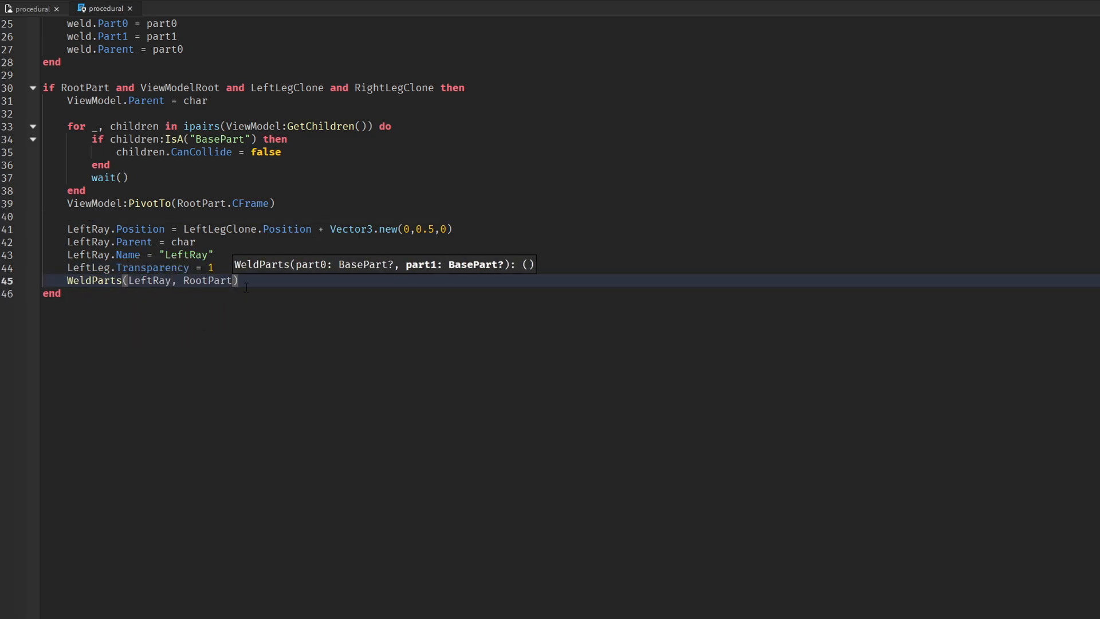
pyautogui.write('RightRay.Transparency = 1')
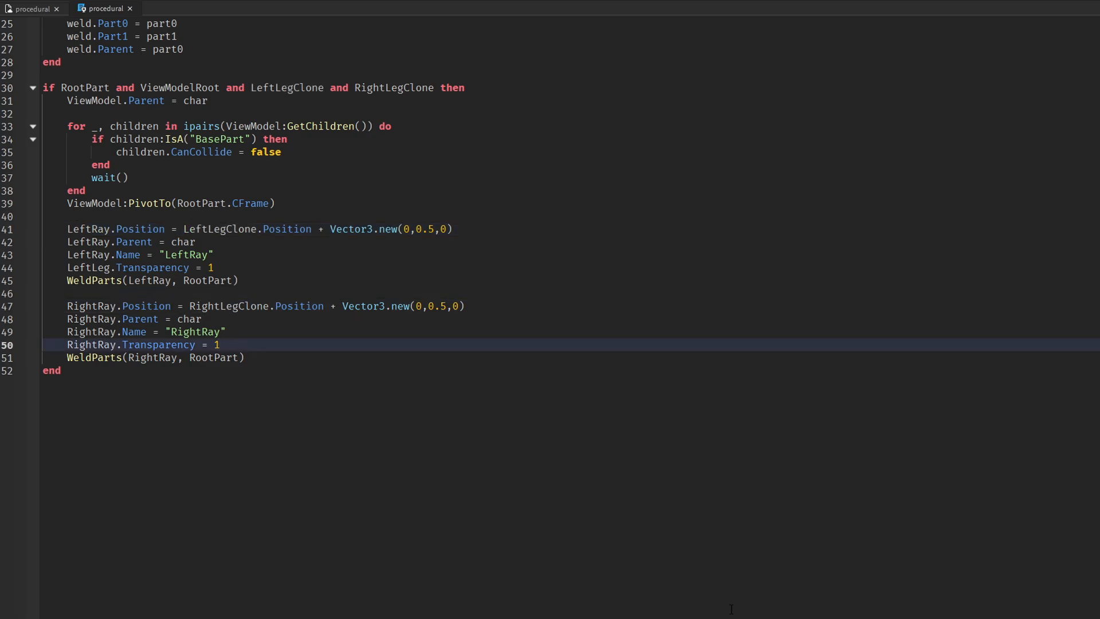
pyautogui.write('local functi')
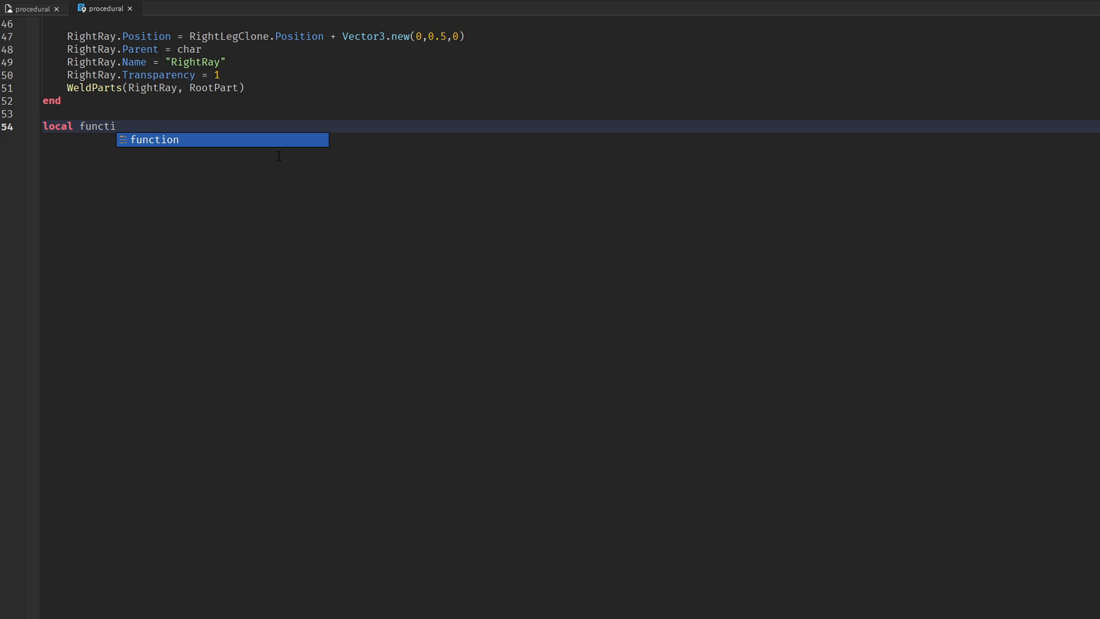
# - Write MatchToLegs copying LeftLeg's BrickColor onto both leg clones
pyautogui.press('Tab')
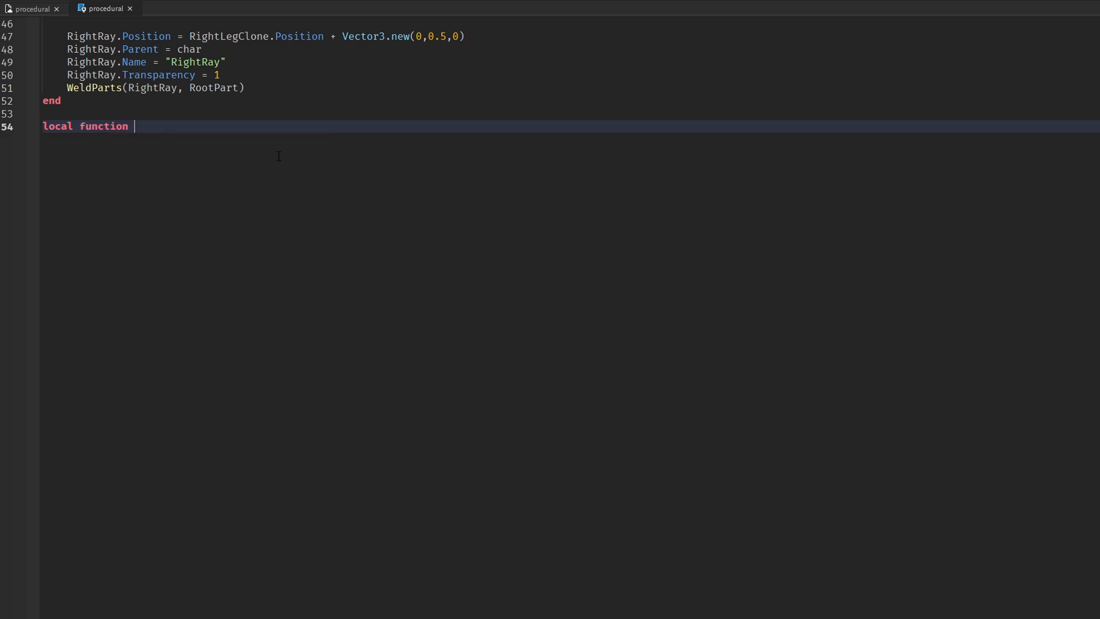
pyautogui.write('MatchToLegs()')
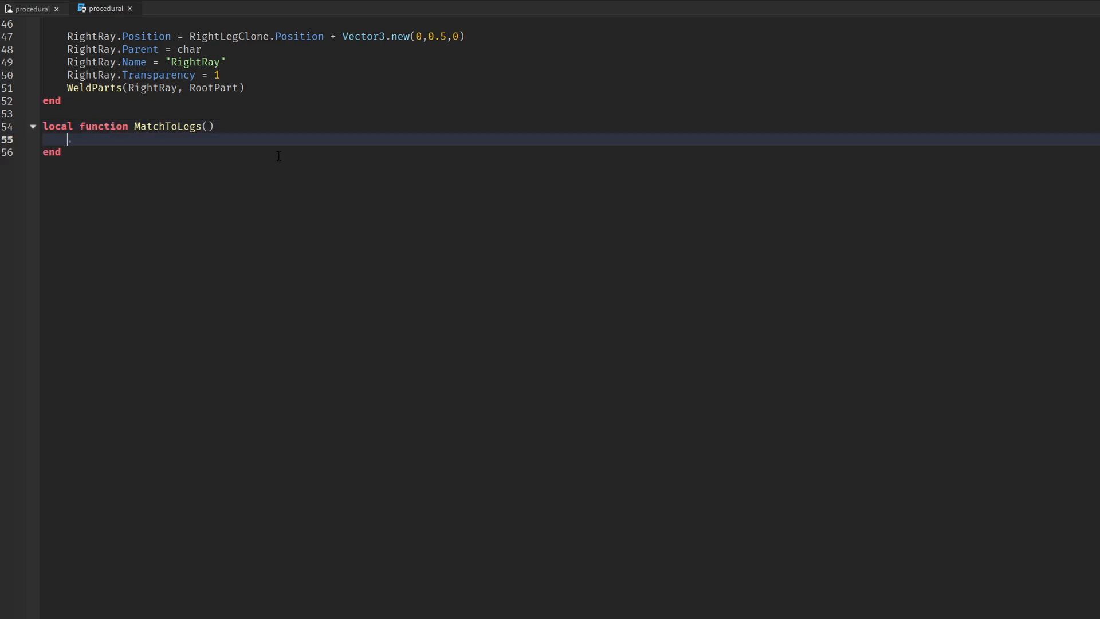
pyautogui.write('if LeftLeg and RightLegClone and RightLeg and LeftLegClone then')
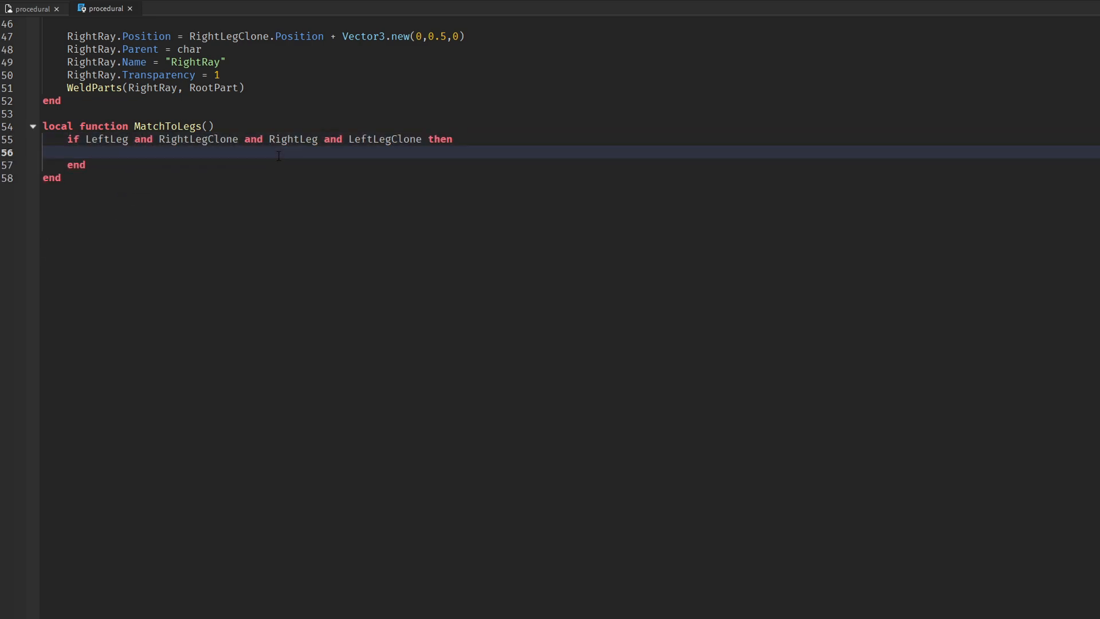
pyautogui.write('LeftLegClone')
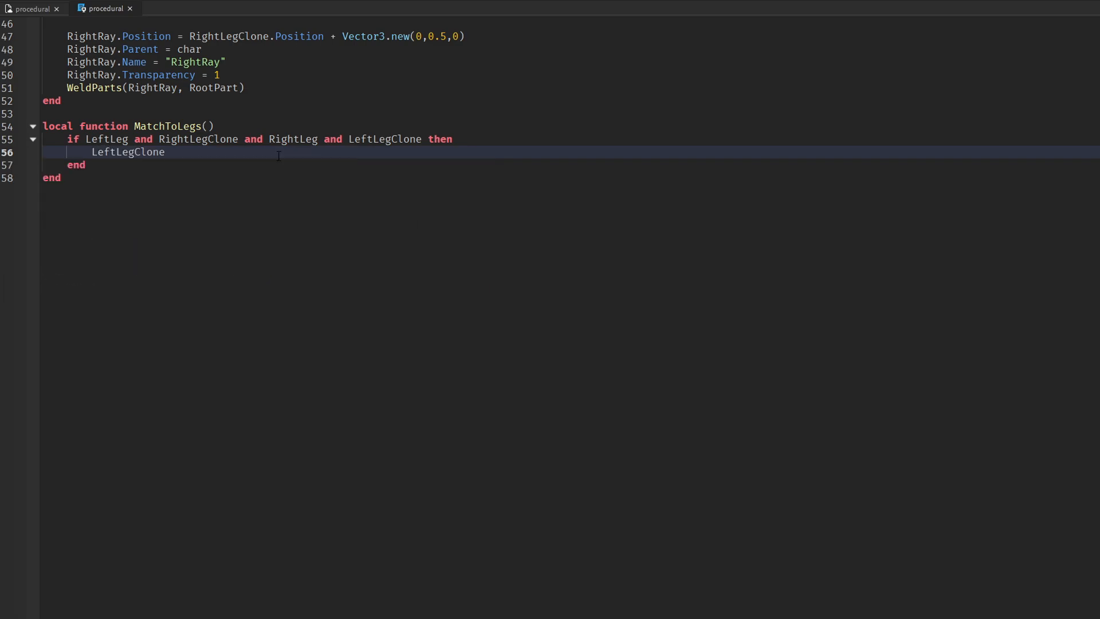
pyautogui.write('.BrickColor = LeftLeg.BrickColor')
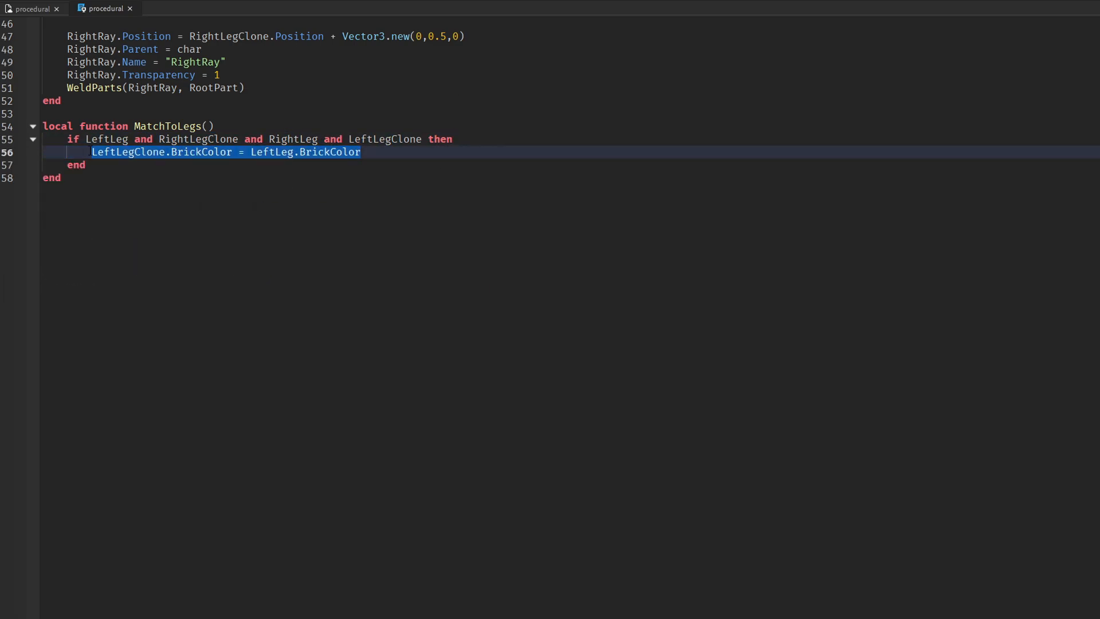
pyautogui.write('RightLegClone.BrickColor = LeftLeg.BrickColor')
pyautogui.write('local Pants = char:FindFirstChildOfClass("Pants')
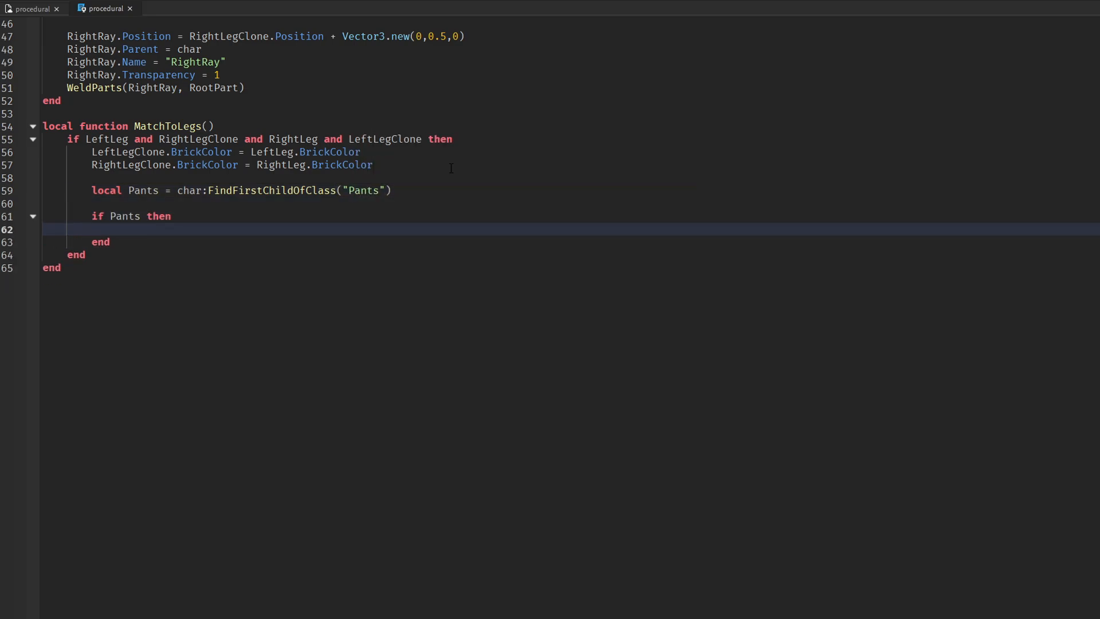
# - Copy the character's PantsTemplate onto ViewModel.Pants, call MatchToLegs() and begin SendRay(start)
pyautogui.write('ViewModel.Pants.PantsTemplate = Pants.PantsTemplate')
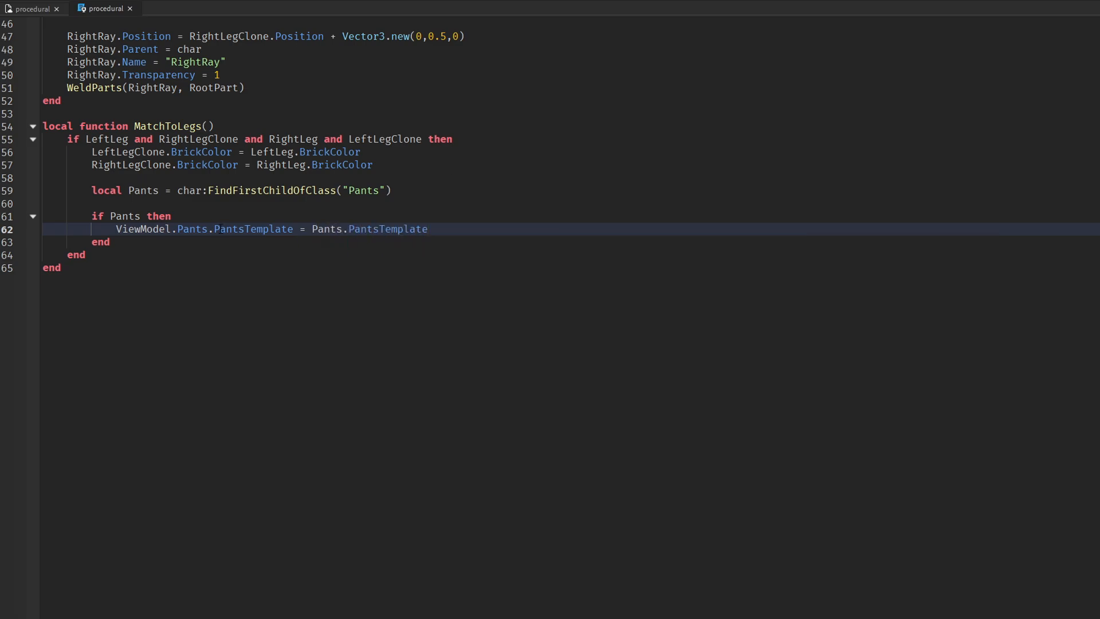
pyautogui.write('MatchToLegs()')
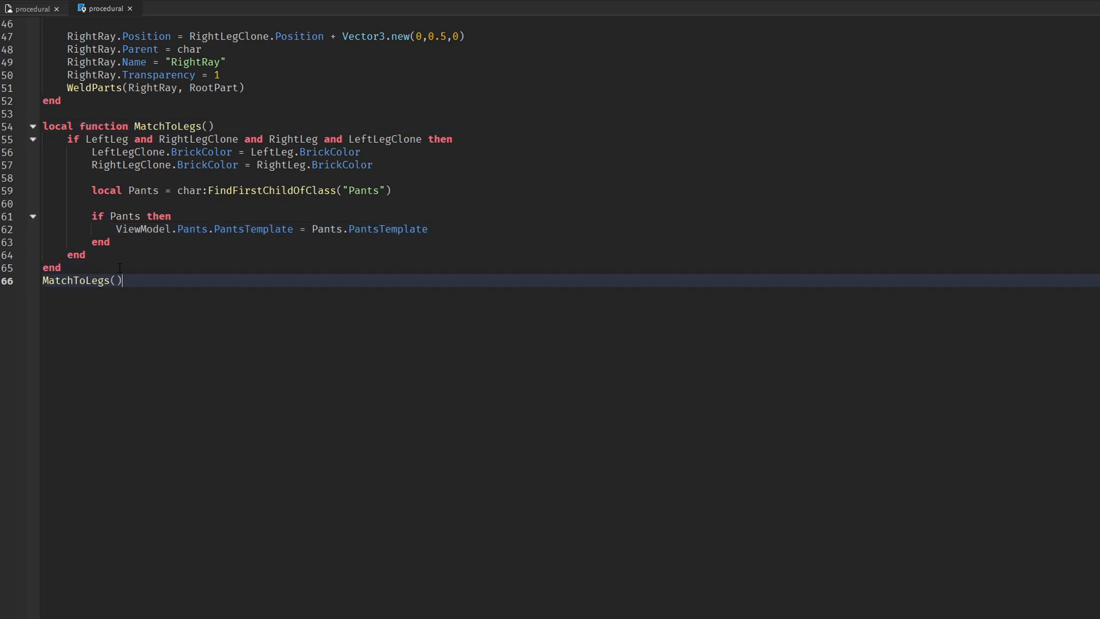
pyautogui.press('Enter')
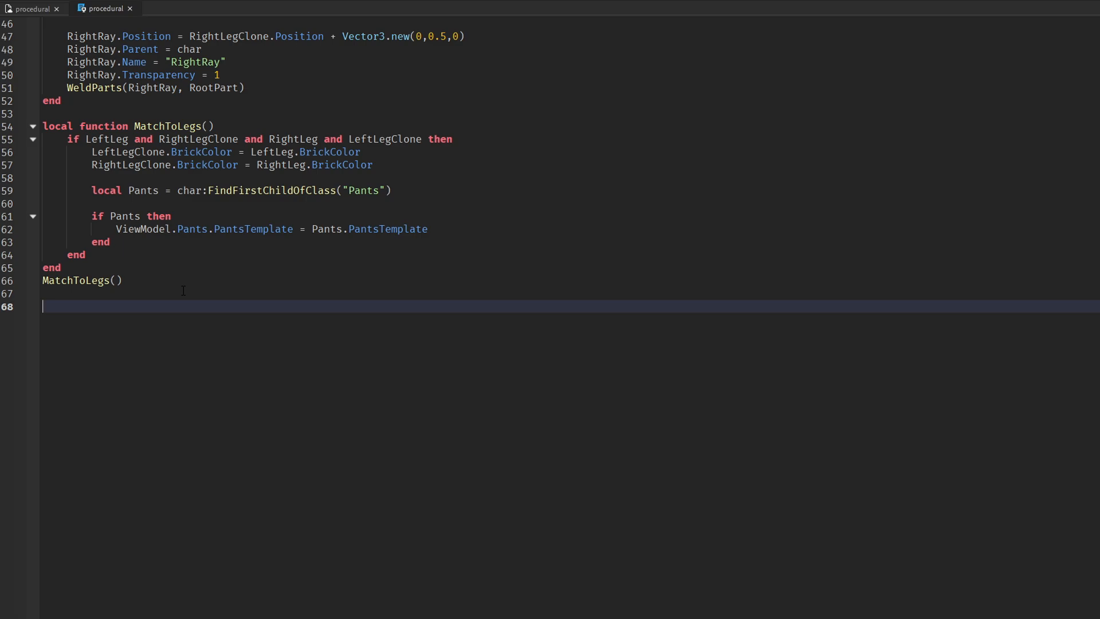
pyautogui.write('local function SendRay(start')
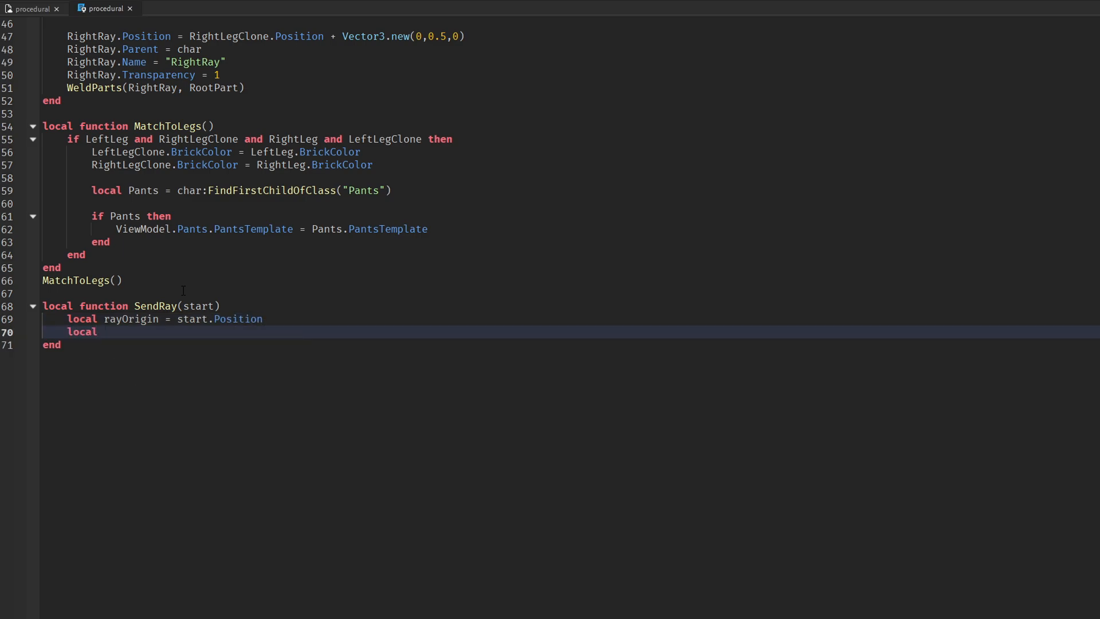
# - Define rayDirection Vector3.new(0,-1.4,0) and RaycastParams excluding the character, ignoring water
pyautogui.write('rayDirection = Vector3.')
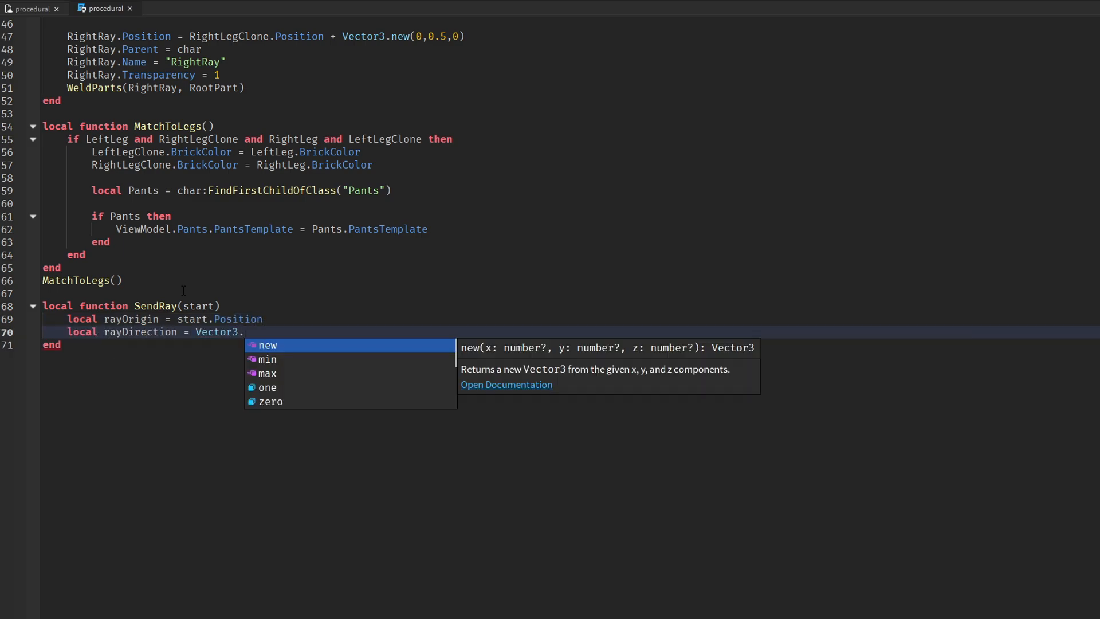
pyautogui.write('new(0,-1.4,0)')
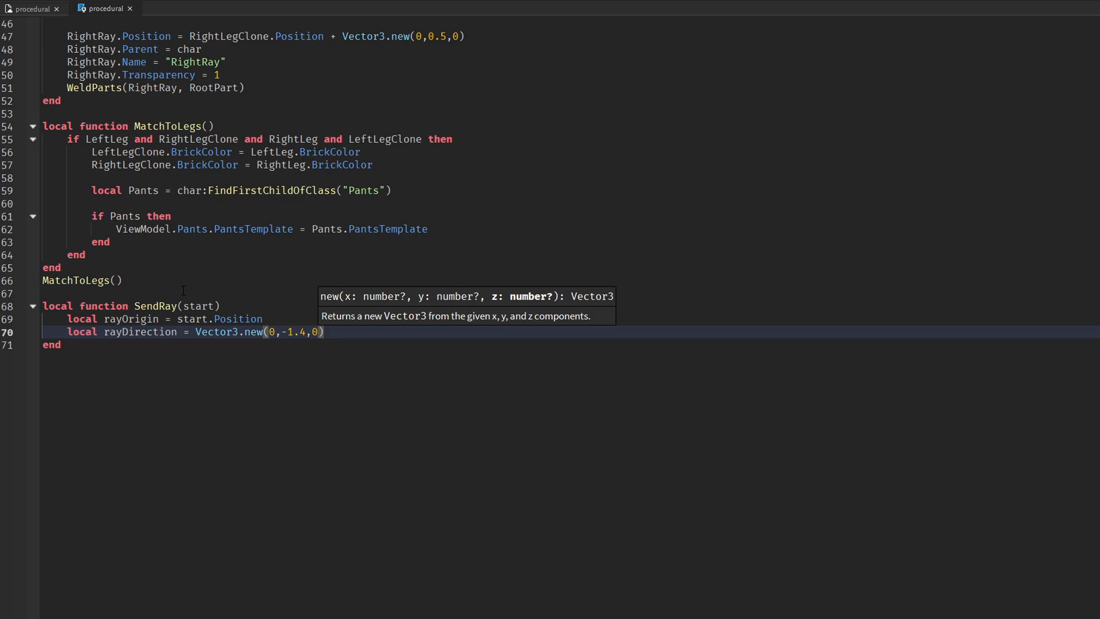
pyautogui.write('local RayParams')
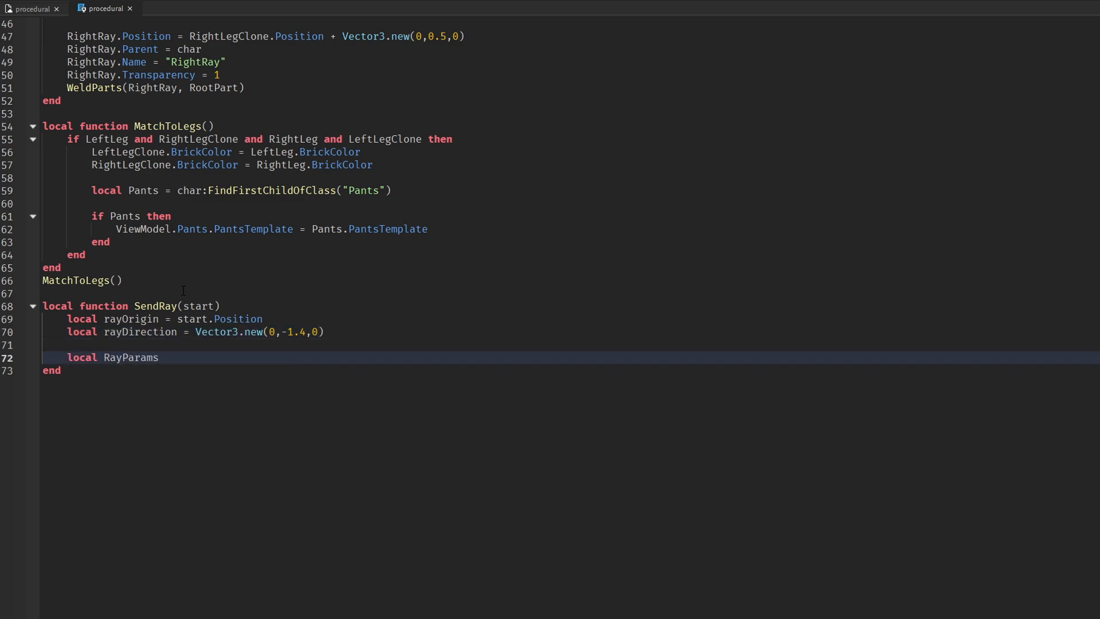
pyautogui.write('= RaycastParams.new()')
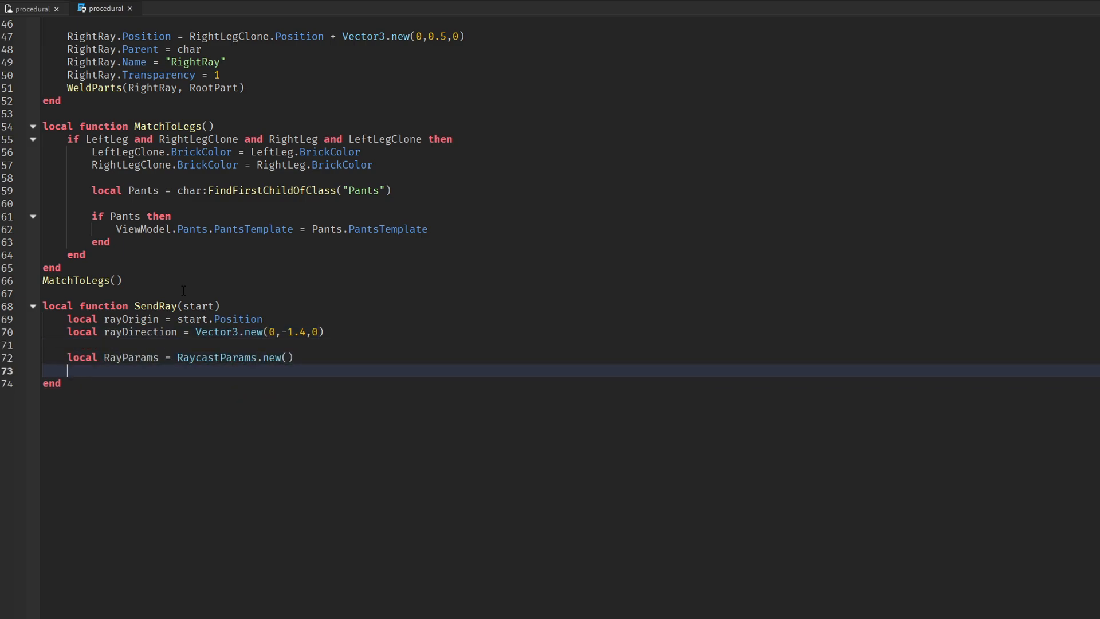
pyautogui.write('RayParams.FilterDescendantsInstances = {char, start')
pyautogui.write('RayParams.FilterType = Enum.RaycastFilterType.Exclude')
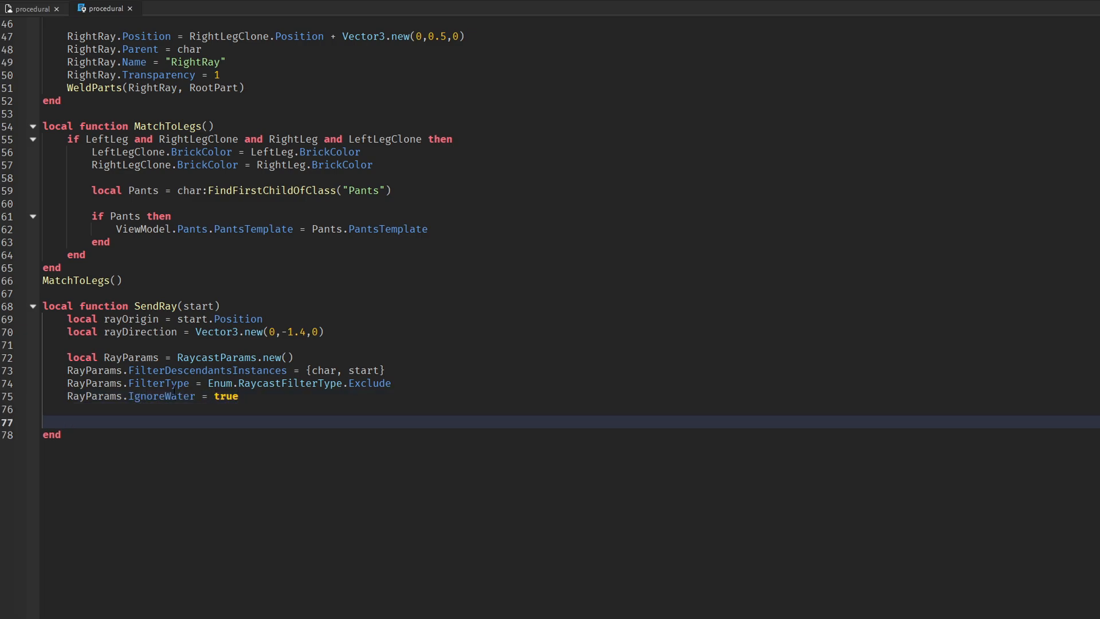
# - Call workspace:Raycast and return raycastResult.Position.Y or nil; declare isLeft flag
pyautogui.write('local raycastResult = workspace:Raycast(rayOrigin')
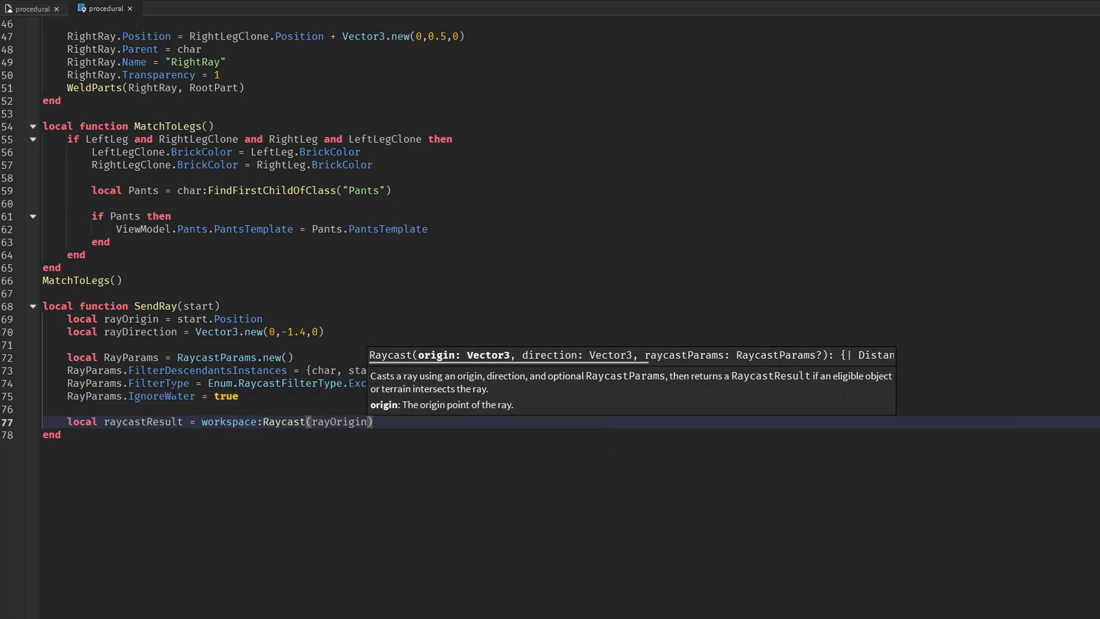
pyautogui.write('rayDirection,RayParams')
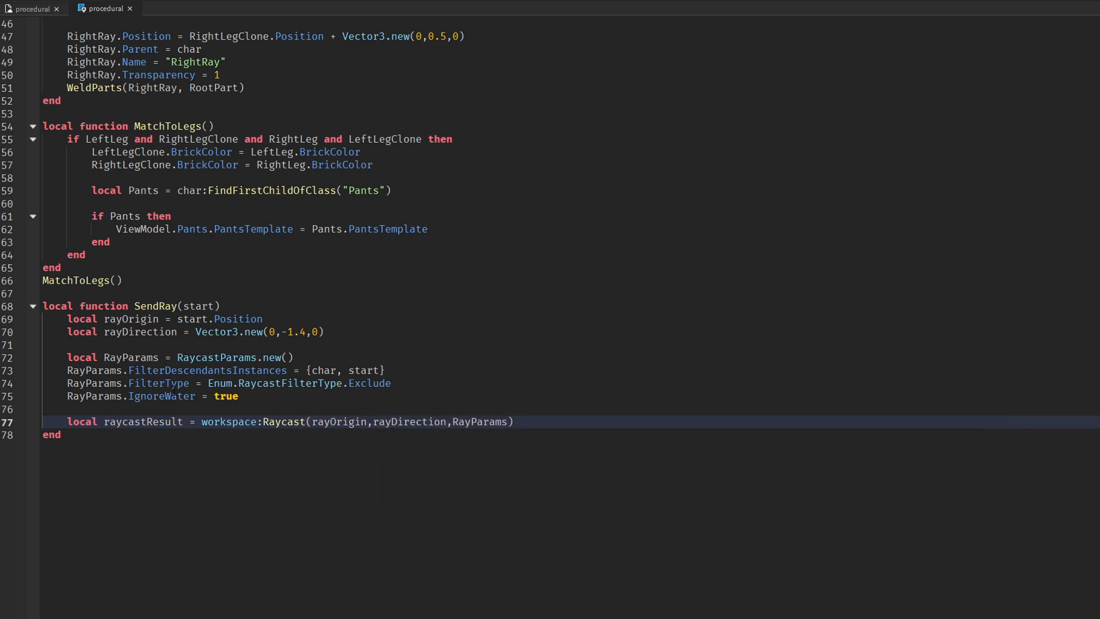
pyautogui.write('if raycastResult')
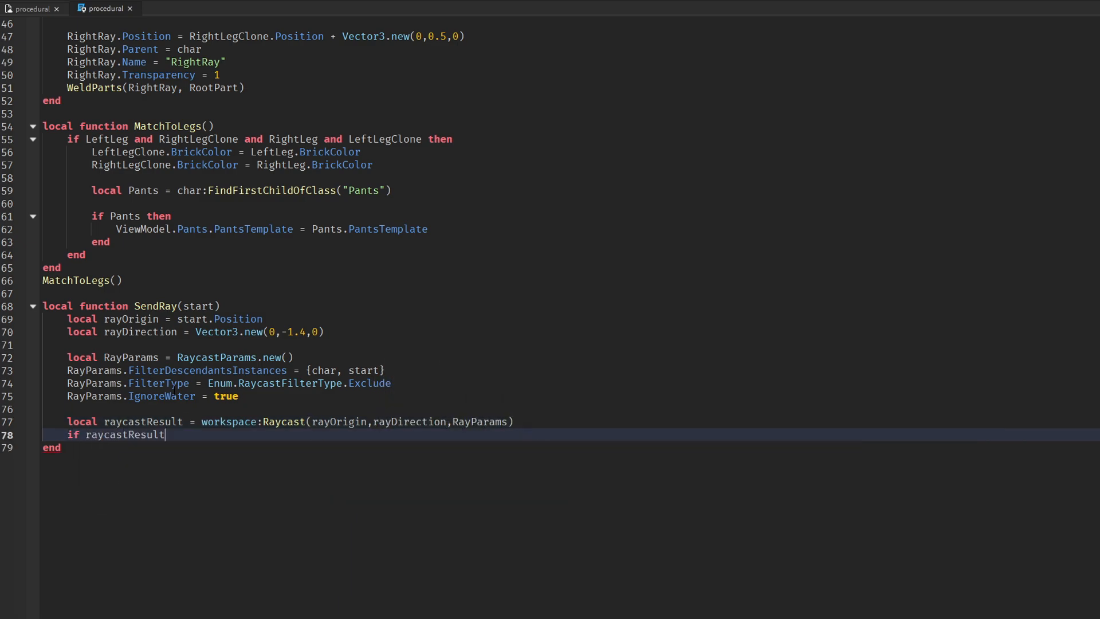
pyautogui.write('then')
pyautogui.write('return raycastResult')
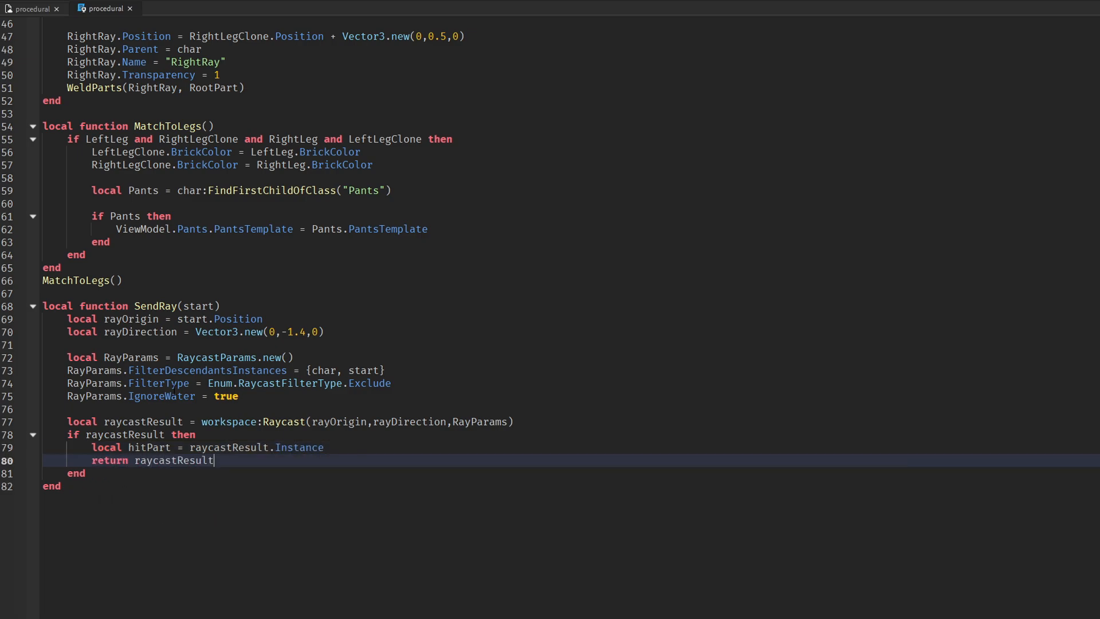
pyautogui.write('.Position.Y')
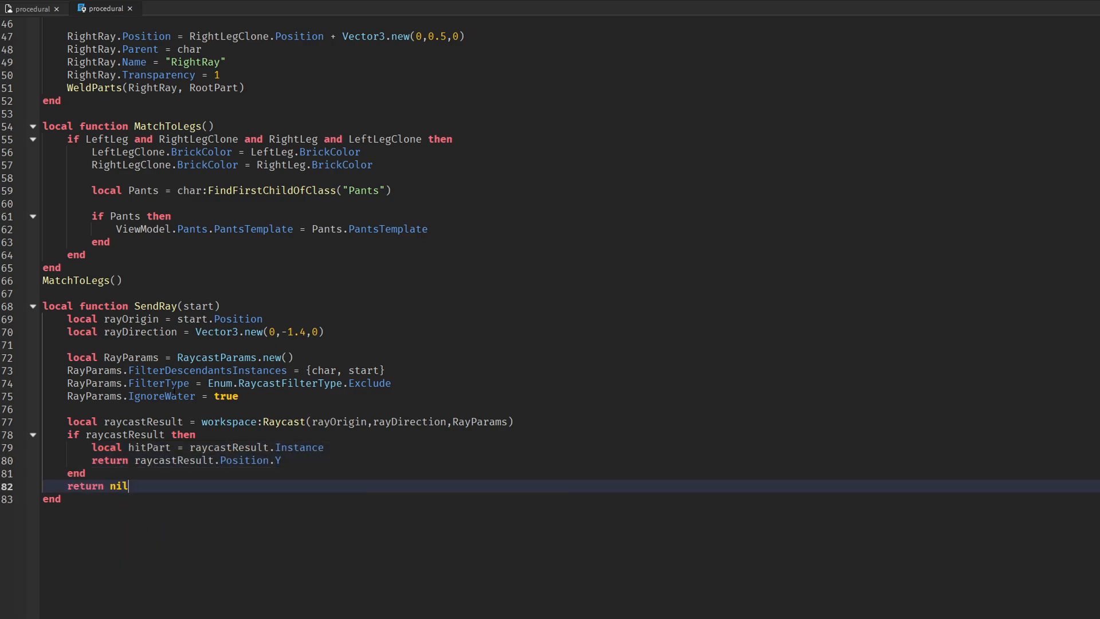
pyautogui.write('local isLeftLegBeingAdjusted = false')
pyautogui.write('local isRightLegBeingAdjusted = false')
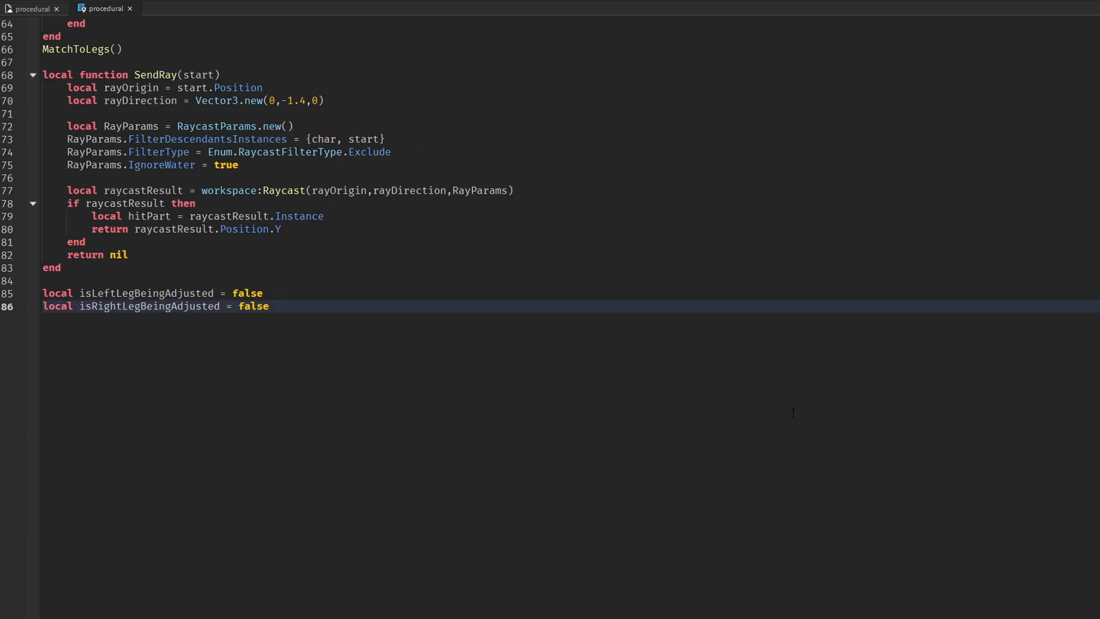
# - Write canMoveLeftLeg returning true when isRightLegBeingAdjusted is false, then duplicate it as canMoveRightLeg
pyautogui.write('kicak f')
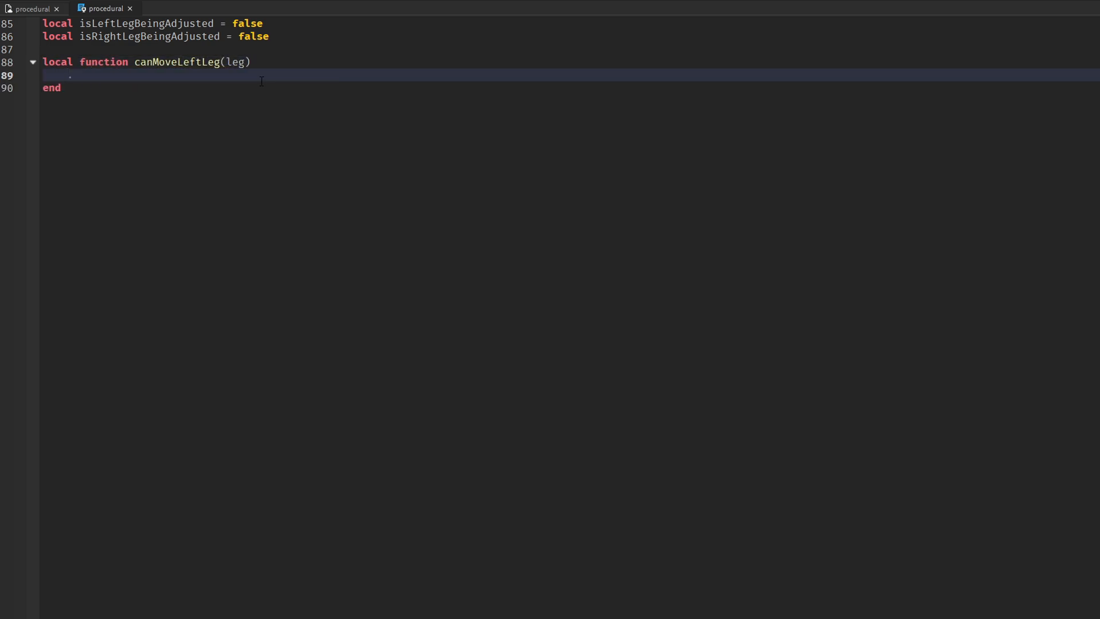
pyautogui.write('if leg == true and isRightLegBeingAdjusted t')
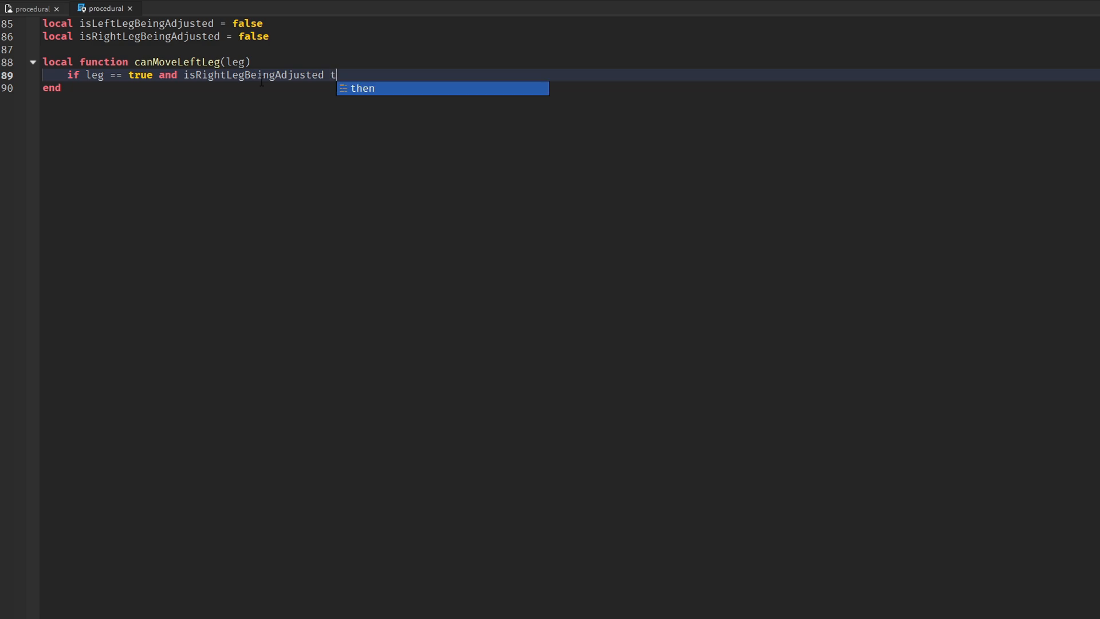
pyautogui.write('== false then')
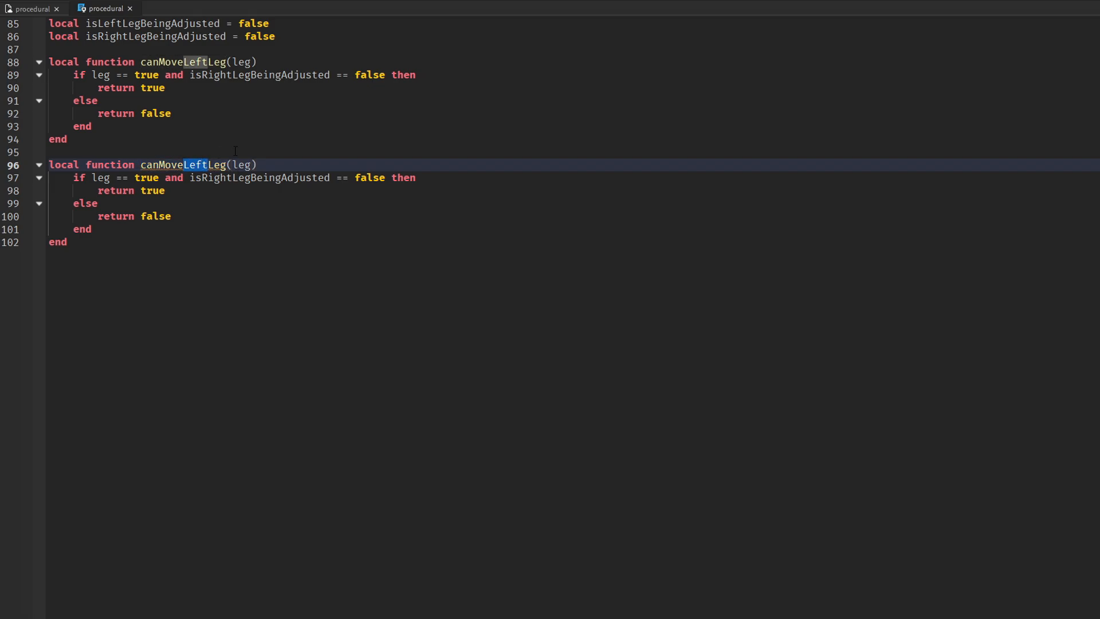
pyautogui.write('Right')
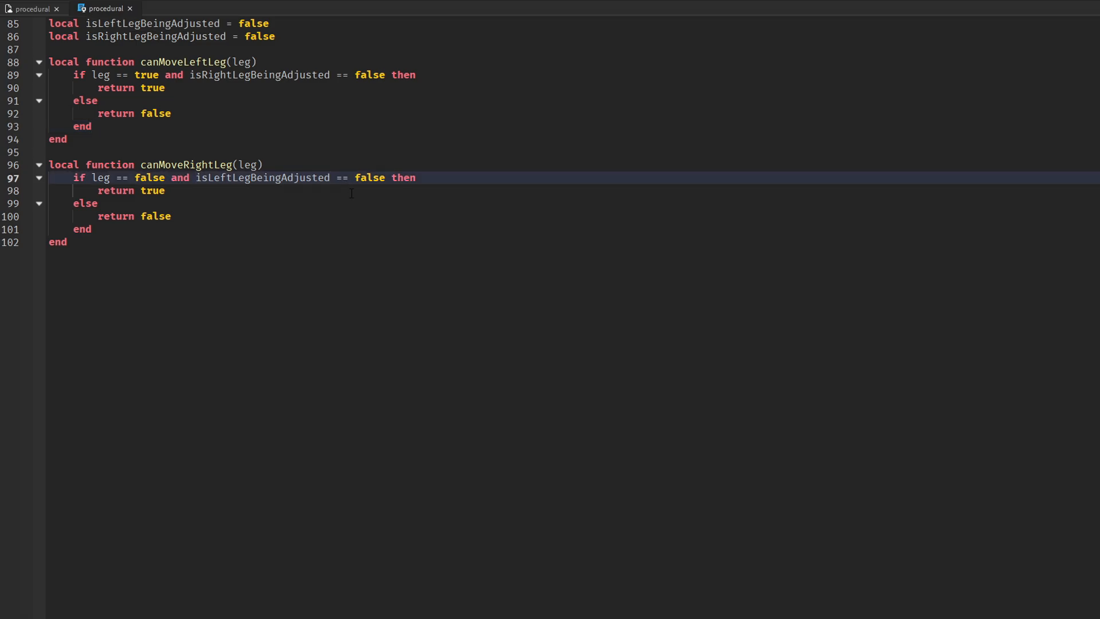
pyautogui.write('local function AdjustLegPosition(legClon')
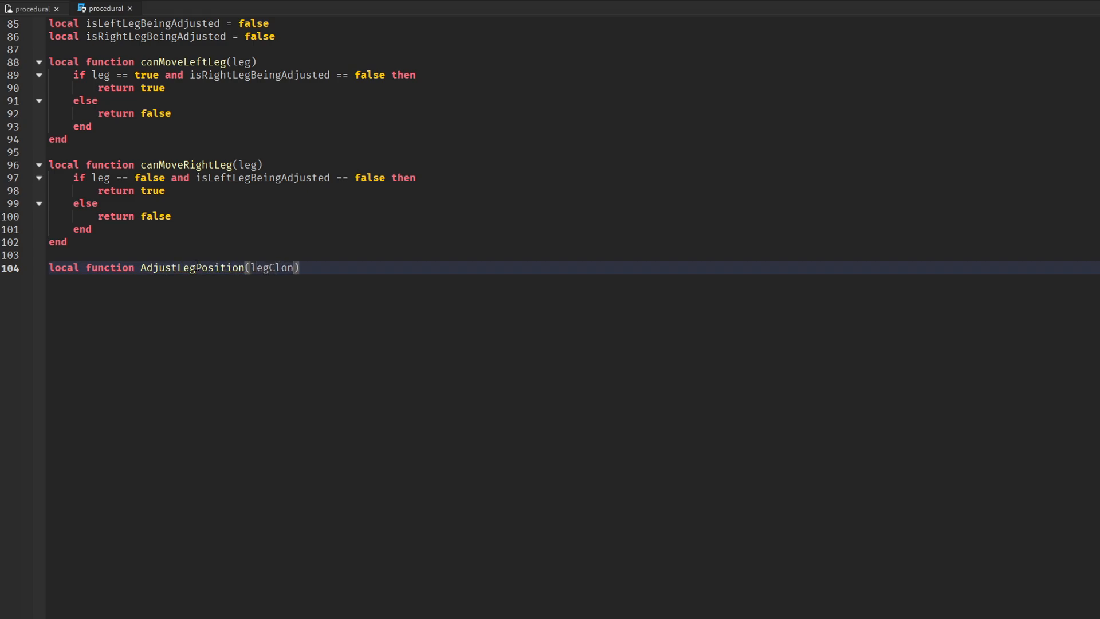
# - Declare AdjustLegPosition(legClone, ray, initialOffset, isLeftLeg) with hitY = SendRay(ray), an if hitY check and the RootPart LookVector
pyautogui.write('e, ray, initialOffset, isLeftLeg')
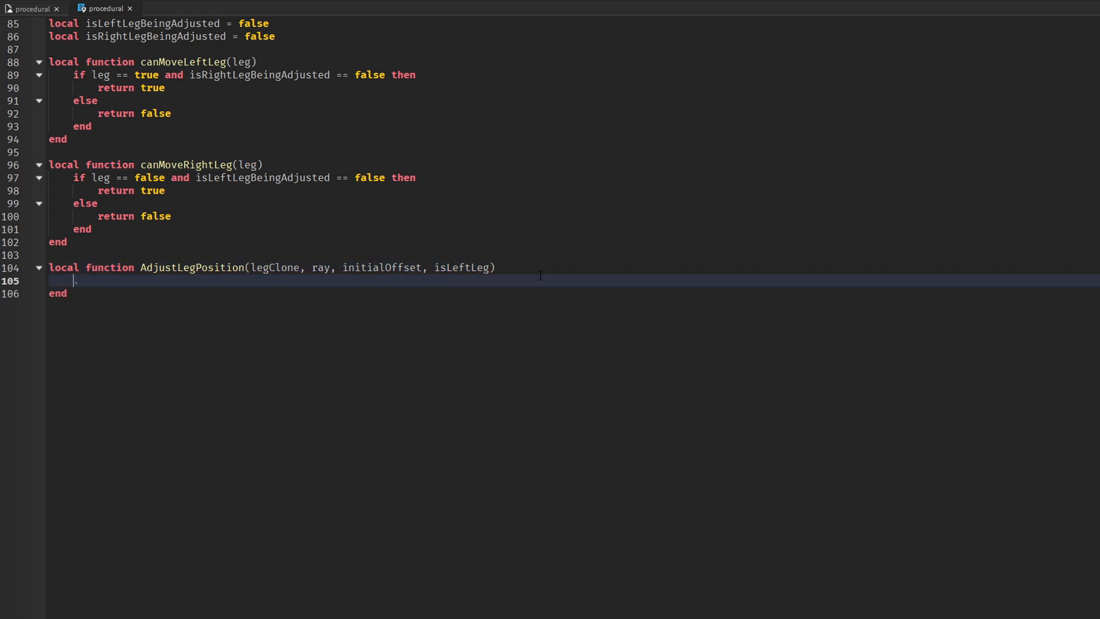
pyautogui.write('local hitY -')
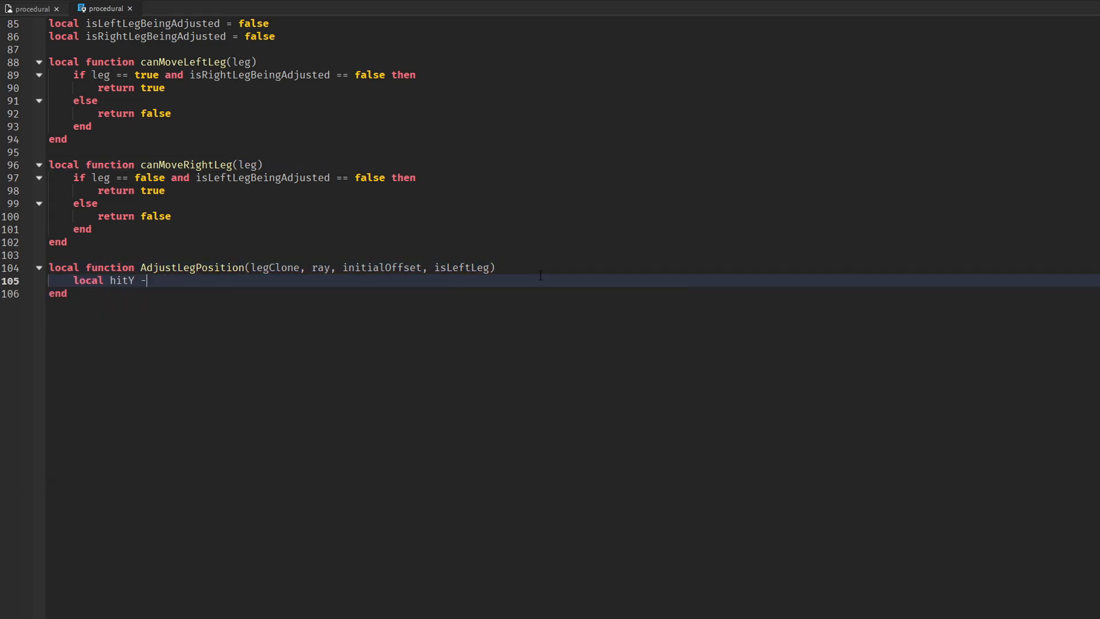
pyautogui.write('= SendRay(ray)')
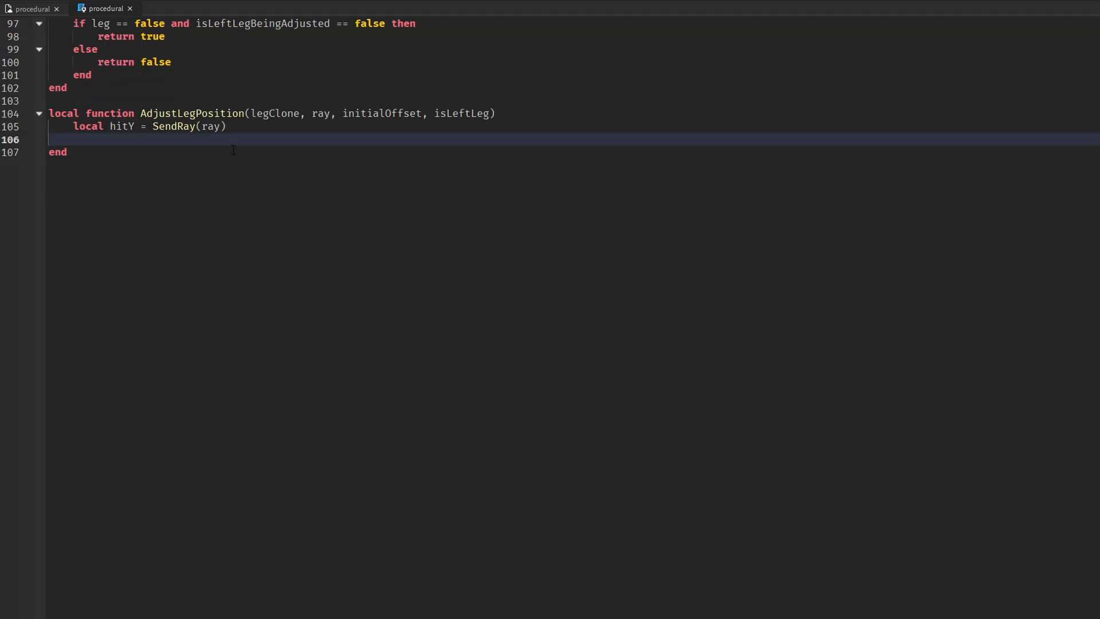
pyautogui.write('if hitY and canMoveLeftLeg(isLeftLeg) then')
pyautogui.write('local forward')
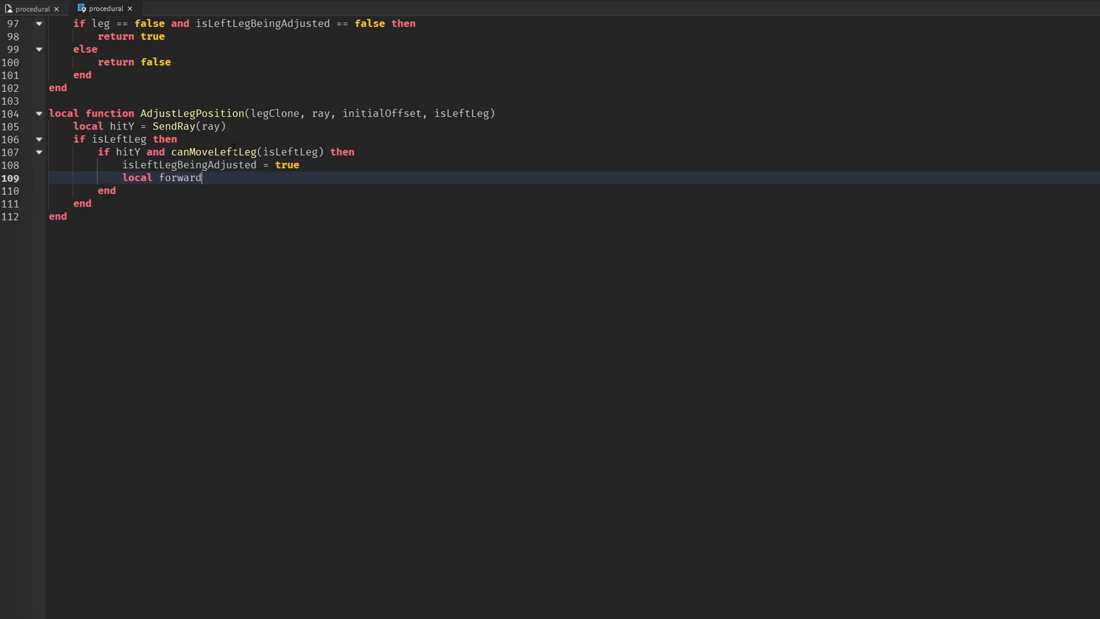
pyautogui.write('Vector = RootPart.CFrame')
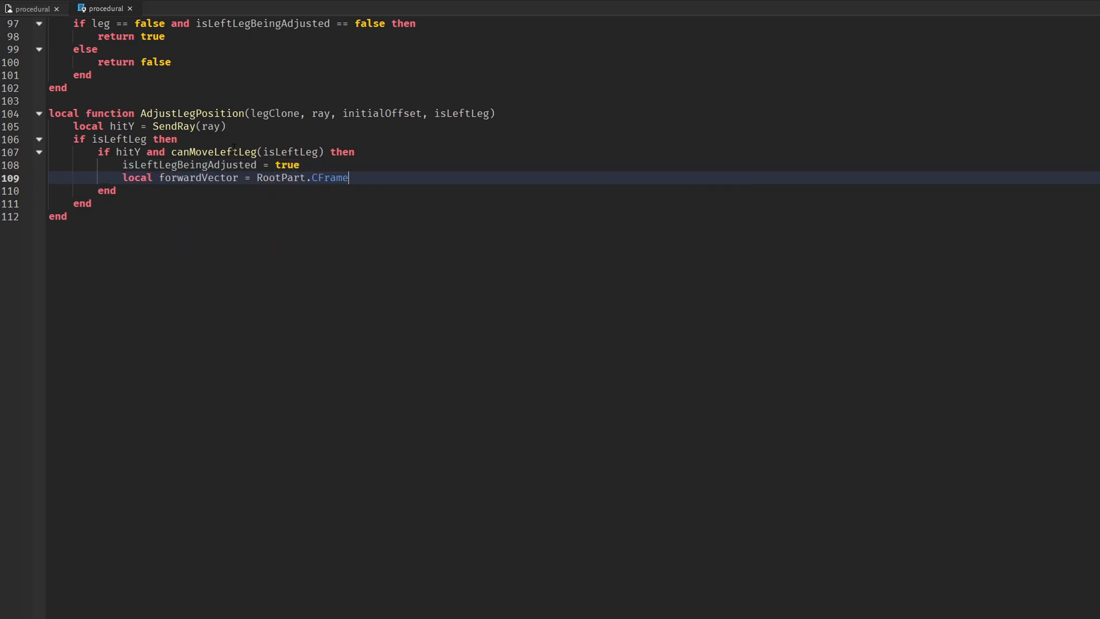
pyautogui.write('.LookVector')
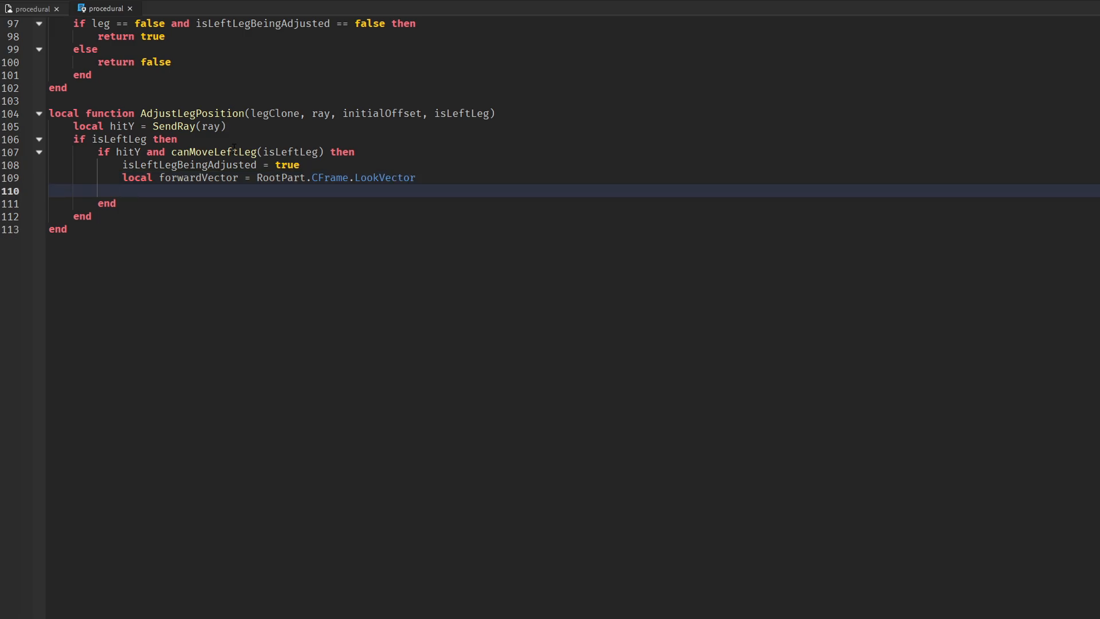
# - Find charLeg by legClone.Name and compute targetPosition as Vector3.new(X, hitY + 1, Z) plus offsetPosition
pyautogui.write('local forwardDistance = 0.3')
pyautogui.write('local offsetPosition = forwardVector + forwardDistance')
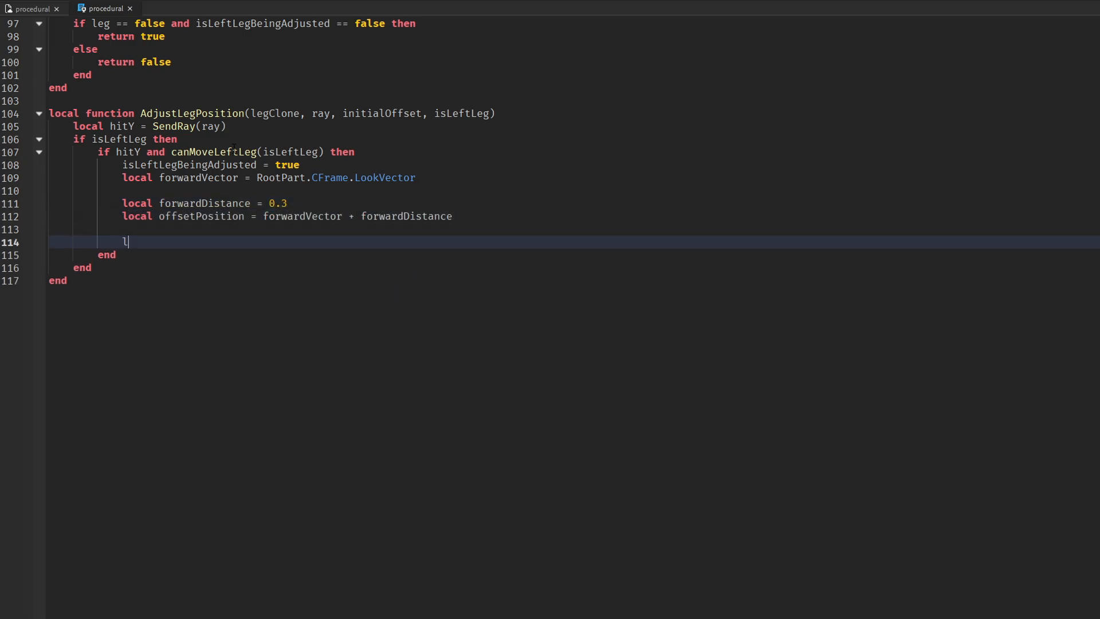
pyautogui.write('ocal charLeg = char:')
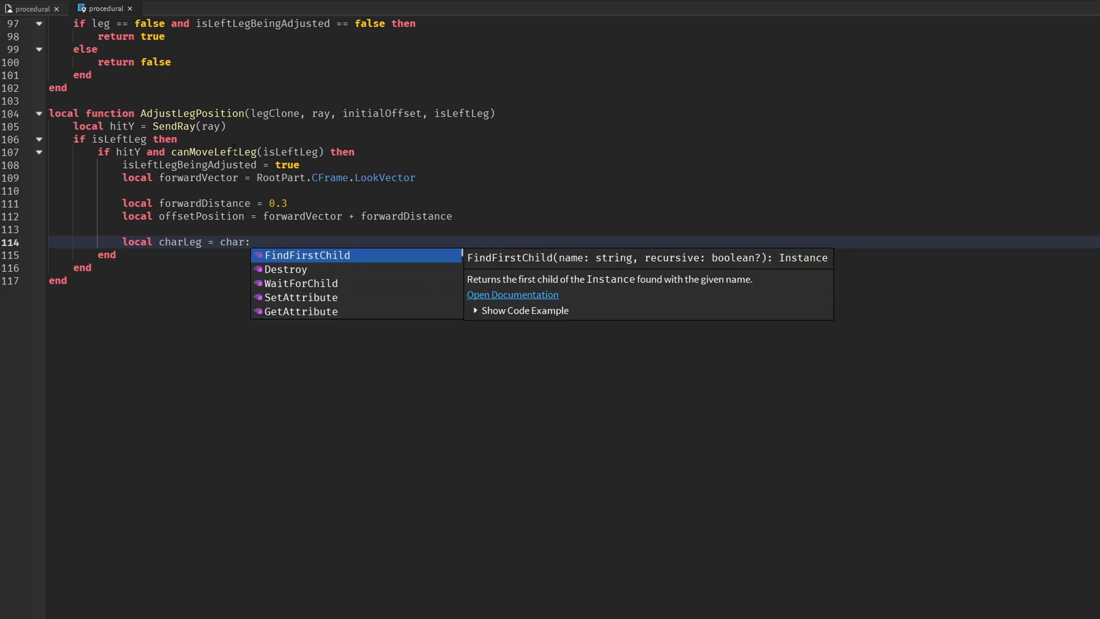
pyautogui.write('FindFirstChild(legClone.Name')
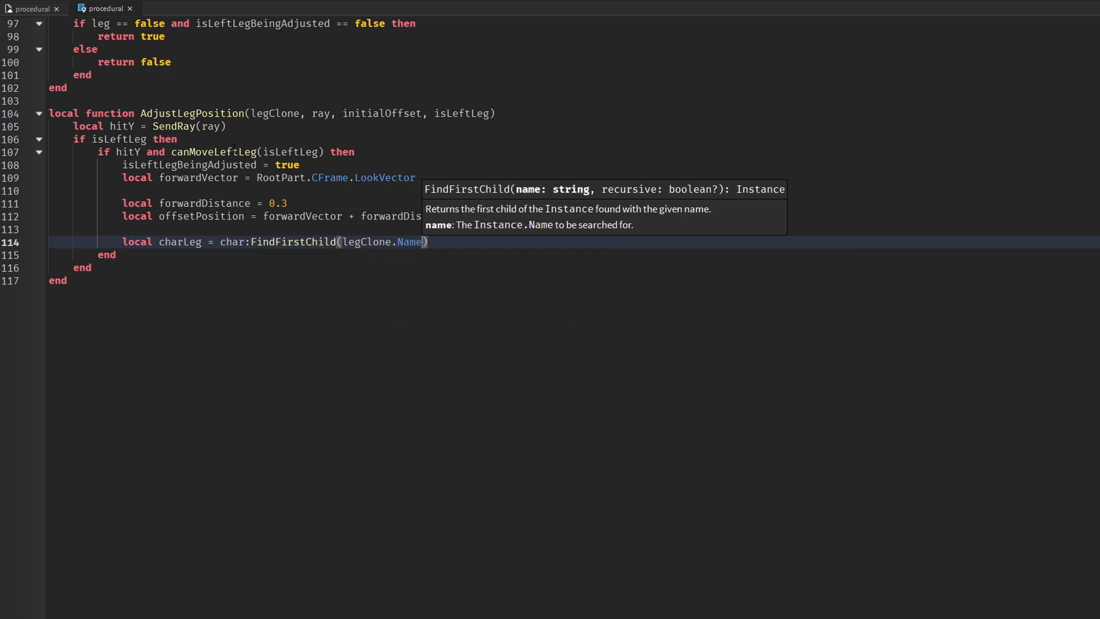
pyautogui.write('local targetPosition')
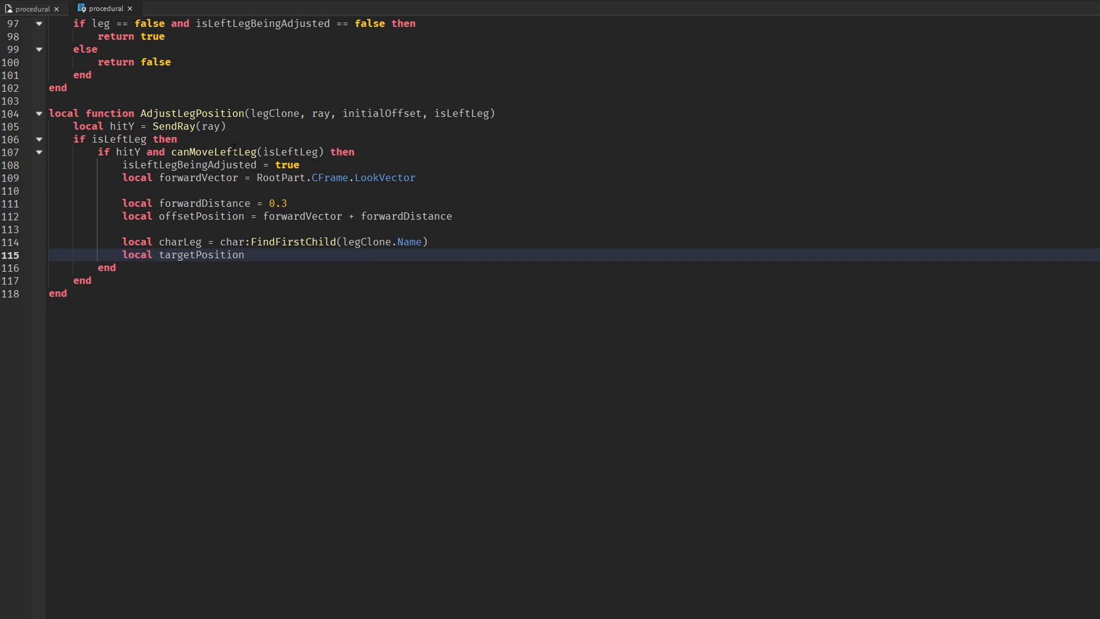
pyautogui.write('= Vector3')
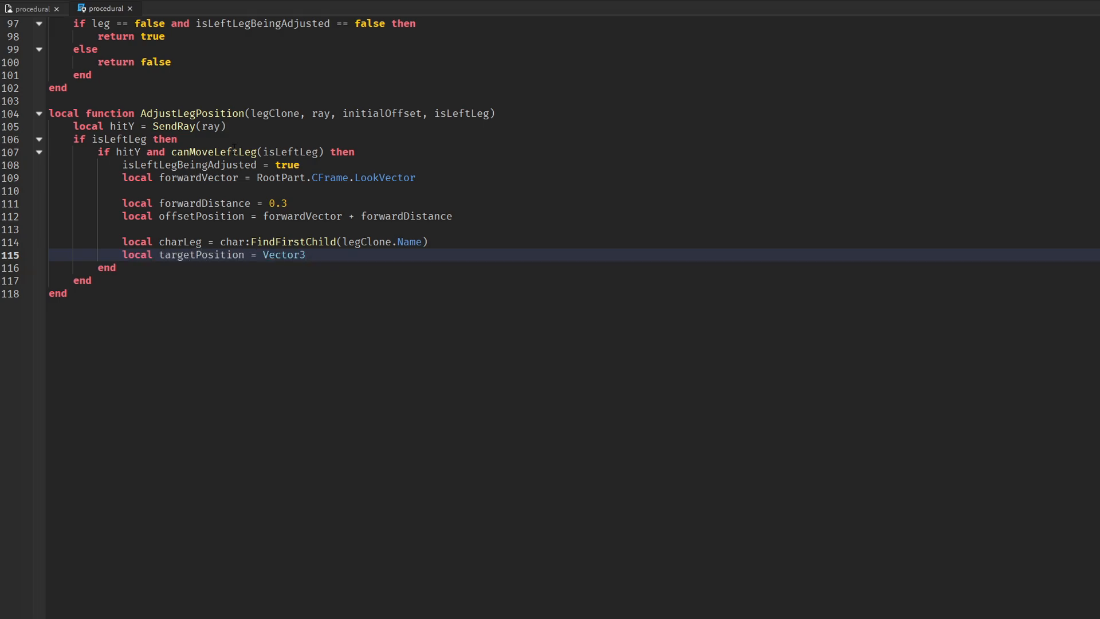
pyautogui.write('.new(cha')
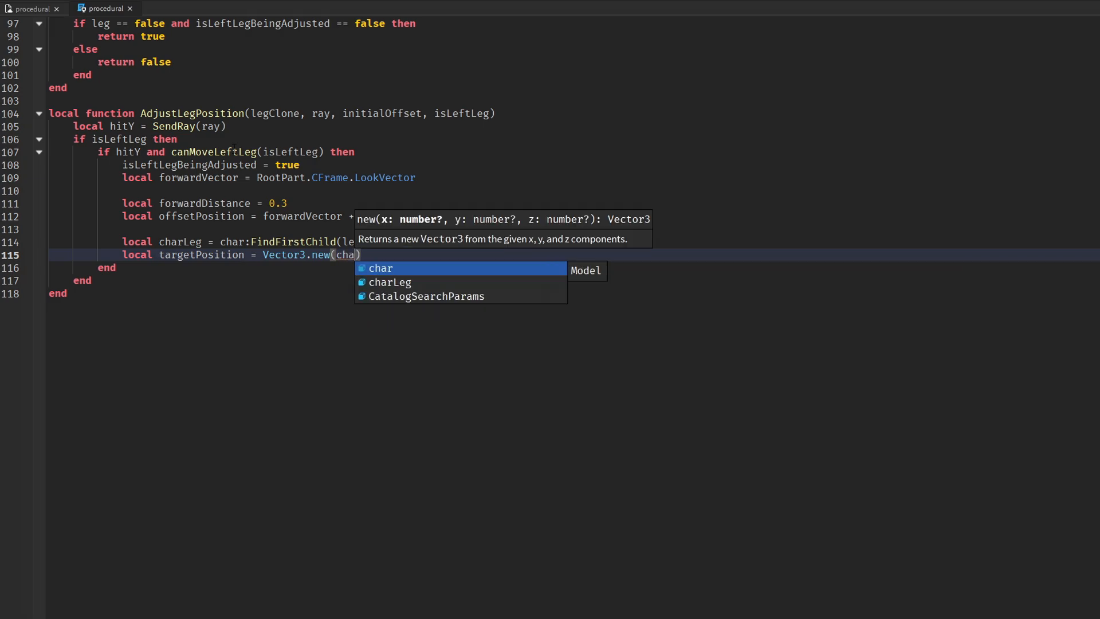
pyautogui.write('Leg.Position.X')
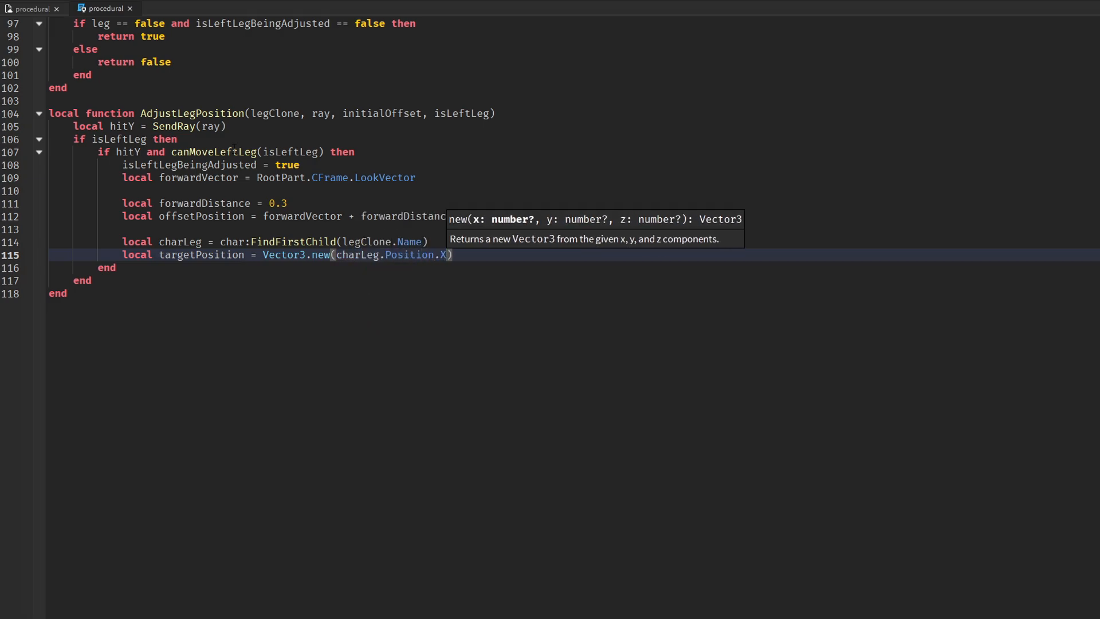
pyautogui.write(', hitY + 1, charLeg.Position.Z')
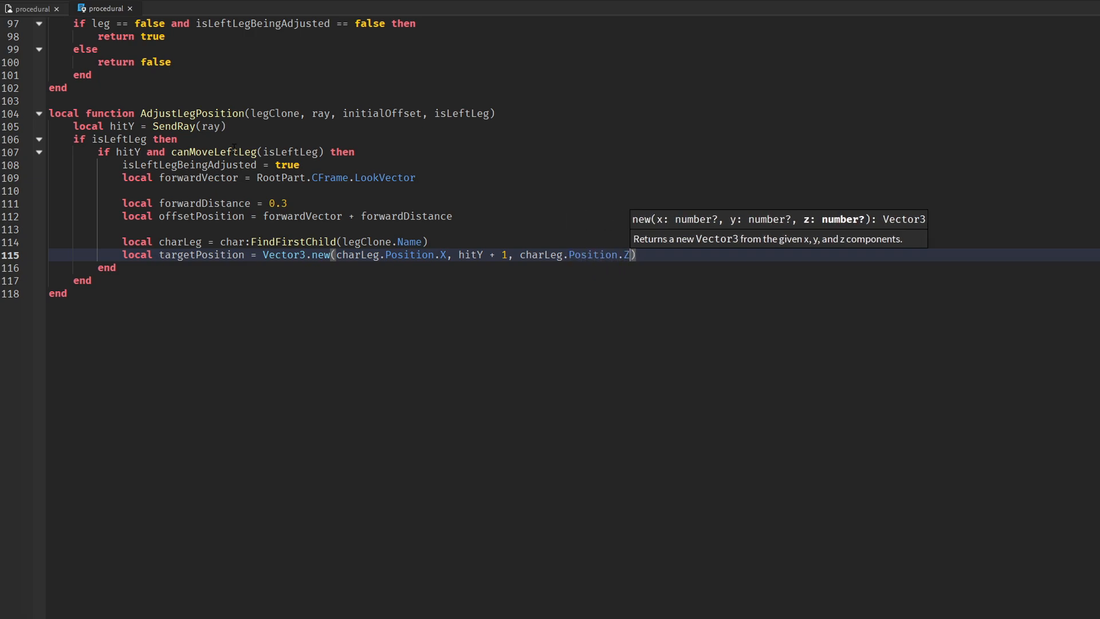
pyautogui.write('+ offsetPosition')
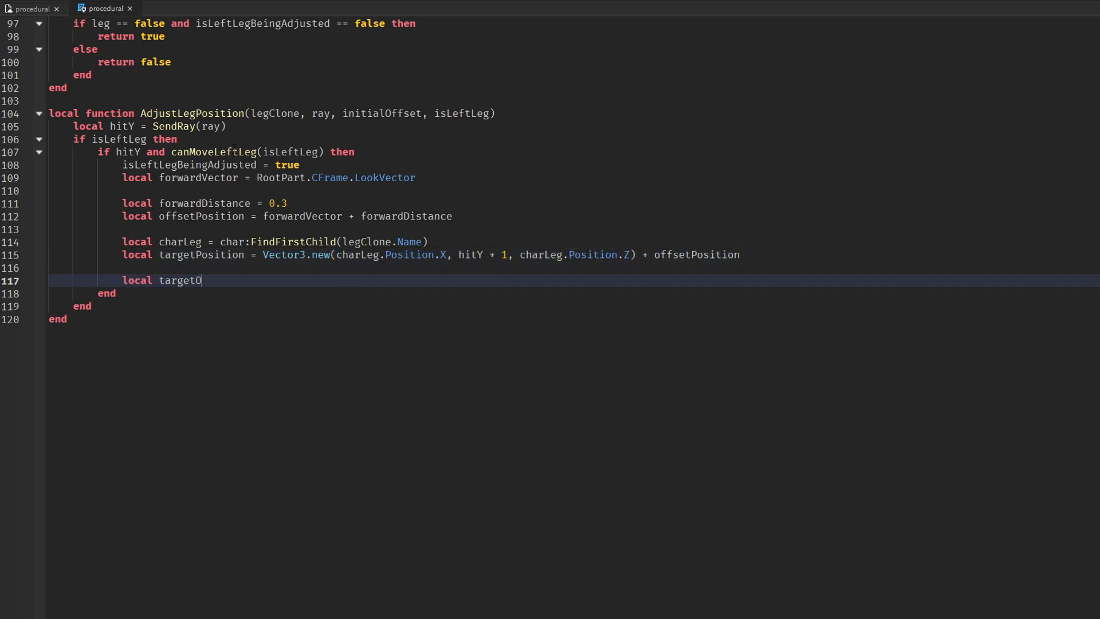
# - Compute targetOrientation from charLeg and lerp legClone.CFrame toward CFrame.new(targetPosition) * targetOrientation by 0.2
pyautogui.write('rientation')
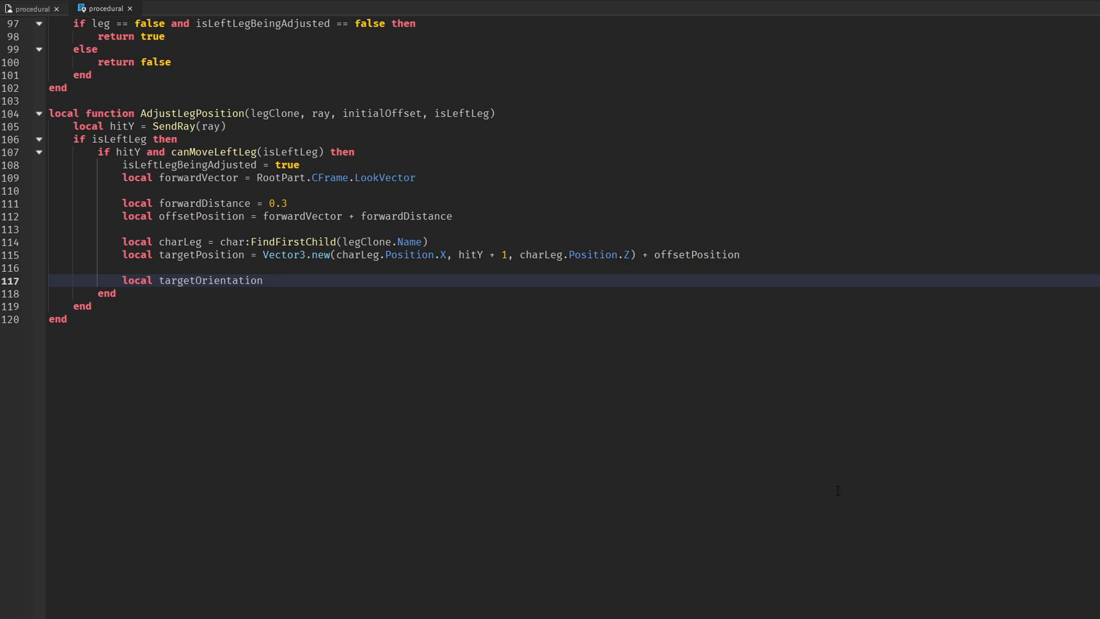
pyautogui.write('= charLeg and charg')
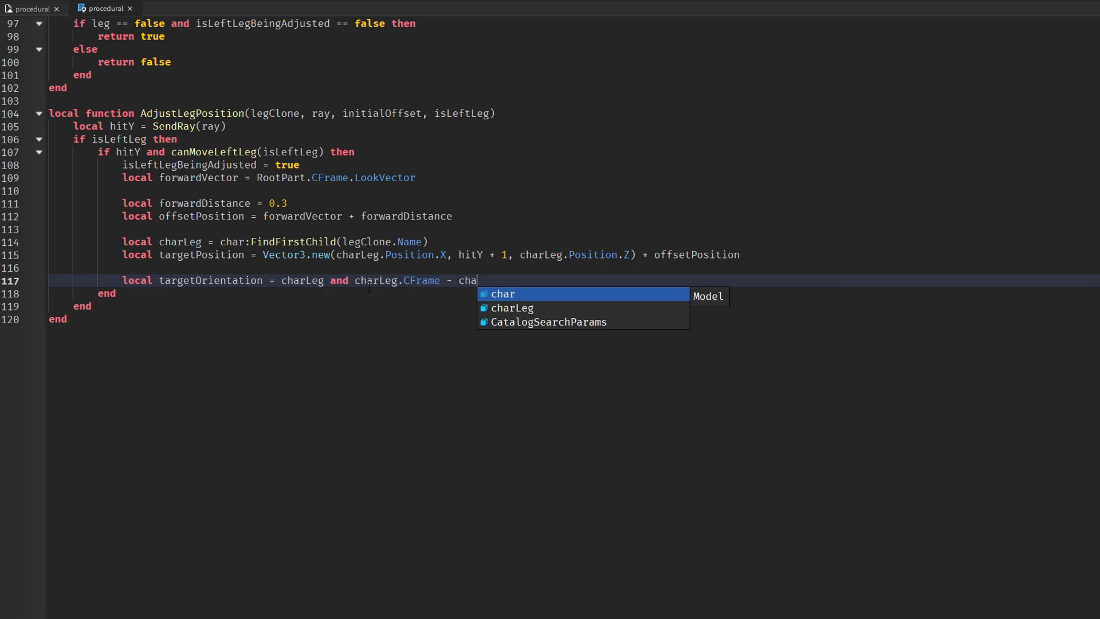
pyautogui.write('rLeg.Position')
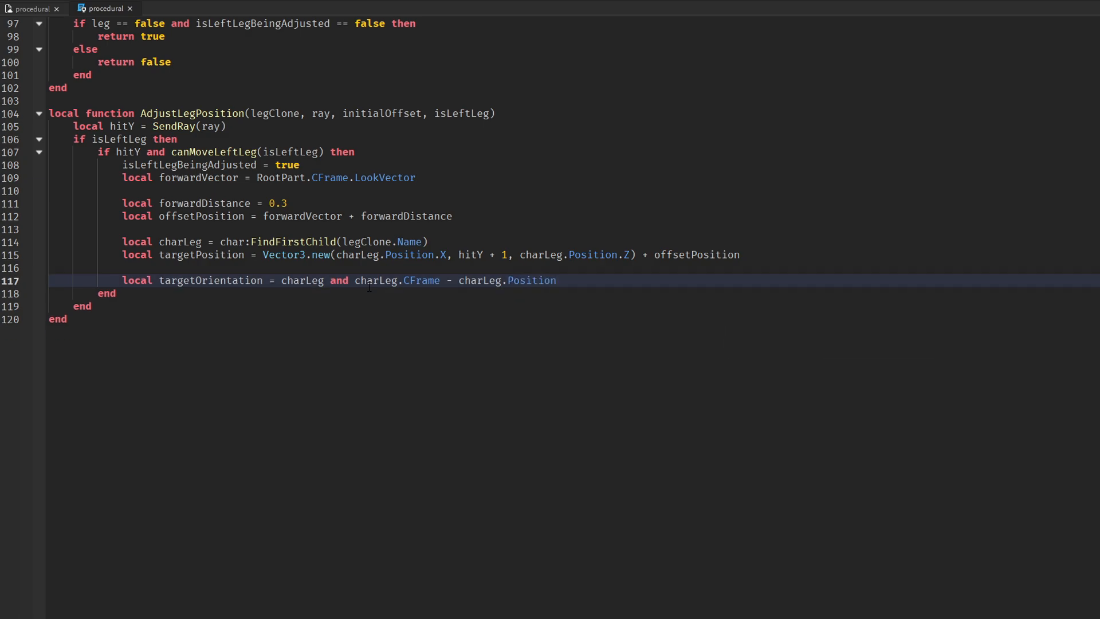
pyautogui.write('legClone.')
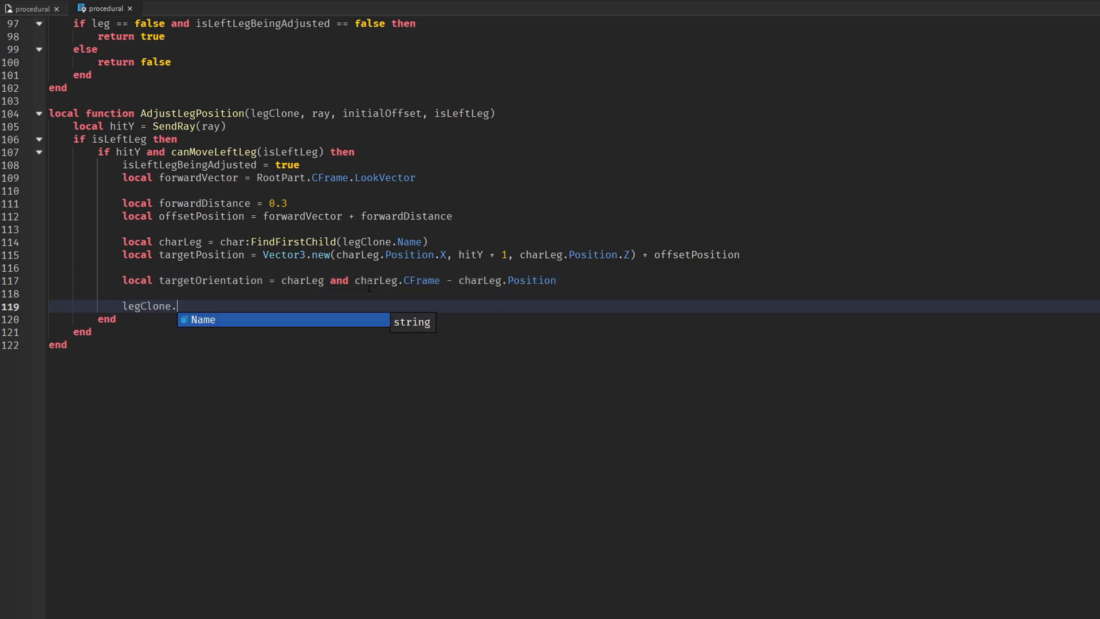
pyautogui.write('CFrame = legClone.CFrame:Lerp(CFrame.new(')
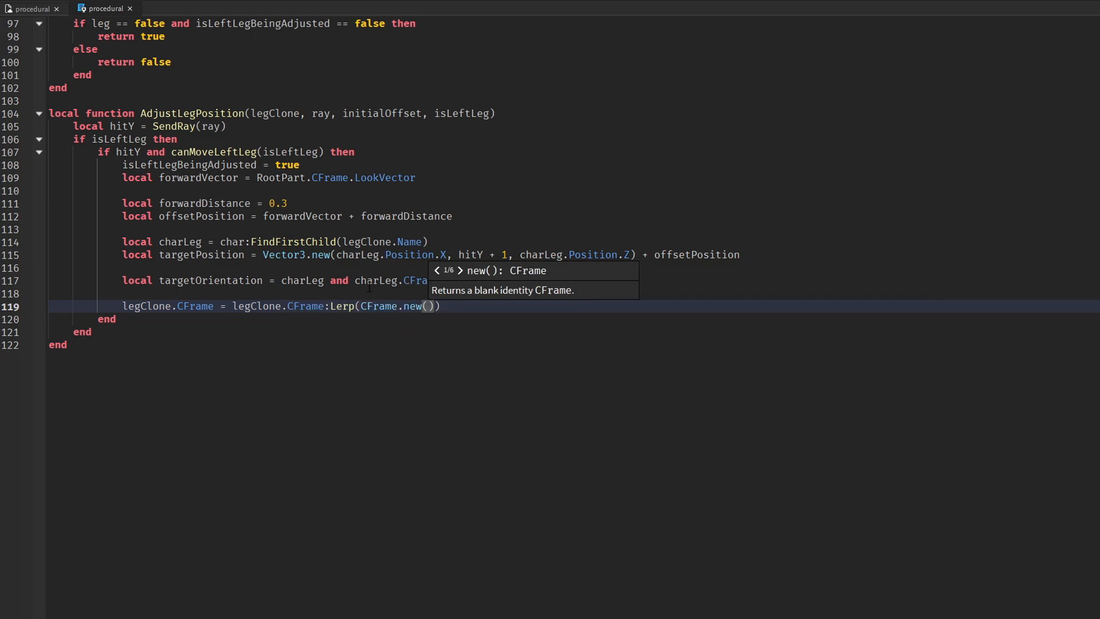
pyautogui.write('targetPosition')
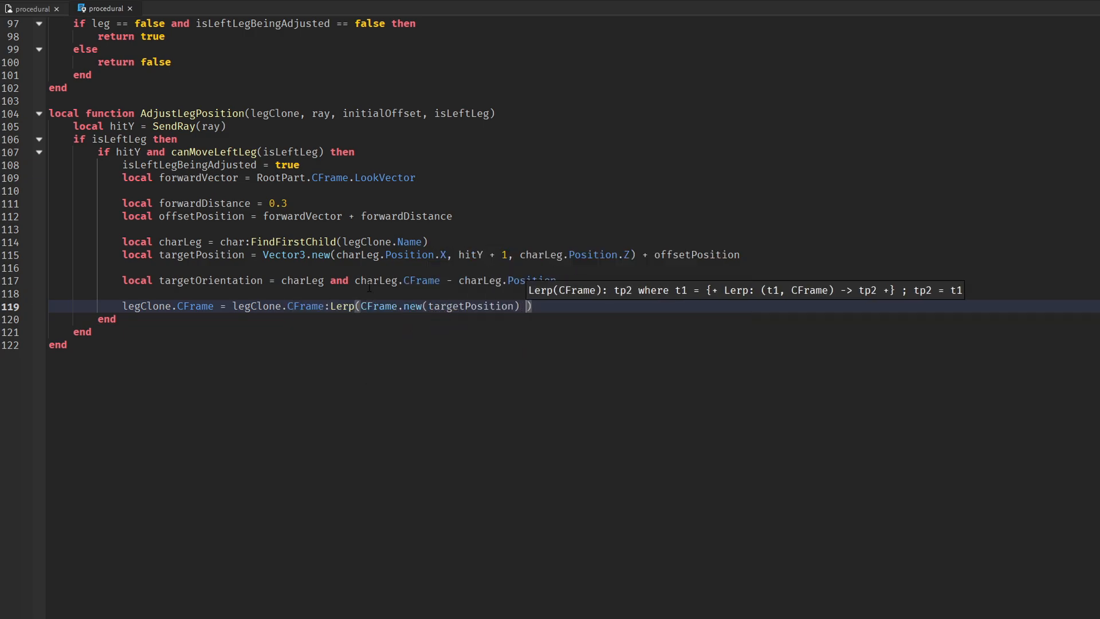
pyautogui.write('* targetOrientation)')
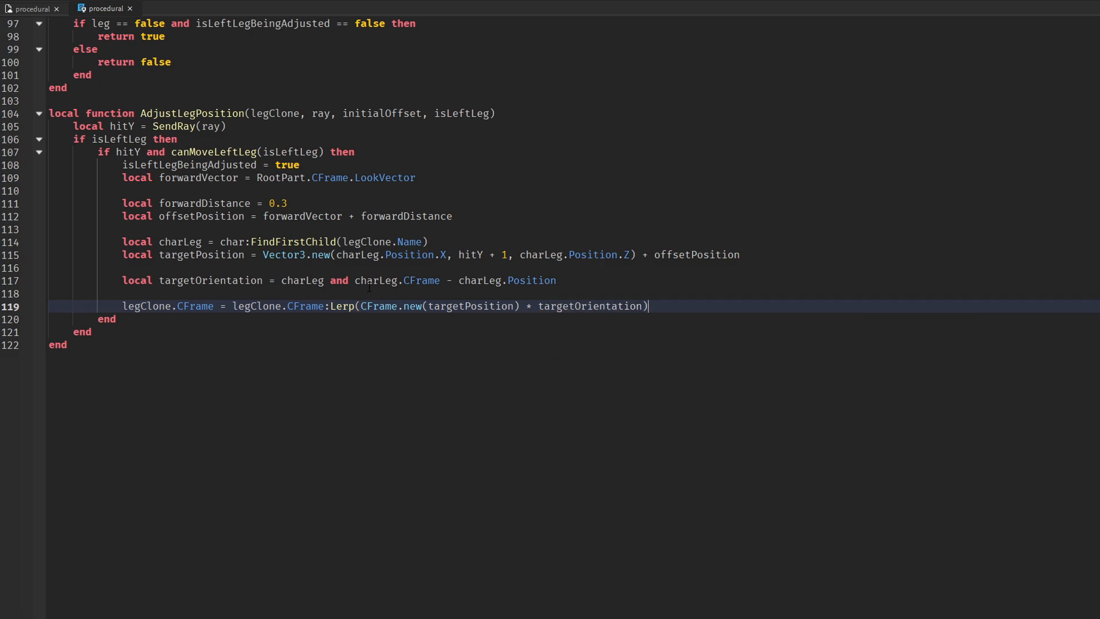
pyautogui.write(', 0.2')
pyautogui.write('else')
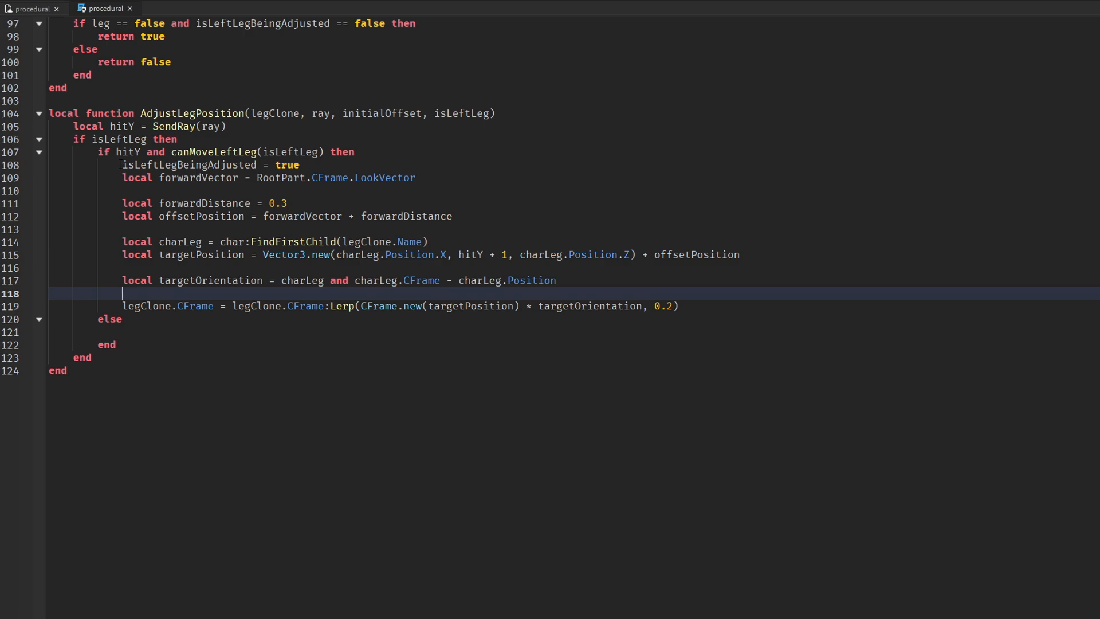
# - In the no-hit case recompute charLeg and targetOrientation, lerping while isLeftLegBeingAdjusted and otherwise snapping legClone.CFrame to the target
pyautogui.write('local charLeg = char:FindFirstChild(legClone.Name)')
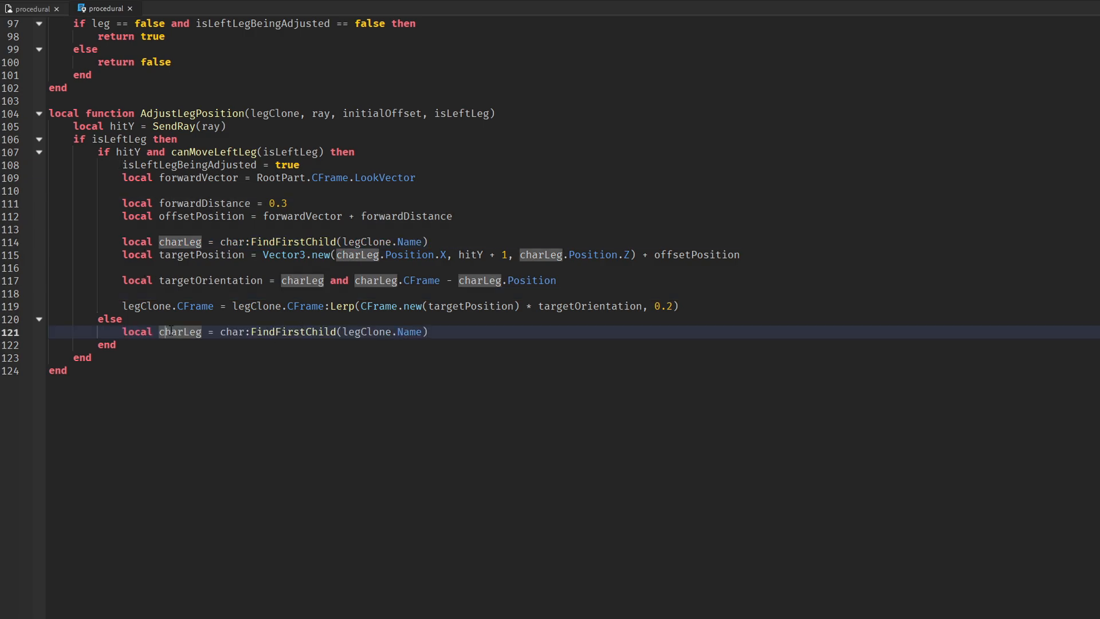
pyautogui.write('local targetOrientation = charLeg and charLeg.CFrame - charLeg.Position')
pyautogui.write('local targetPosition = Vector3.new(charLeg.Position.X, charLeg.Position.Y, charLeg.Position.Z')
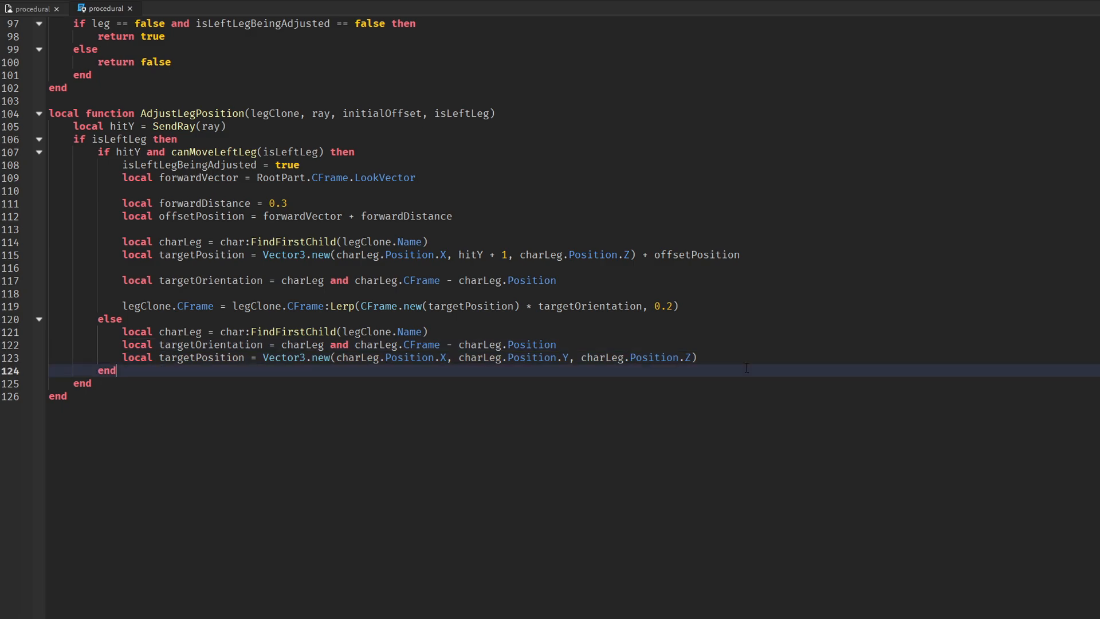
pyautogui.write('if isLeftLegBeingAdjusted == true then')
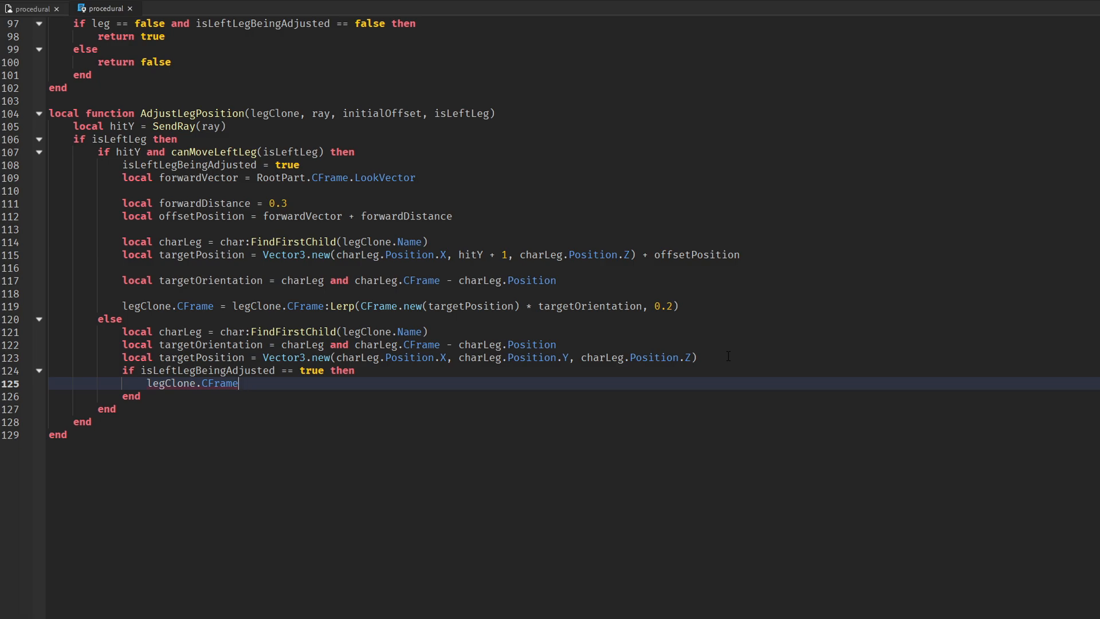
pyautogui.write('= legClone')
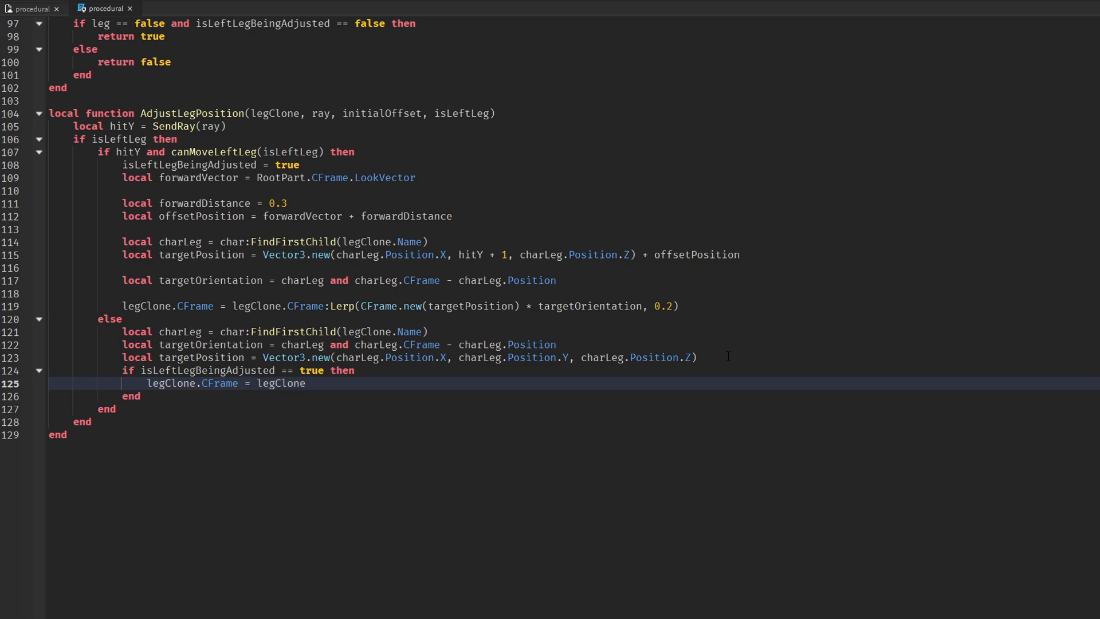
pyautogui.write('.CFrame')
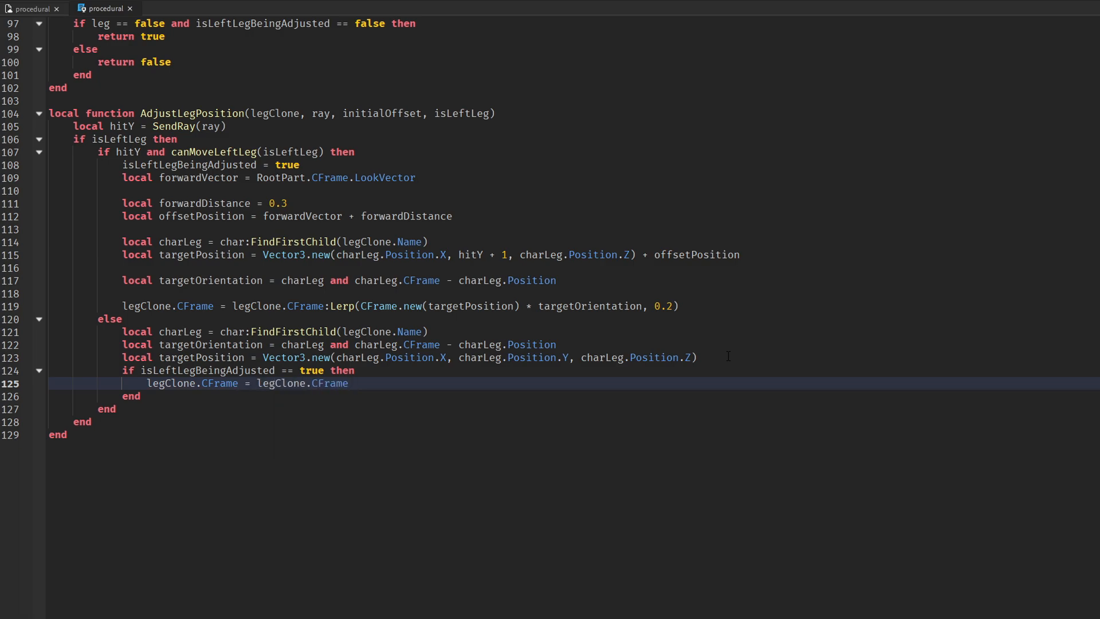
pyautogui.write(':Lerp(CFrame.new(ta')
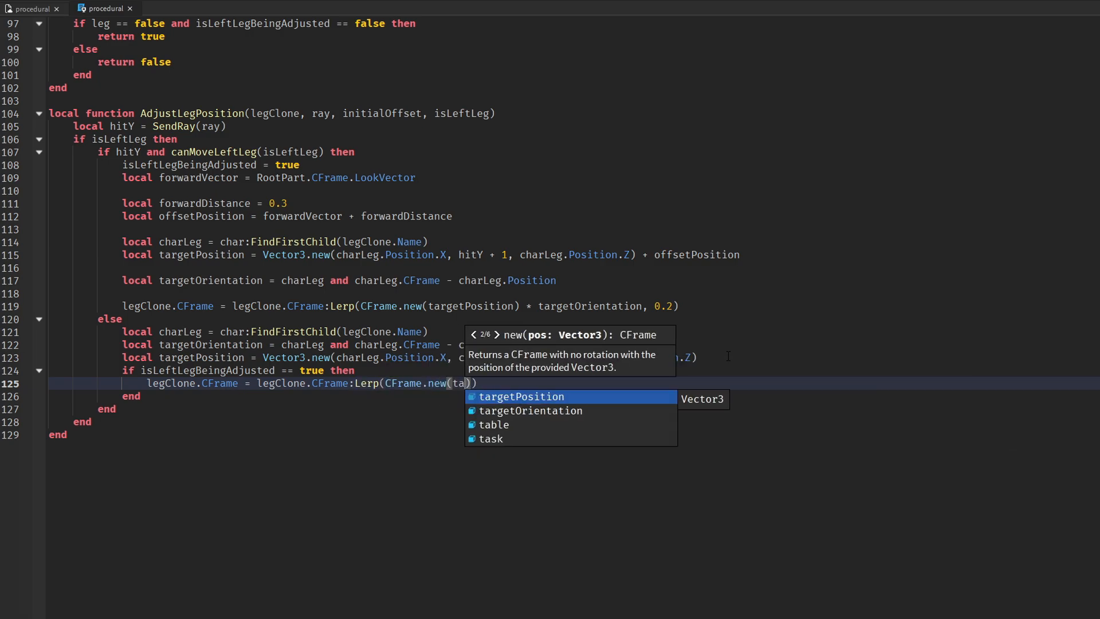
pyautogui.write('targetPosition)* targetOrientation, 0')
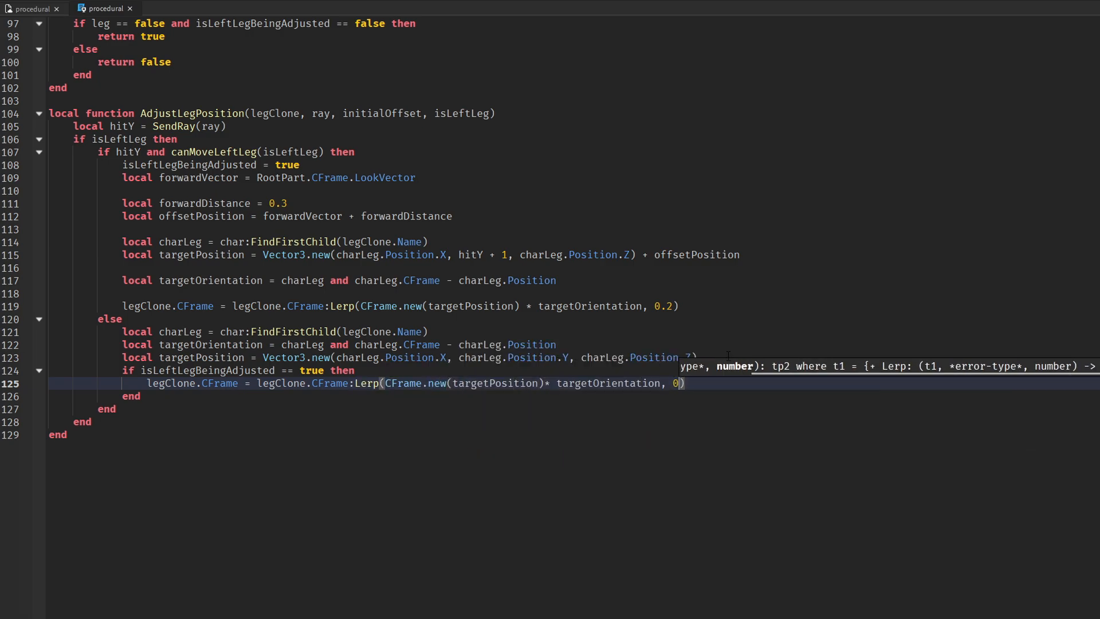
pyautogui.write('else')
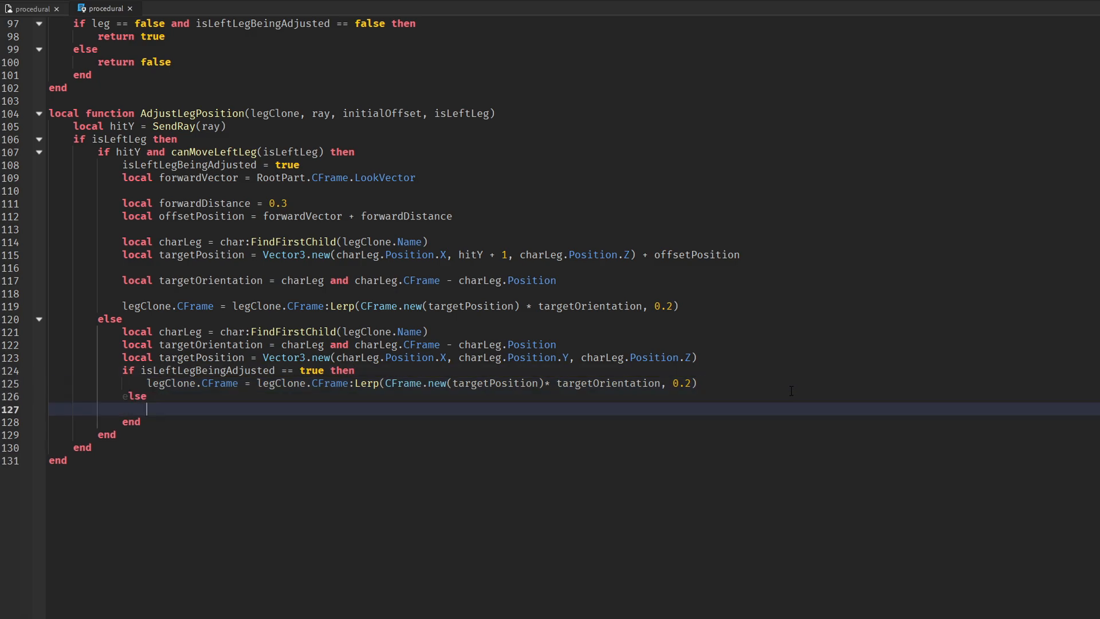
pyautogui.write('legClone.CFrame = CFrame.new(targetPosition) * targetOrientation')
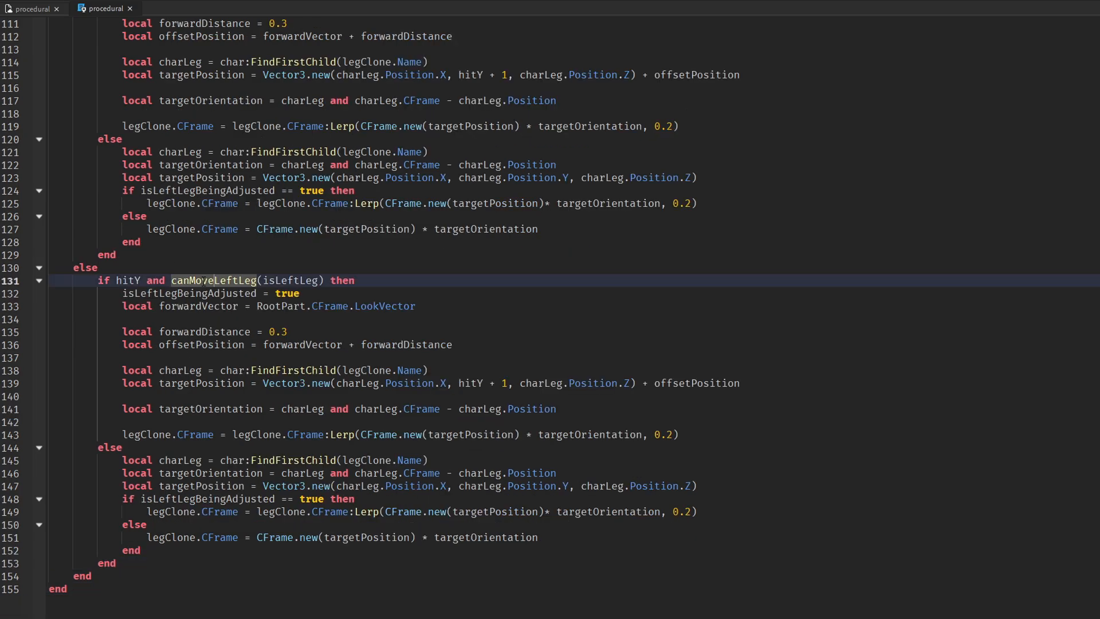
# - Switch the copied branch to canMoveRightLeg and isRightLegBeingAdjusted, and set each leg's adjusting flag to false after its Lerp
pyautogui.write('Righ')
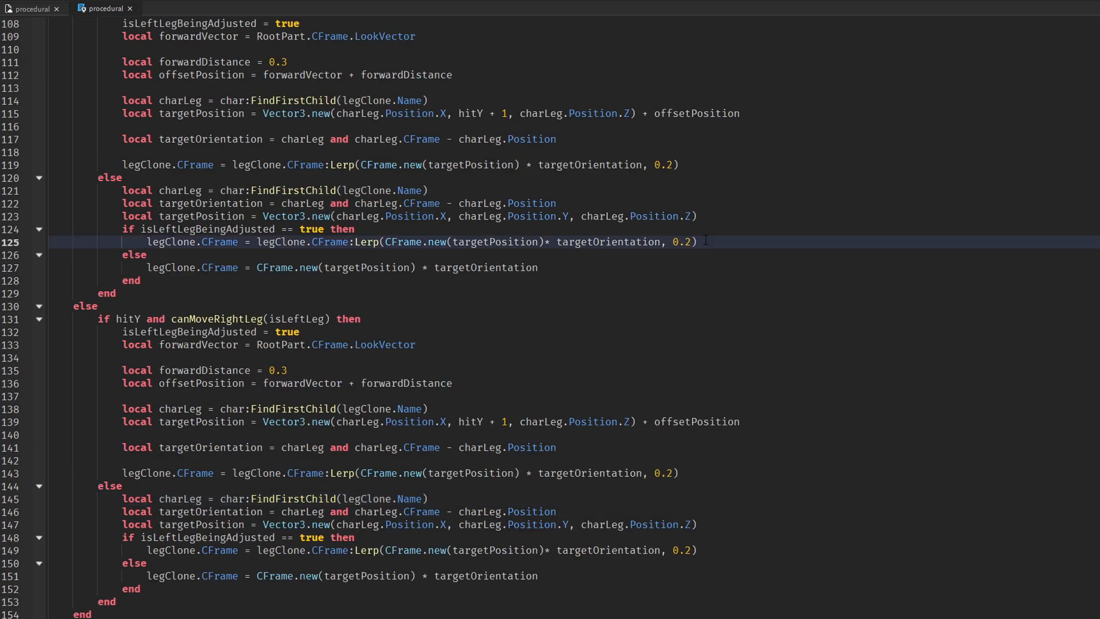
pyautogui.write('isLeftLegBeingAdjusted = f')
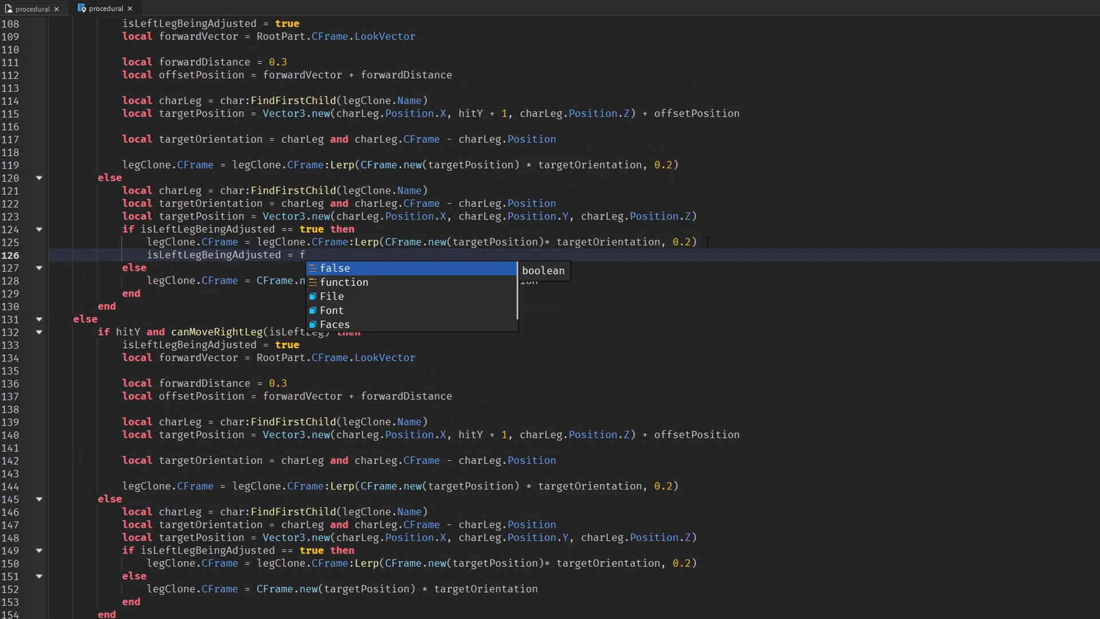
pyautogui.write('isRightLegBeingAdjusted = false')
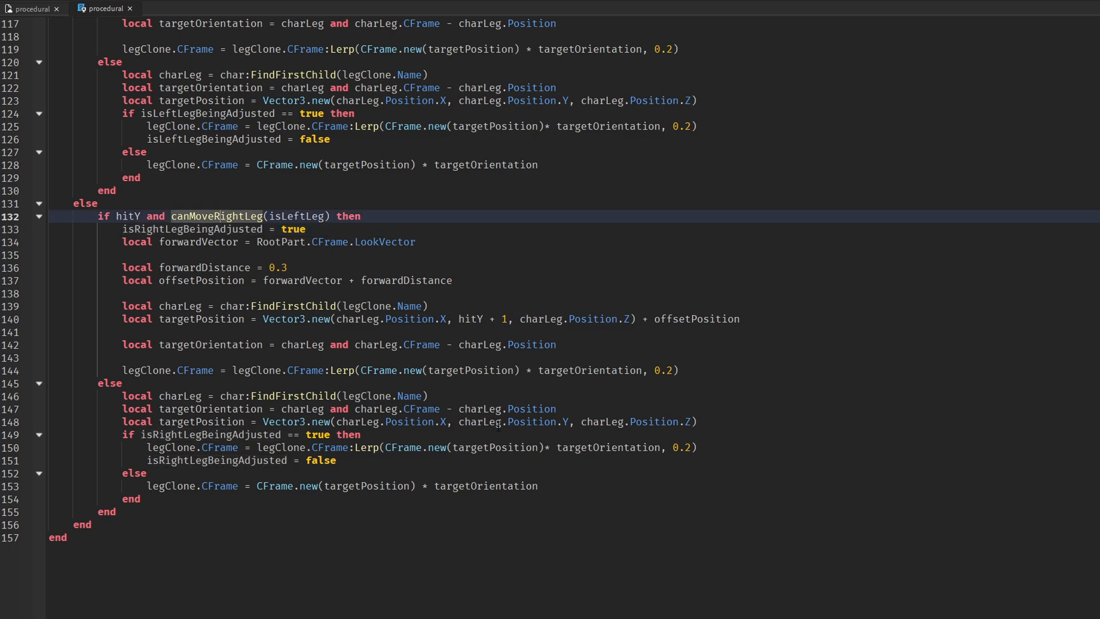
pyautogui.scroll(-3)
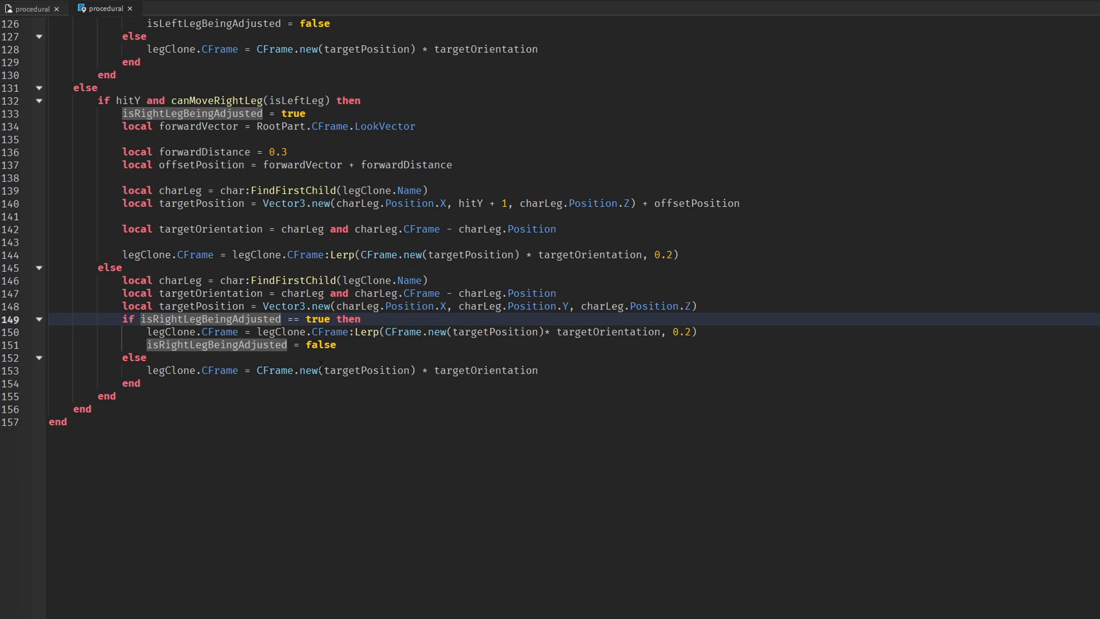
# - Connect RunService.RenderStepped with a guard that returns unless RootPart and ViewModelRoot exist
pyautogui.write('RunService')
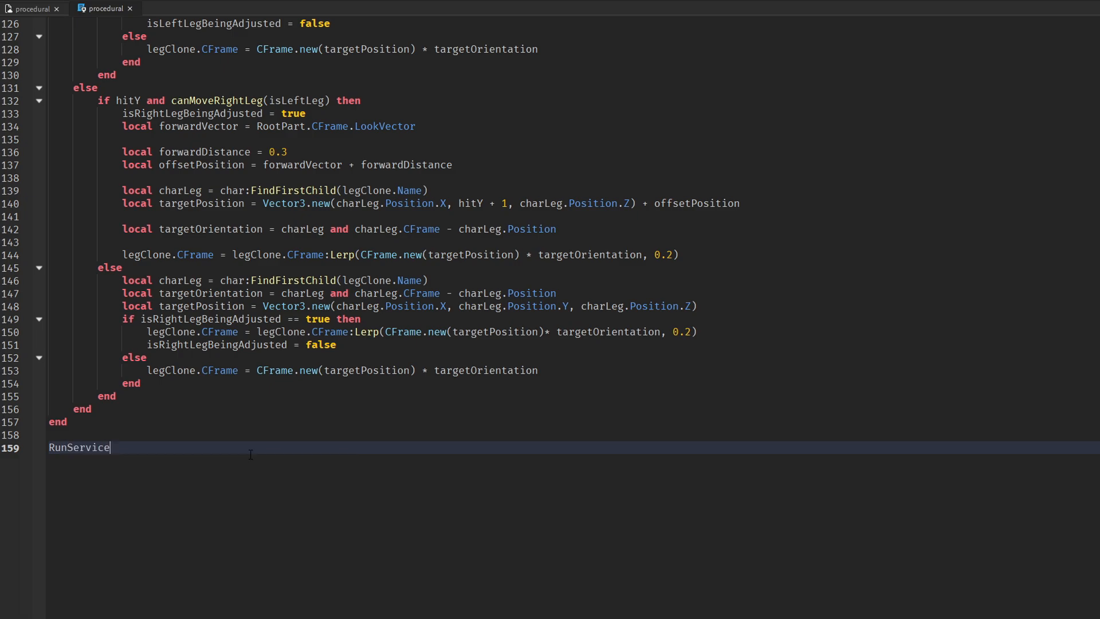
pyautogui.write('.RenderStepped:Connect(f')
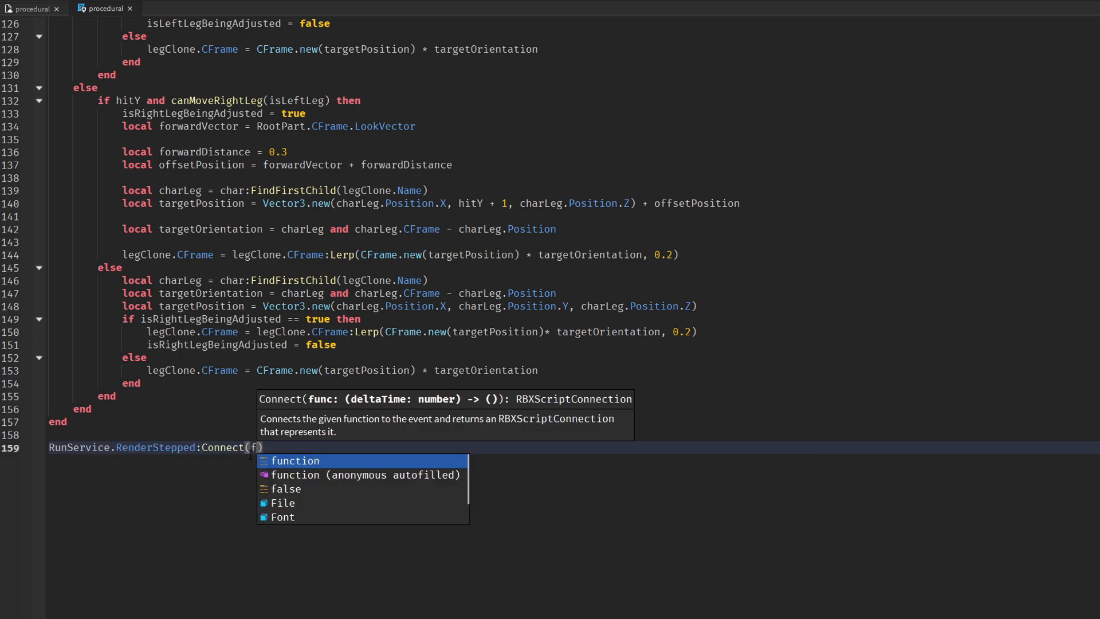
pyautogui.write('function()')
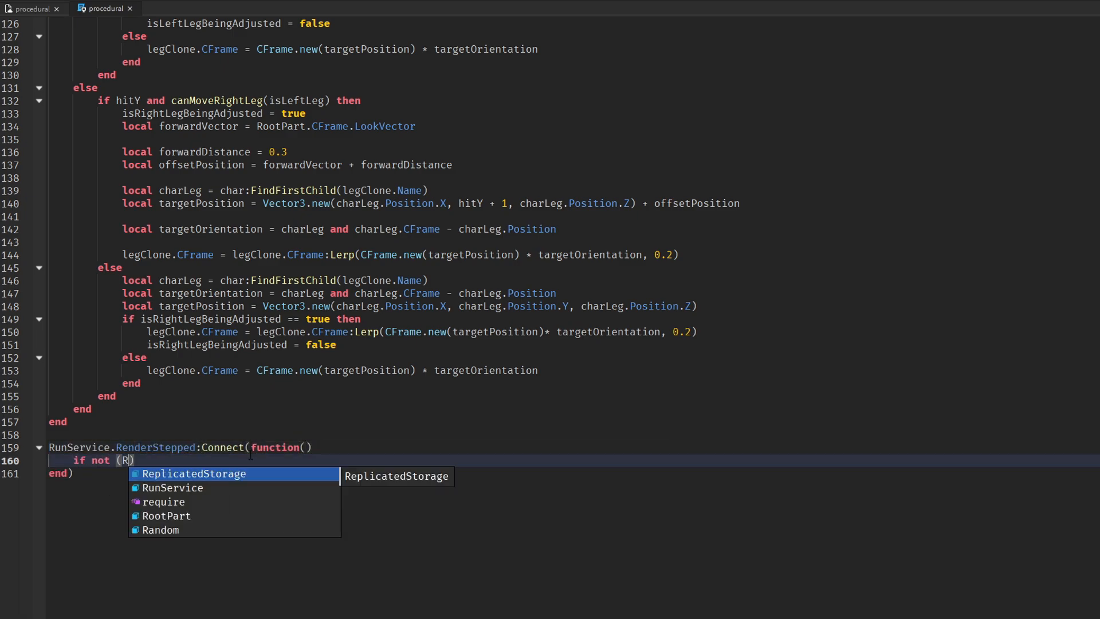
pyautogui.write('ootPart and ViewModelRoot')
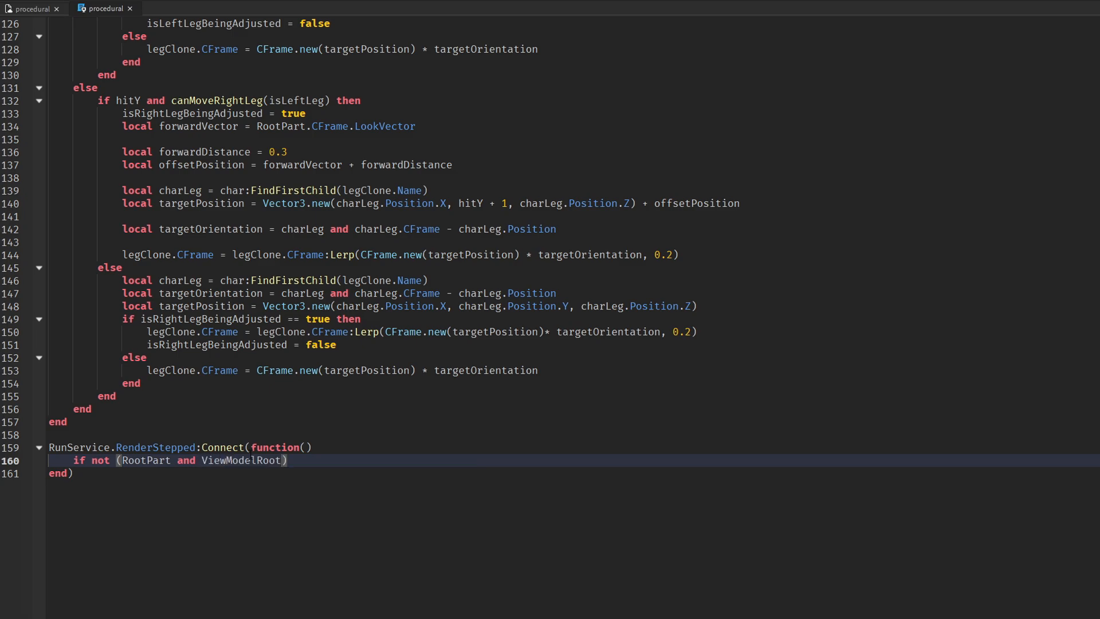
pyautogui.write('then return end')
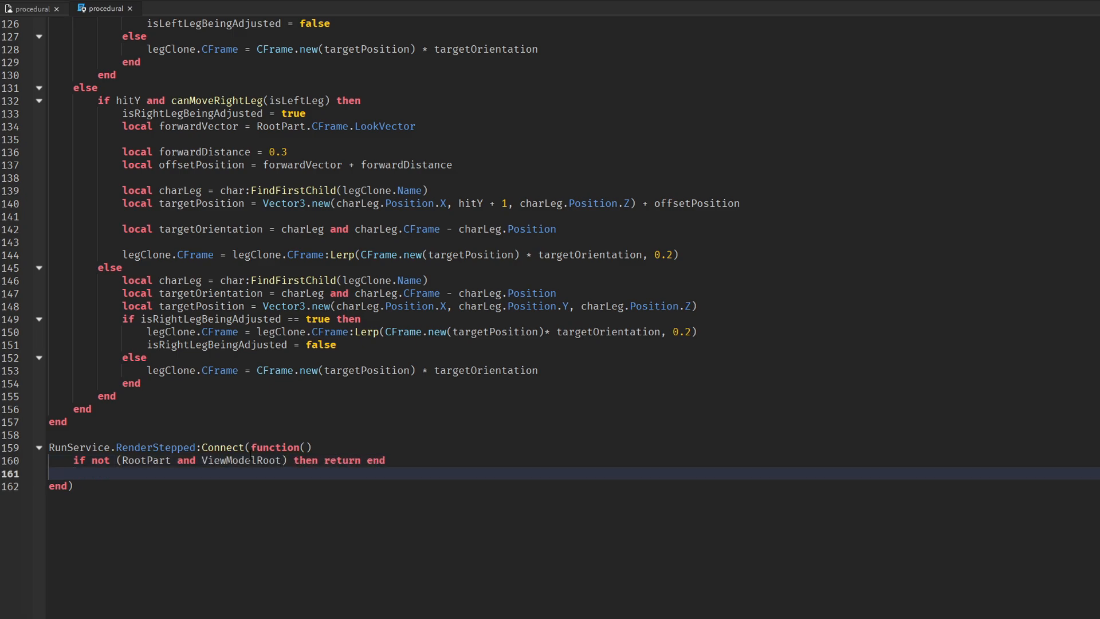
# - Inside the loop, ViewModel:PivotTo(RootPart.CFrame) and call AdjustLegPosition with LeftLegClone, LeftRay, the initial offset and the isLeftLeg flag
pyautogui.write('ViewModel:PivotTo(RootPart.CFrame')
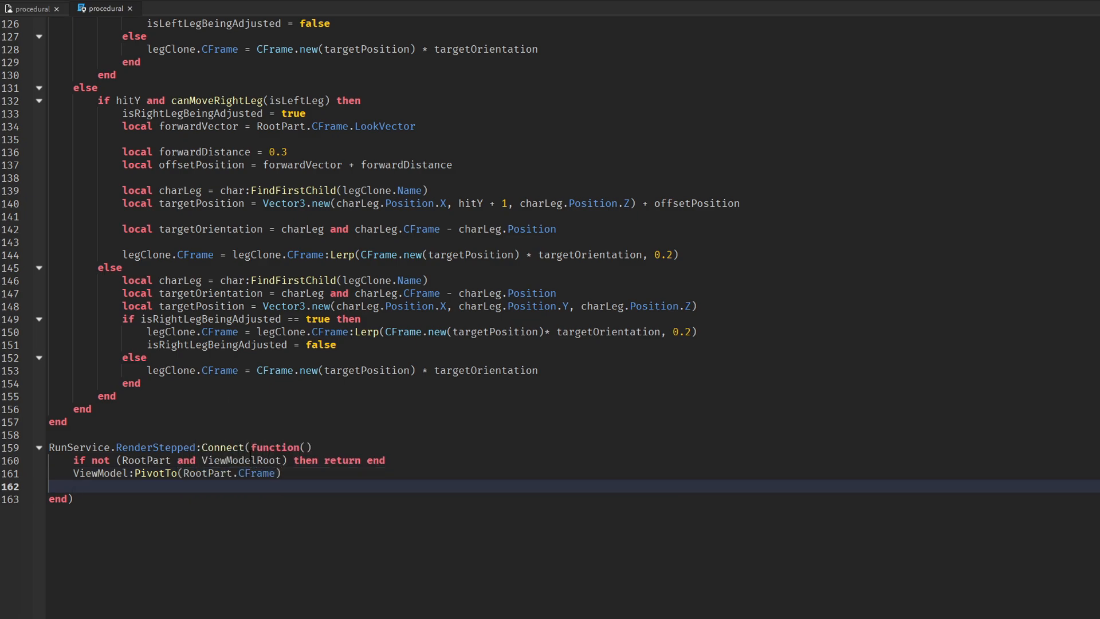
pyautogui.write('AdjustLegPosition(LeftLegClone,L')
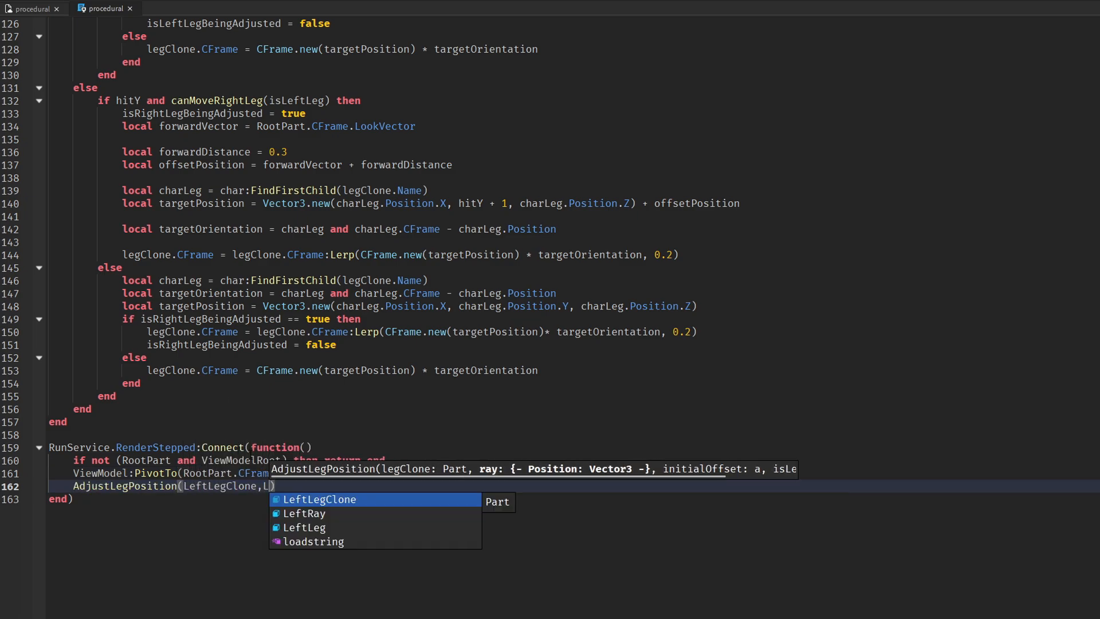
pyautogui.write('eftRay,initalLeftLegOffset, true')
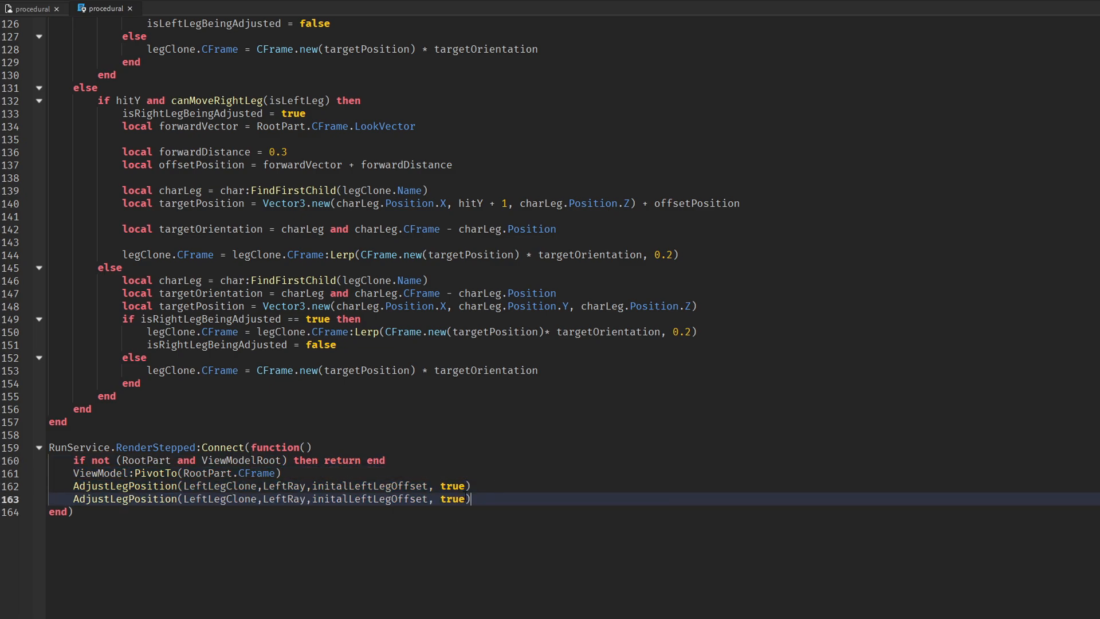
pyautogui.write('false')
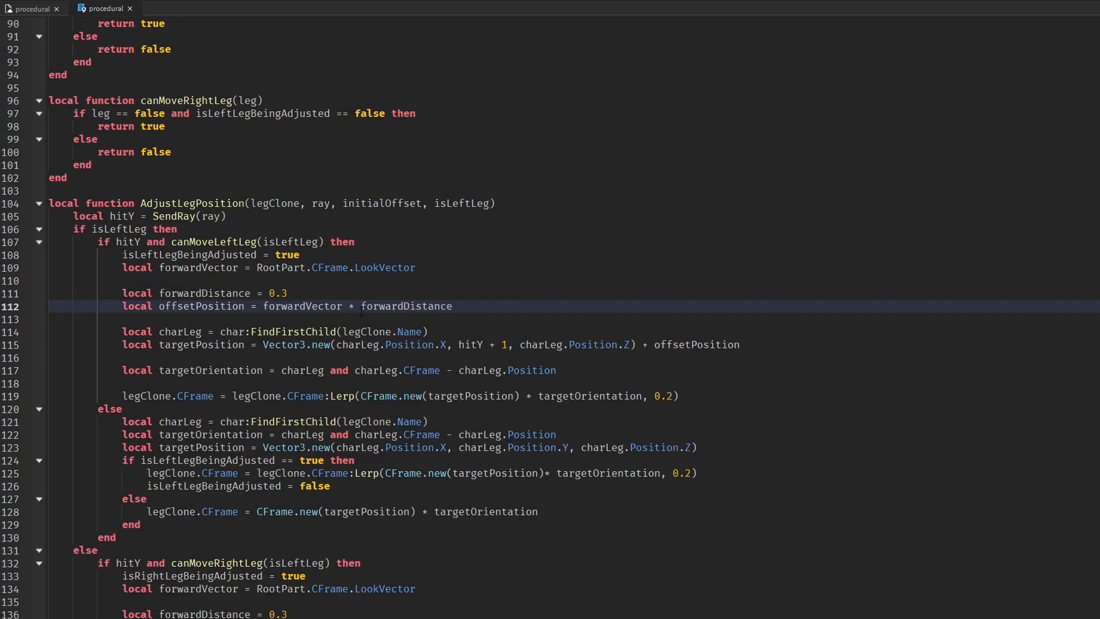
# - Scroll back to the ray setup and complete line 50 as RightLeg.Transparency = 1
pyautogui.scroll(-3)
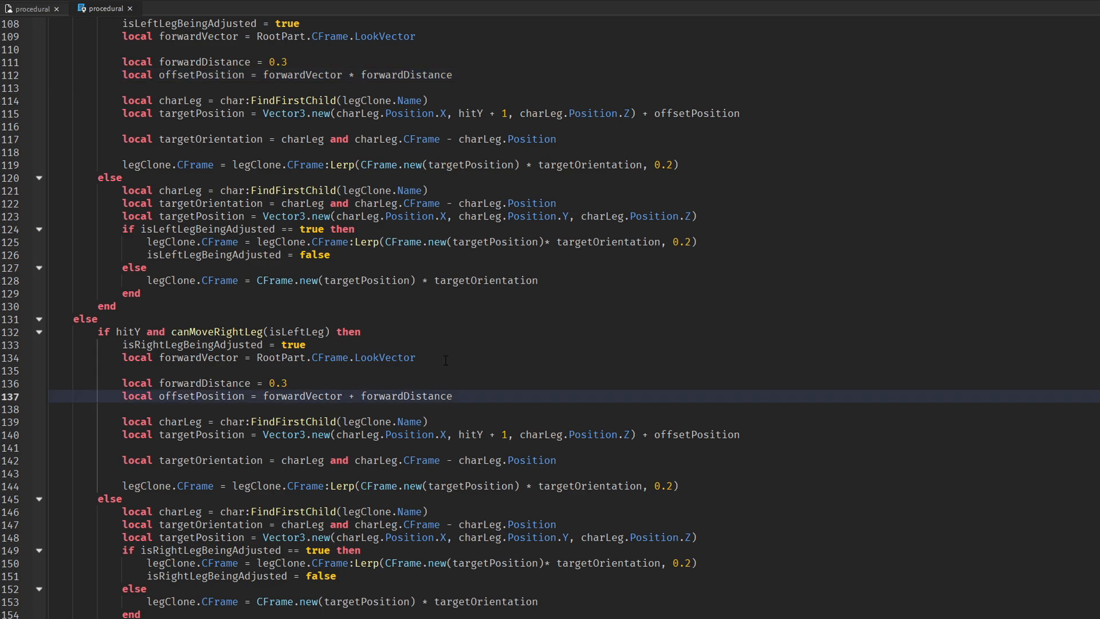
pyautogui.scroll(3)
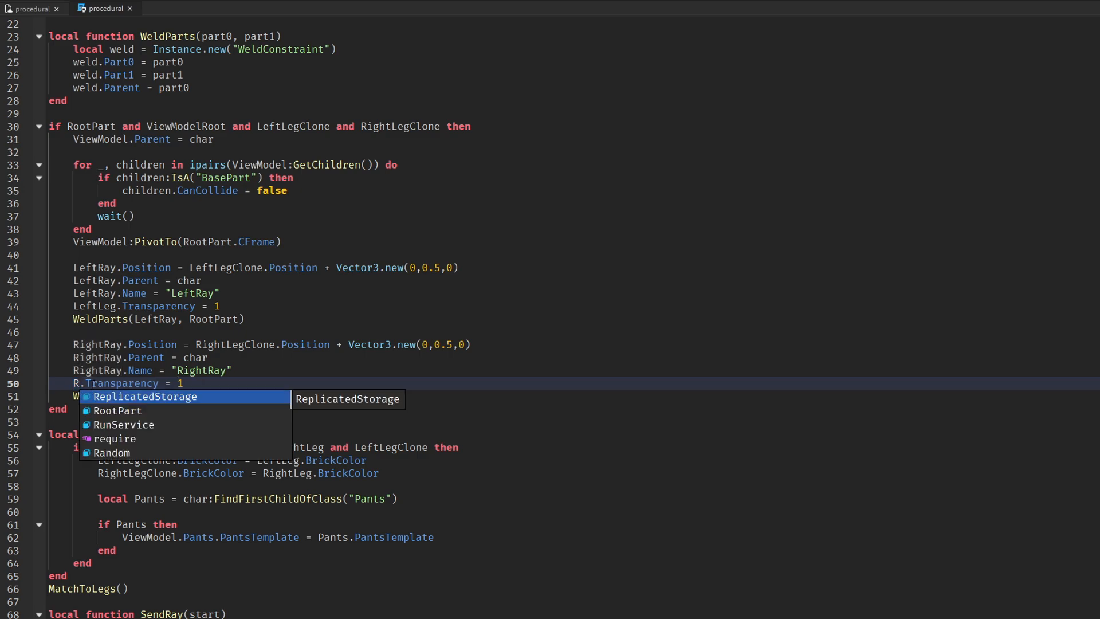
pyautogui.write('ightLeg')
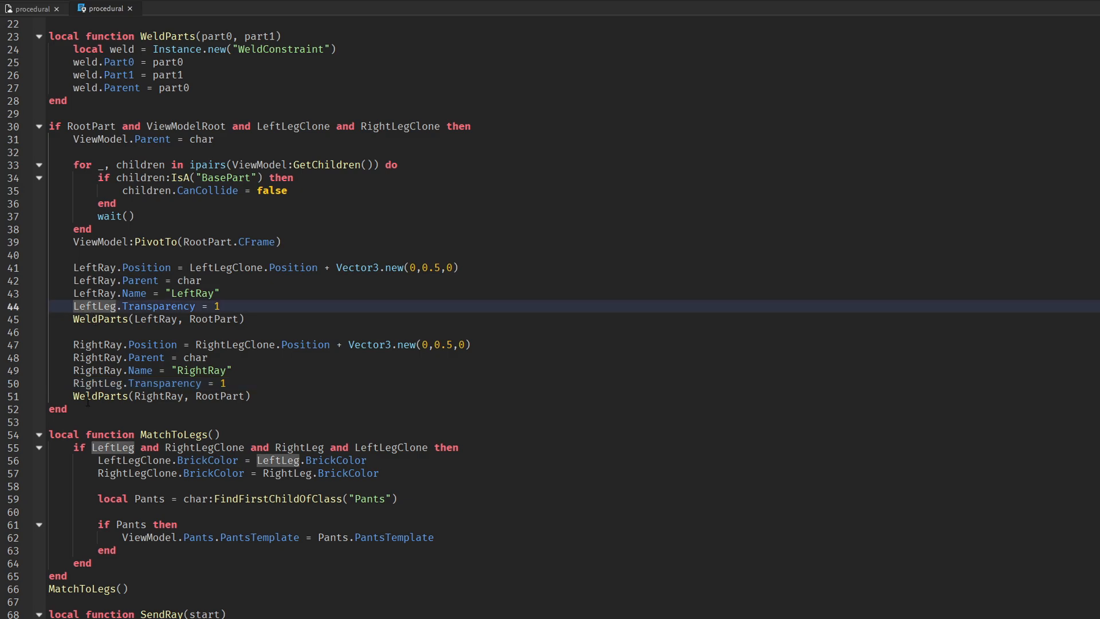
pyautogui.click(160, 396)
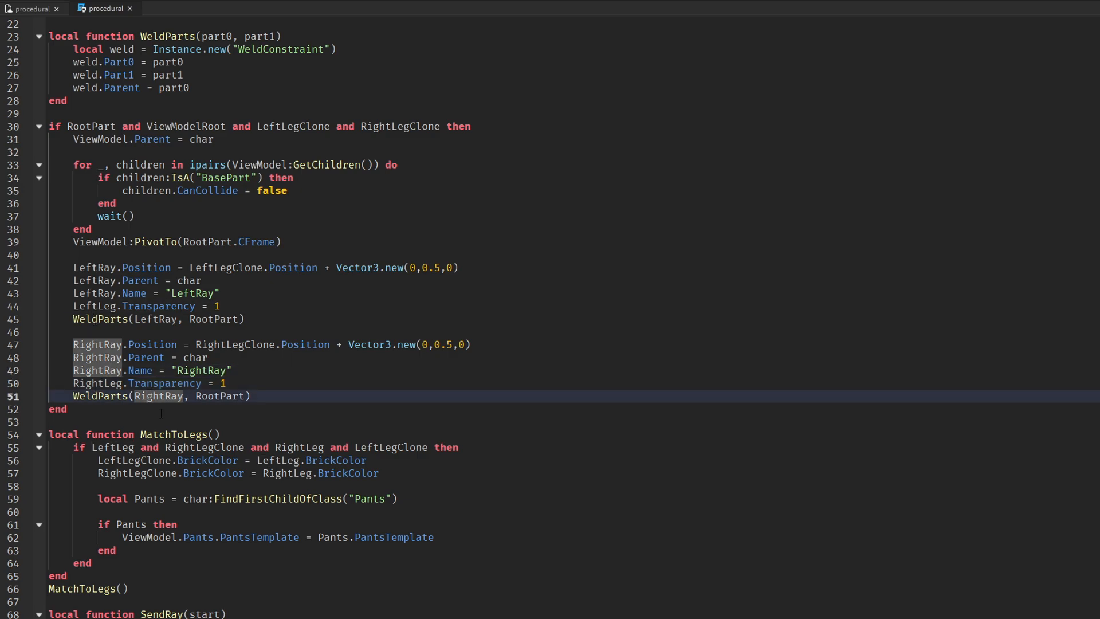